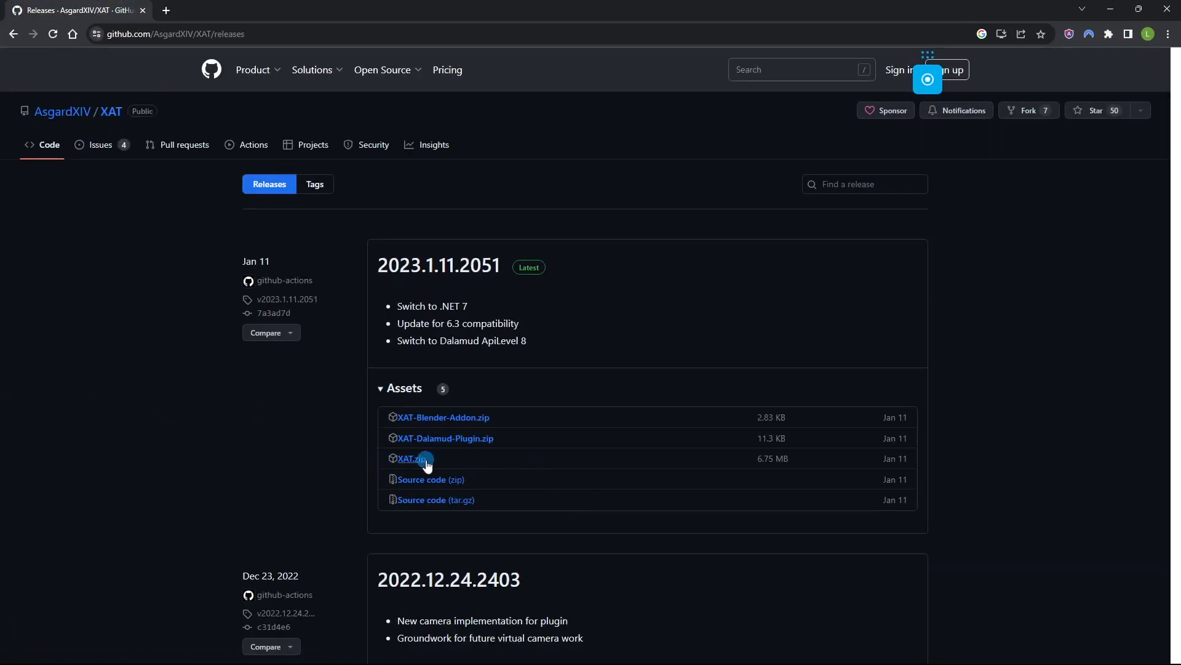
mouse_move(411, 458)
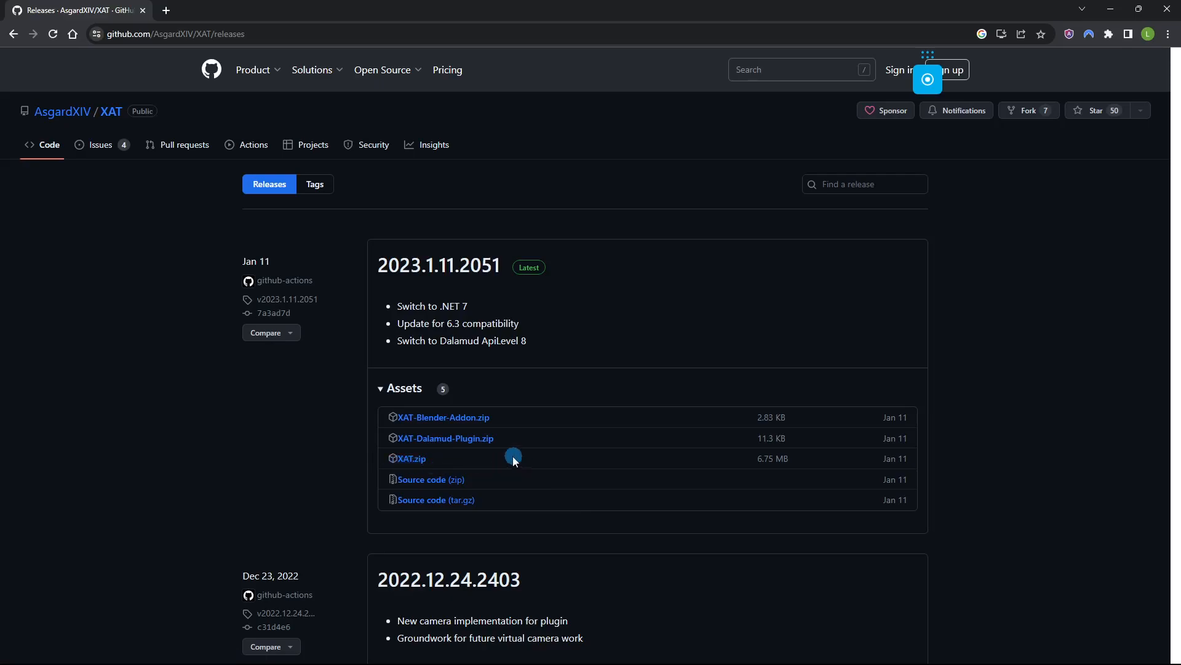
mouse_move(442, 422)
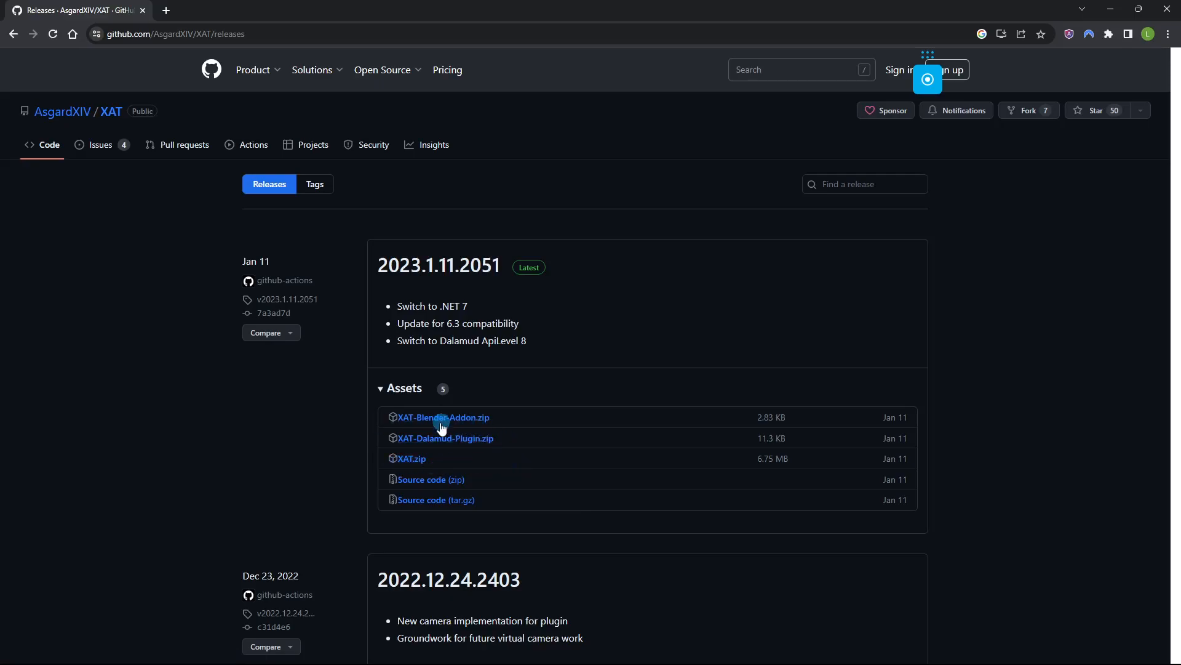
mouse_move(1031, 110)
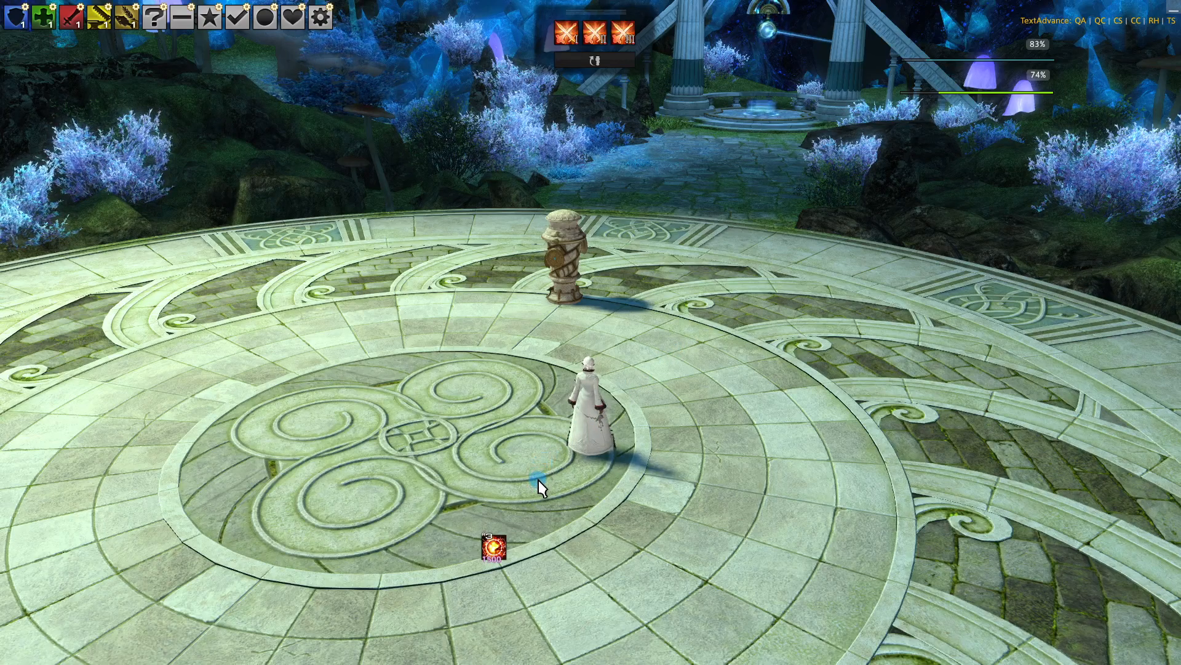
mouse_move(491, 546)
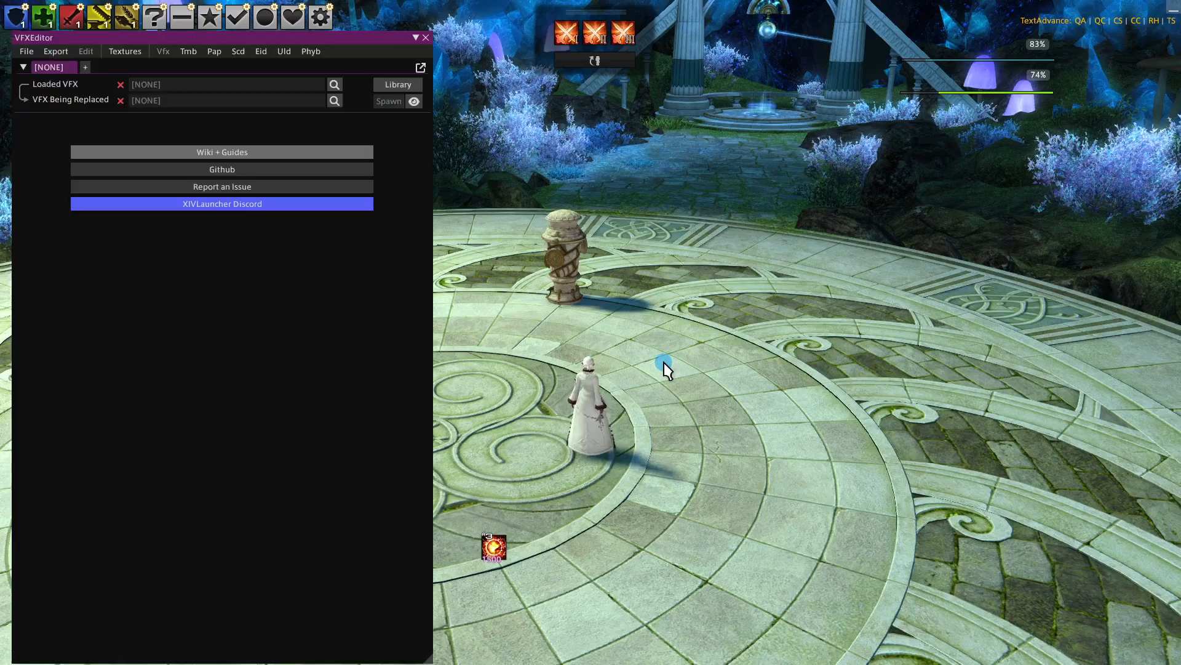
mouse_move(227, 66)
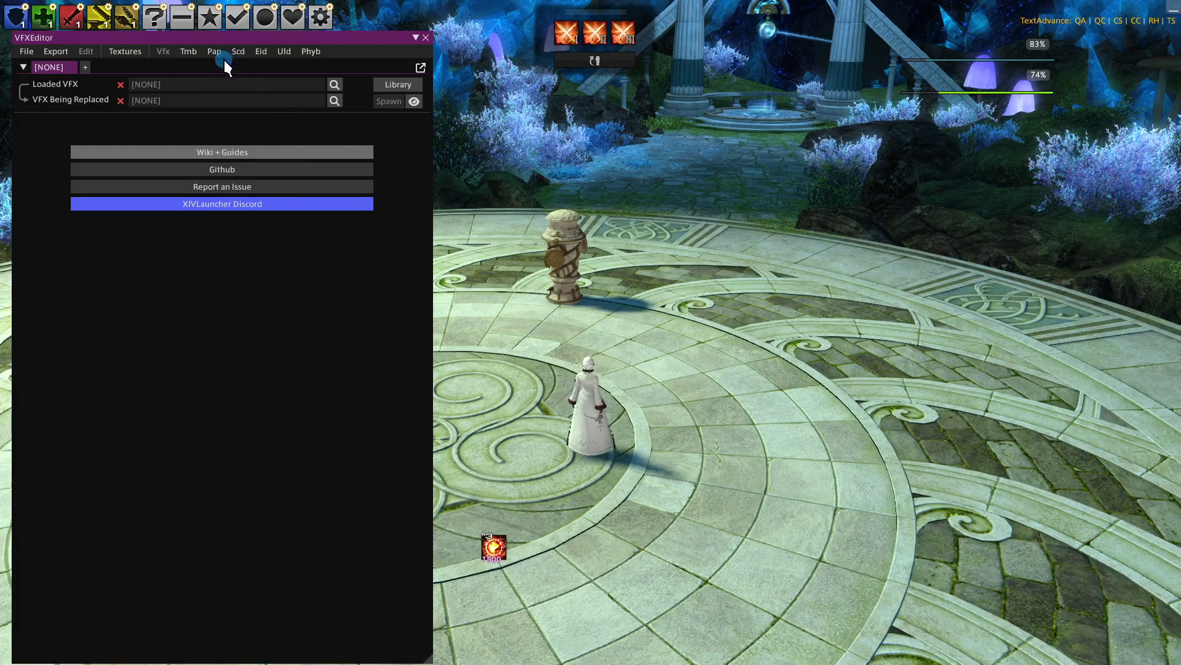
- Load the Afflatus Misery End animation in the Pap editor
left_click(214, 50)
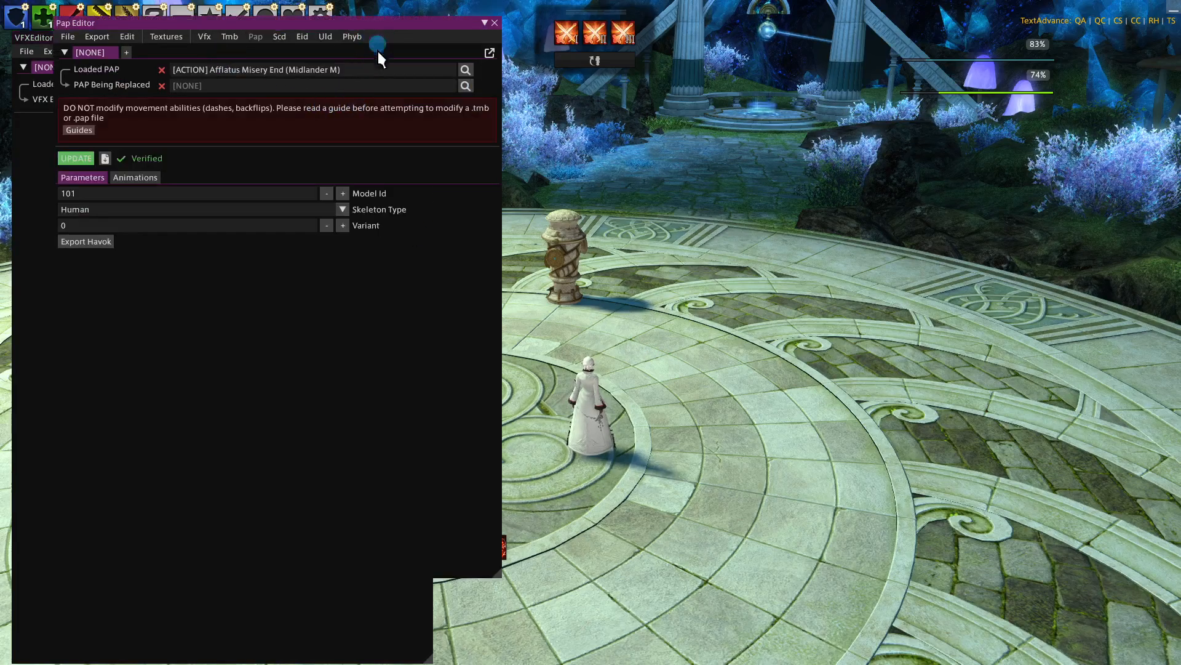
mouse_move(444, 72)
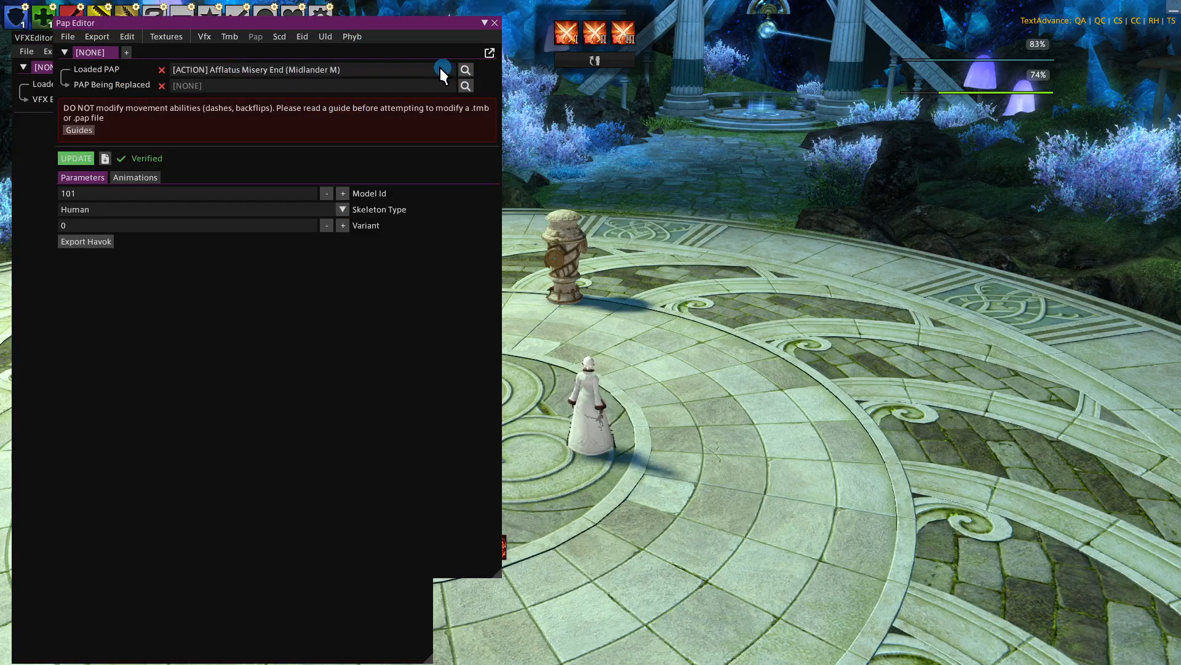
mouse_move(364, 68)
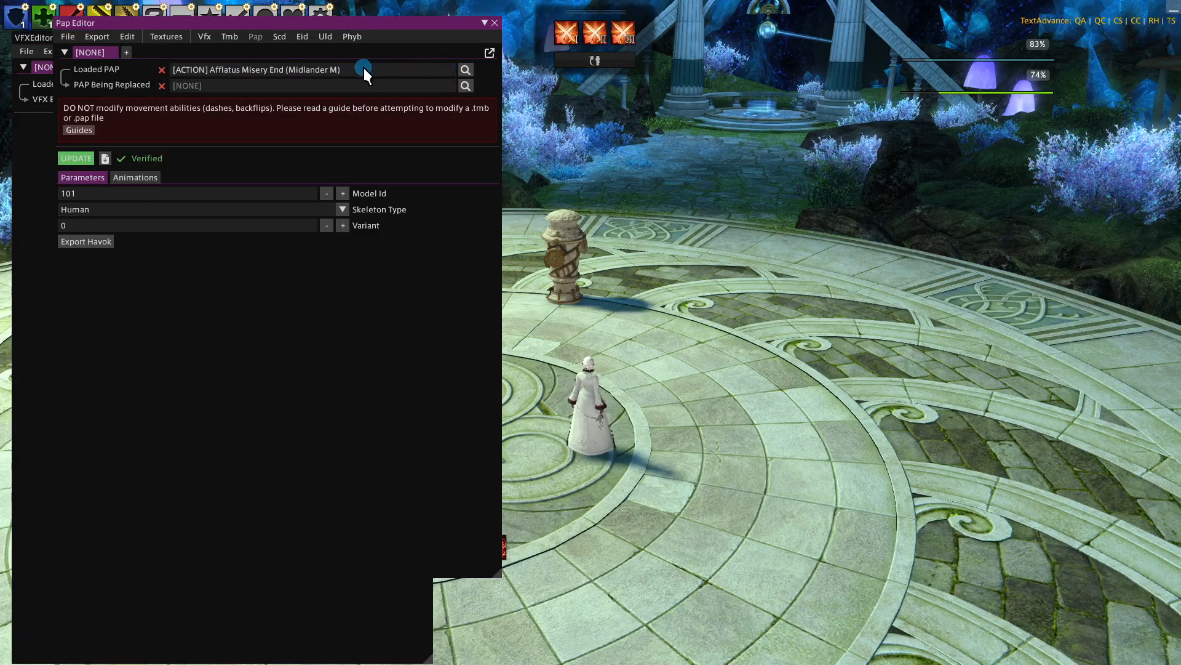
left_click(465, 69)
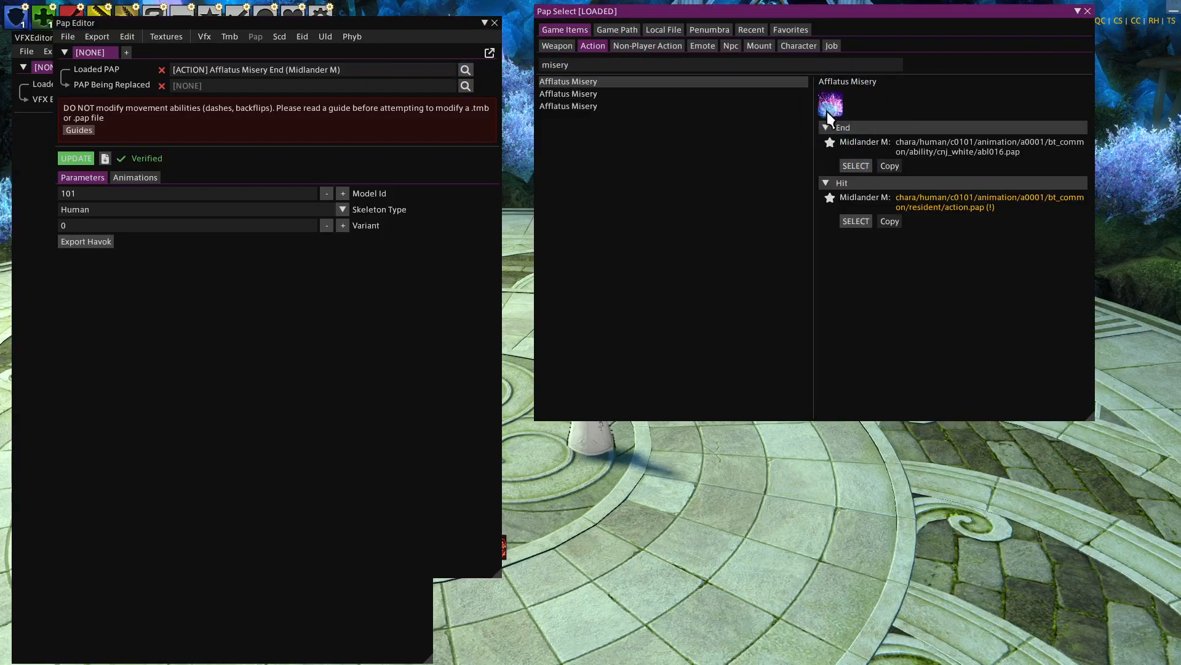
left_click(1087, 11)
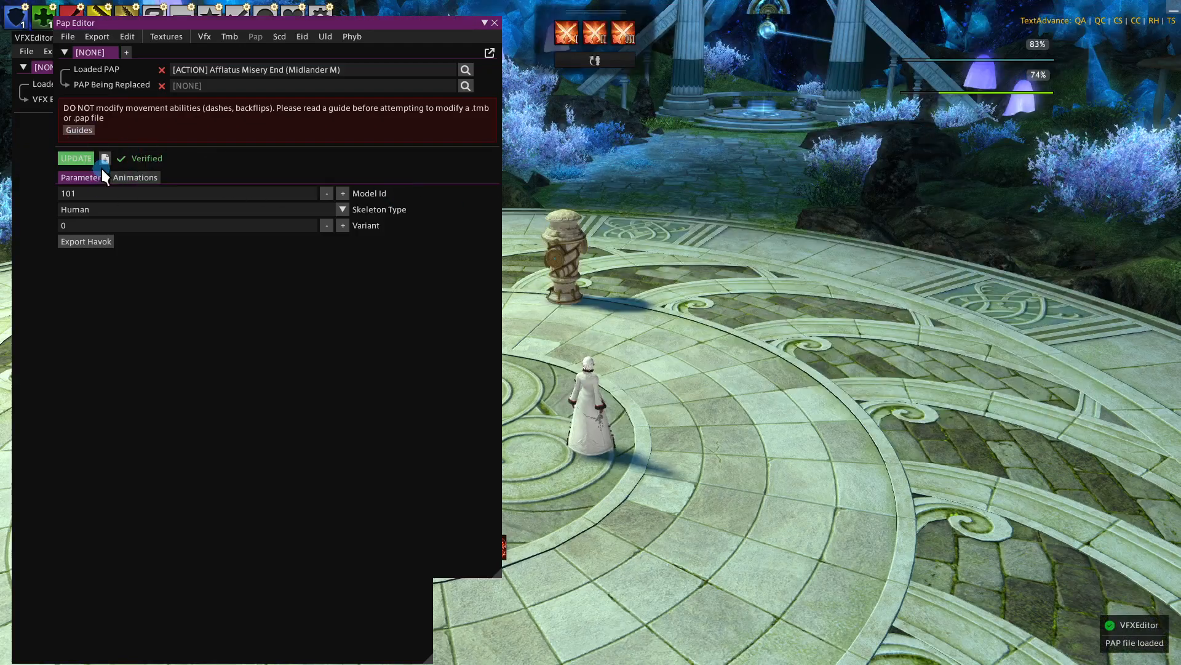
mouse_move(106, 159)
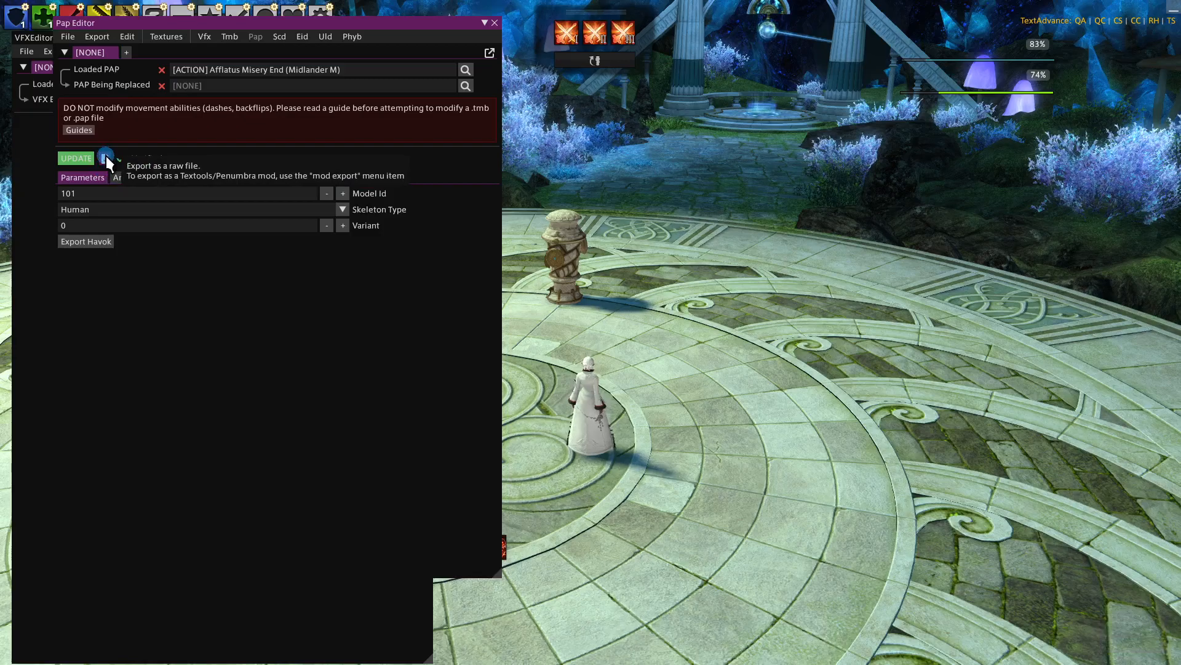
- Export the loaded animation as a raw file named misery.pap on the desktop
left_click(106, 159)
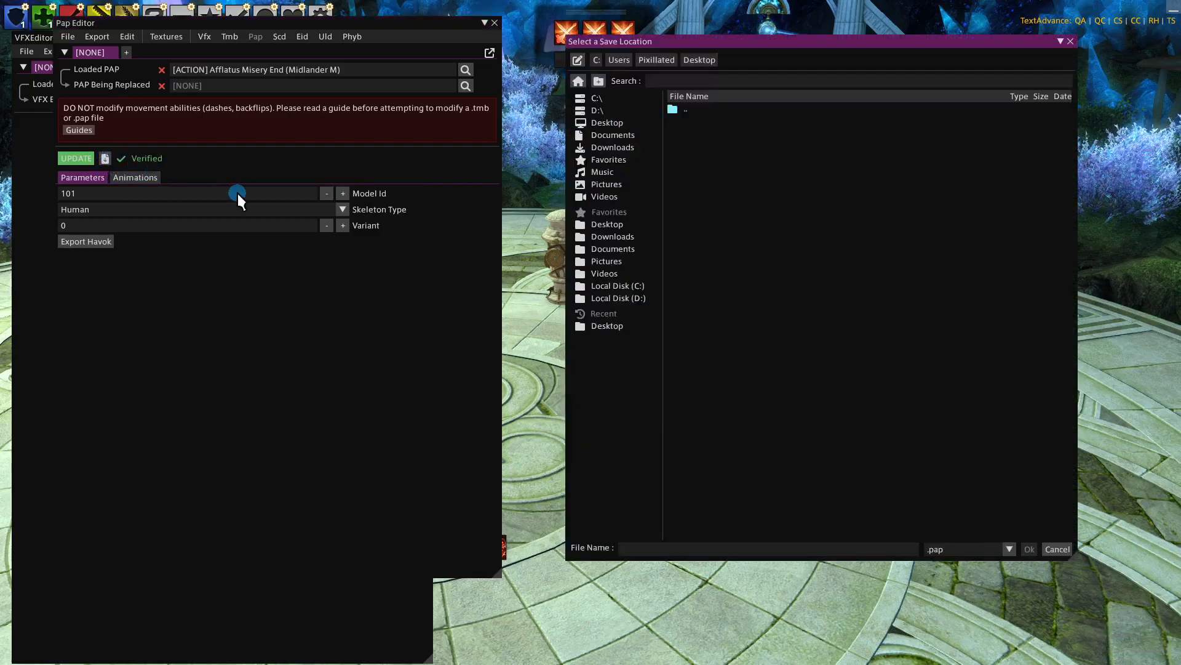
mouse_move(670, 398)
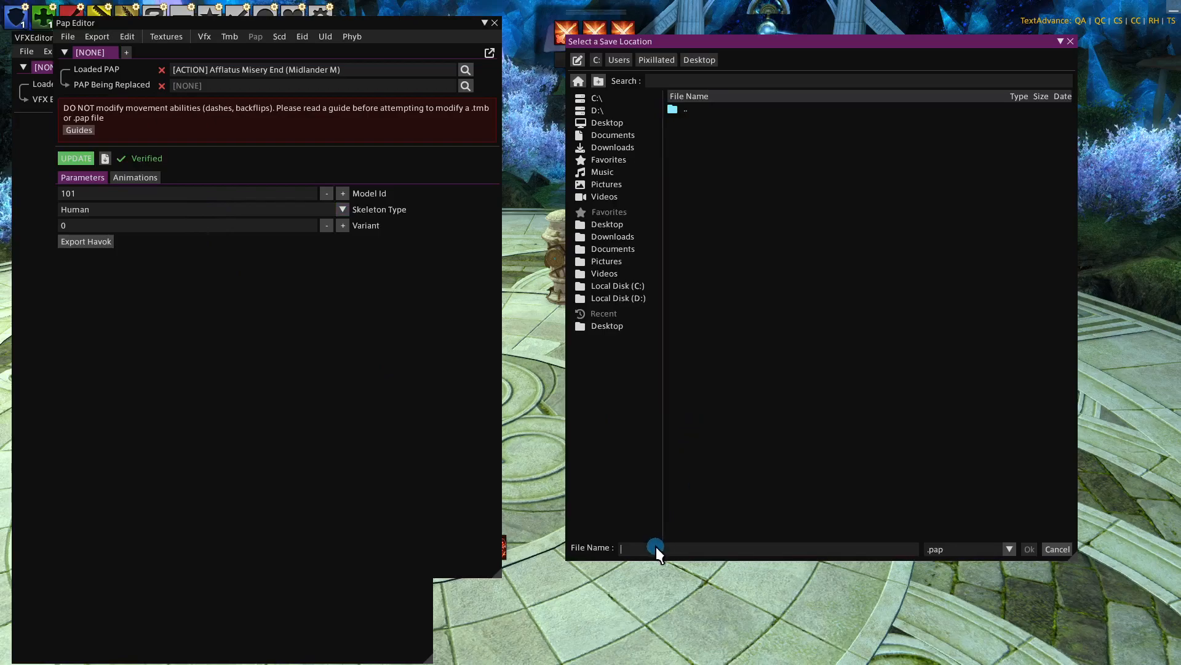
type("miawey")
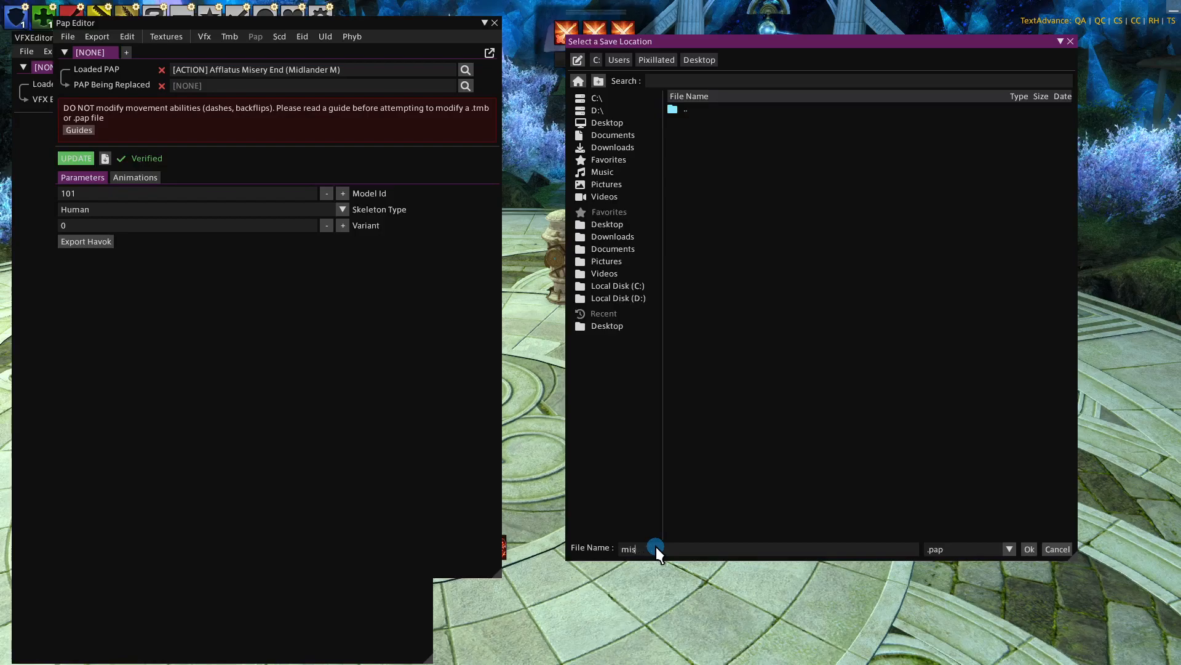
type("ery")
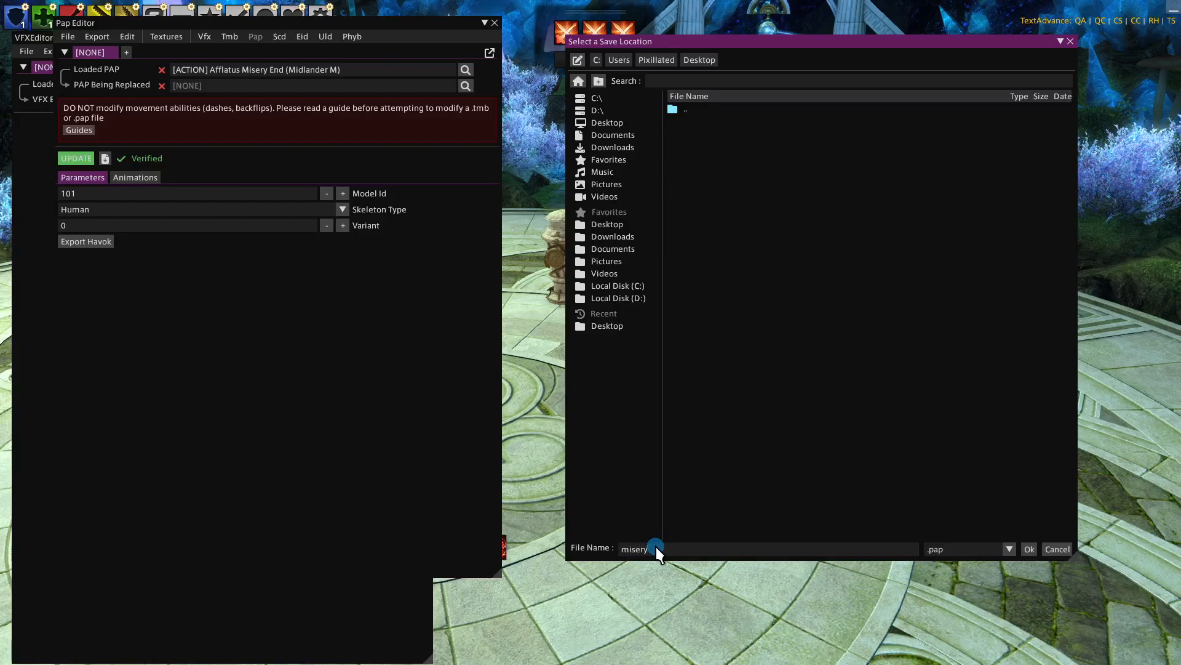
left_click(1029, 549)
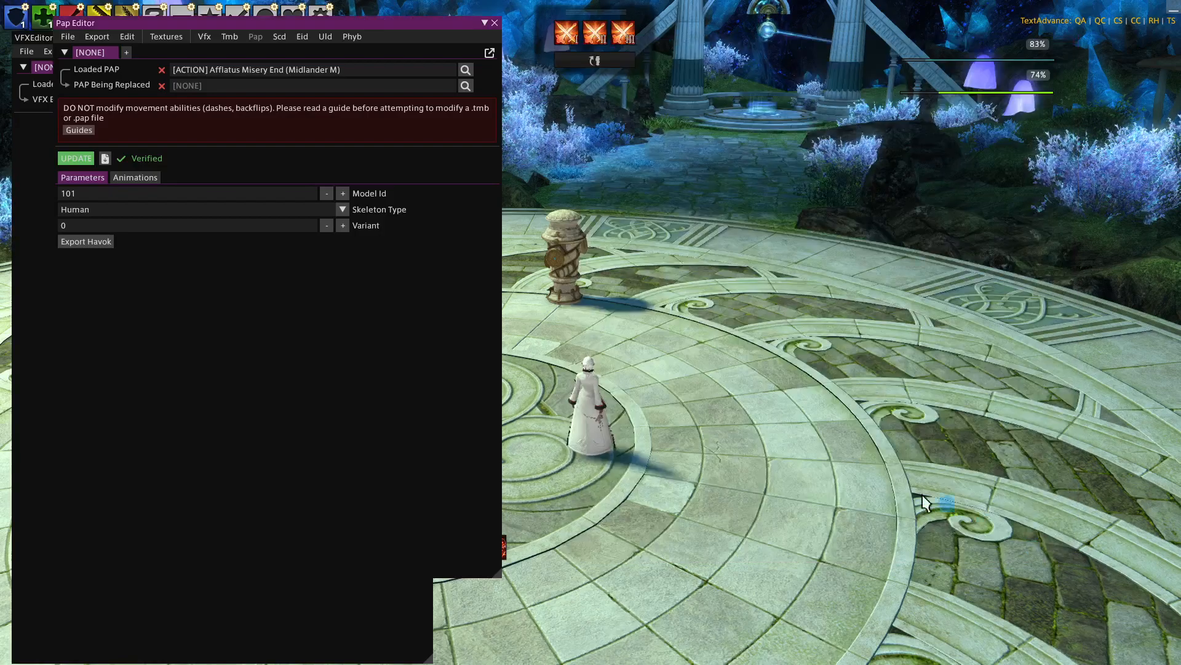
mouse_move(333, 102)
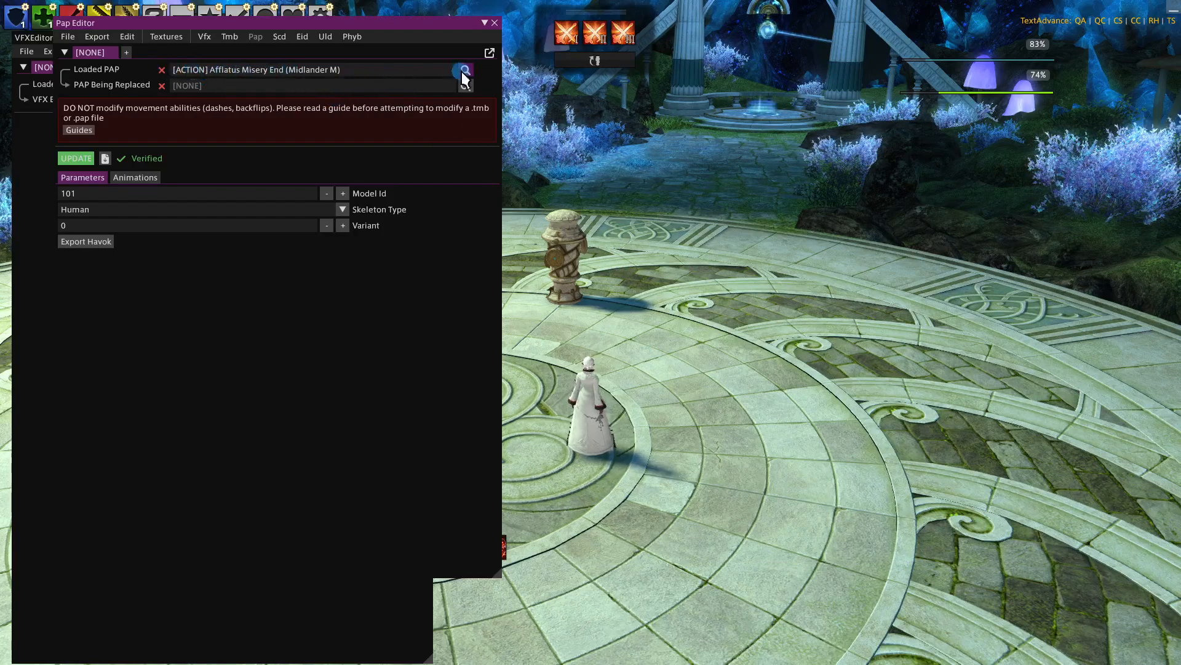
- Search 'high' and load the High Fire II Start animation
left_click(465, 69)
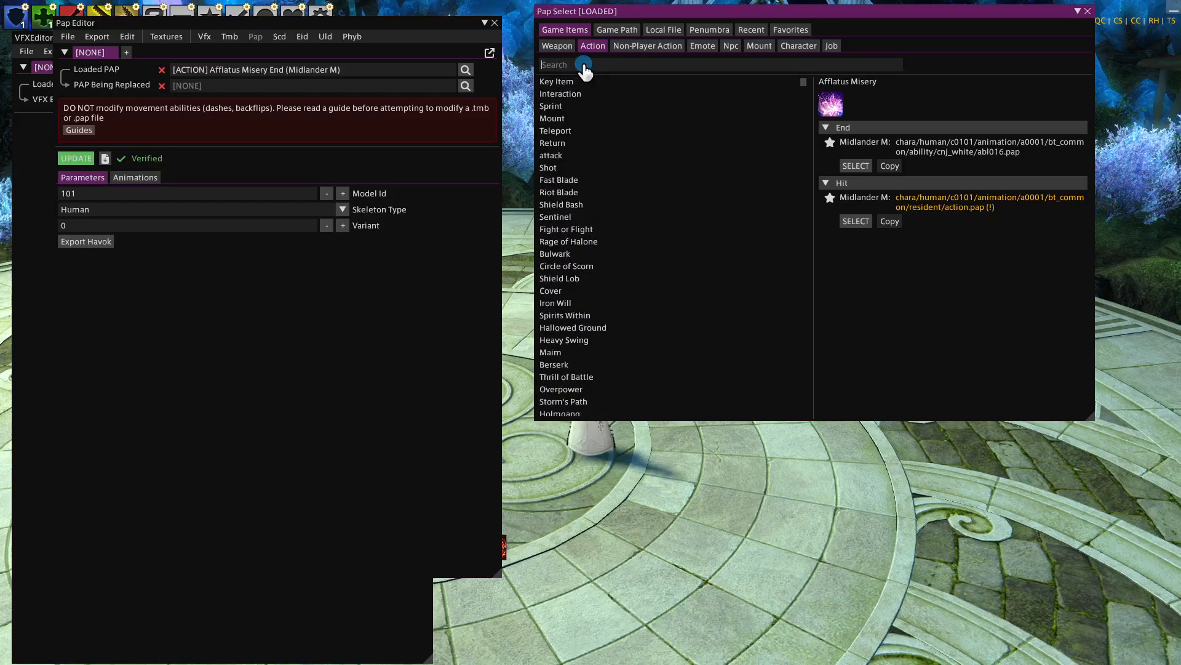
type("high")
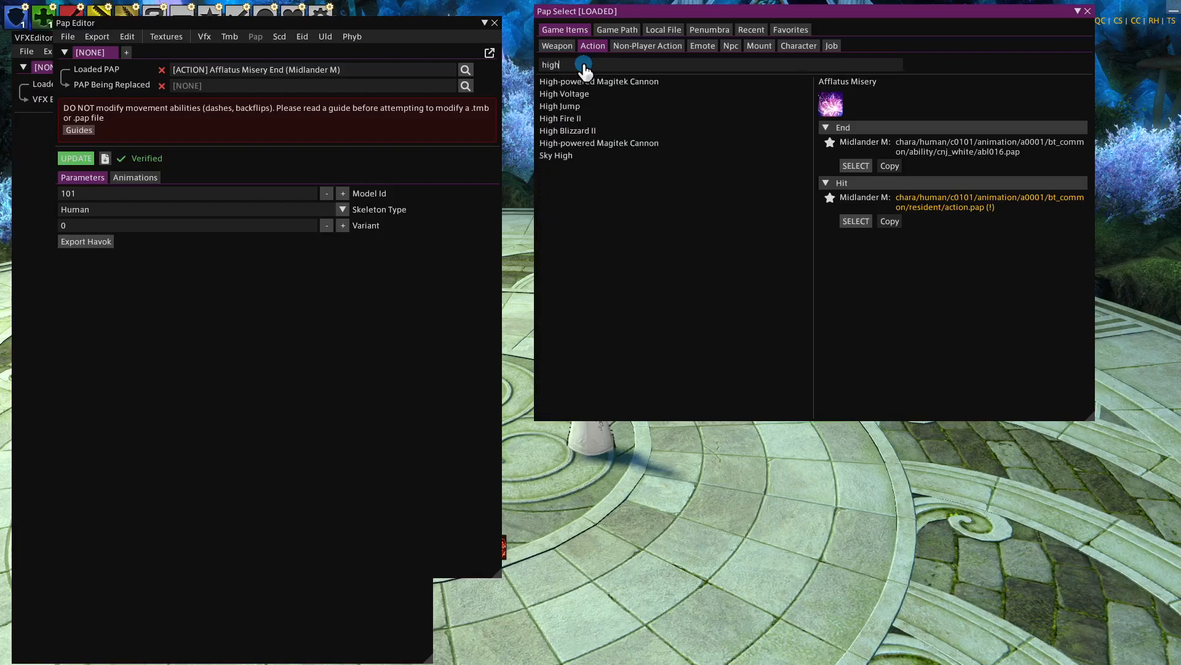
mouse_move(619, 69)
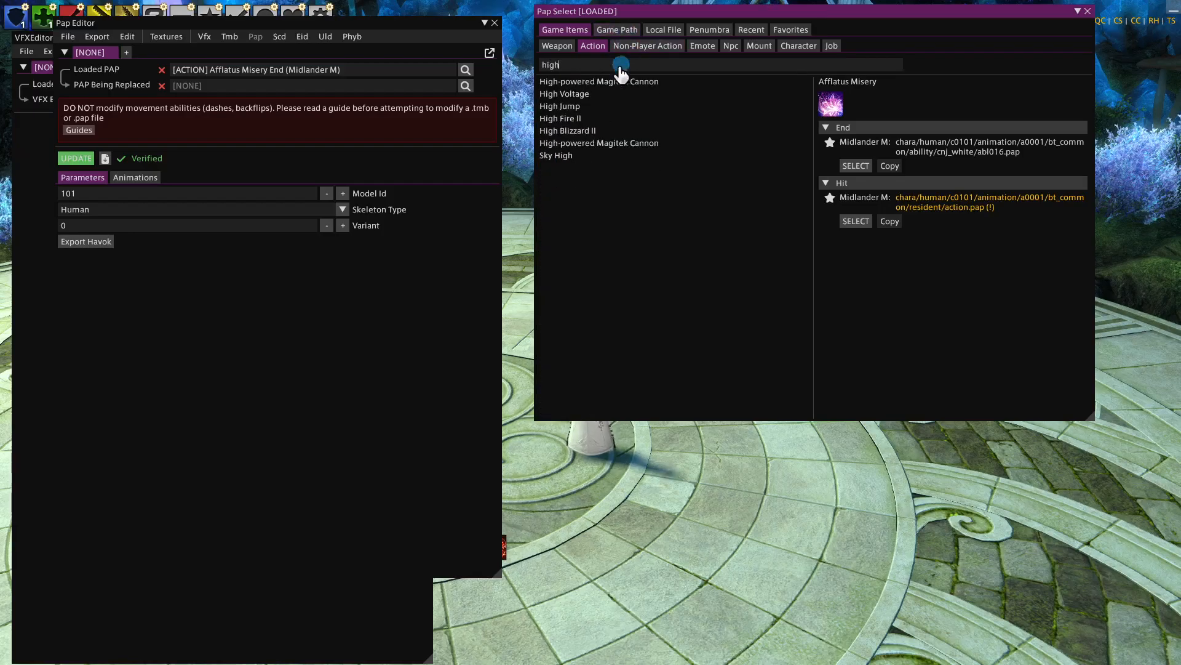
left_click(561, 118)
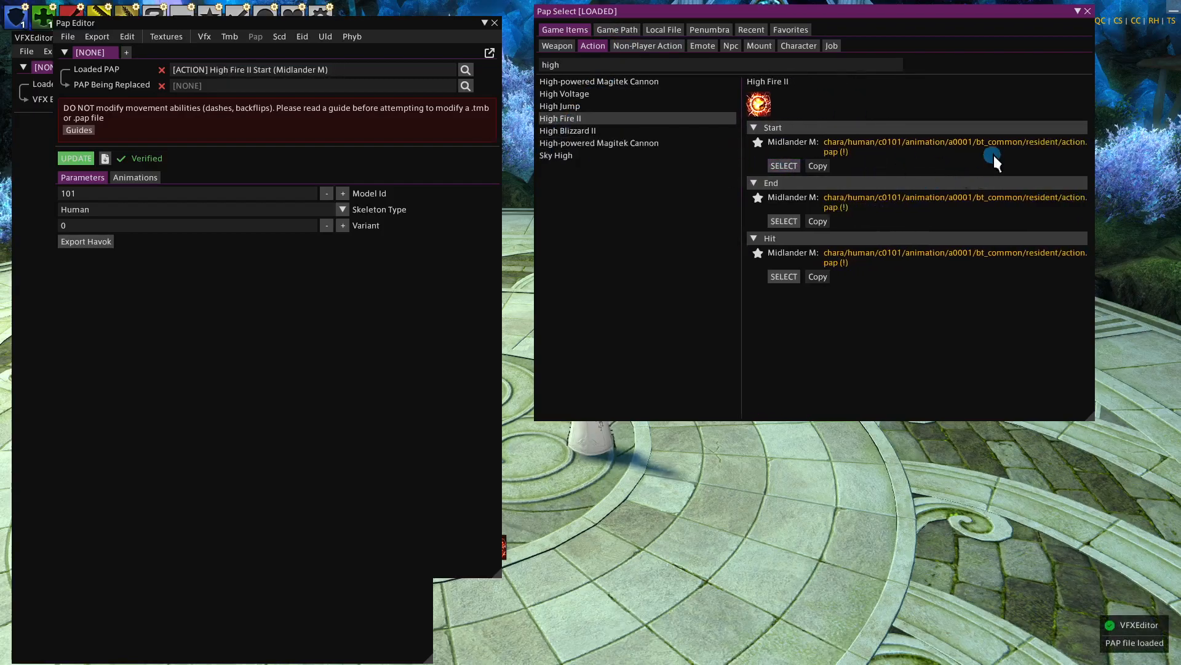
mouse_move(1066, 42)
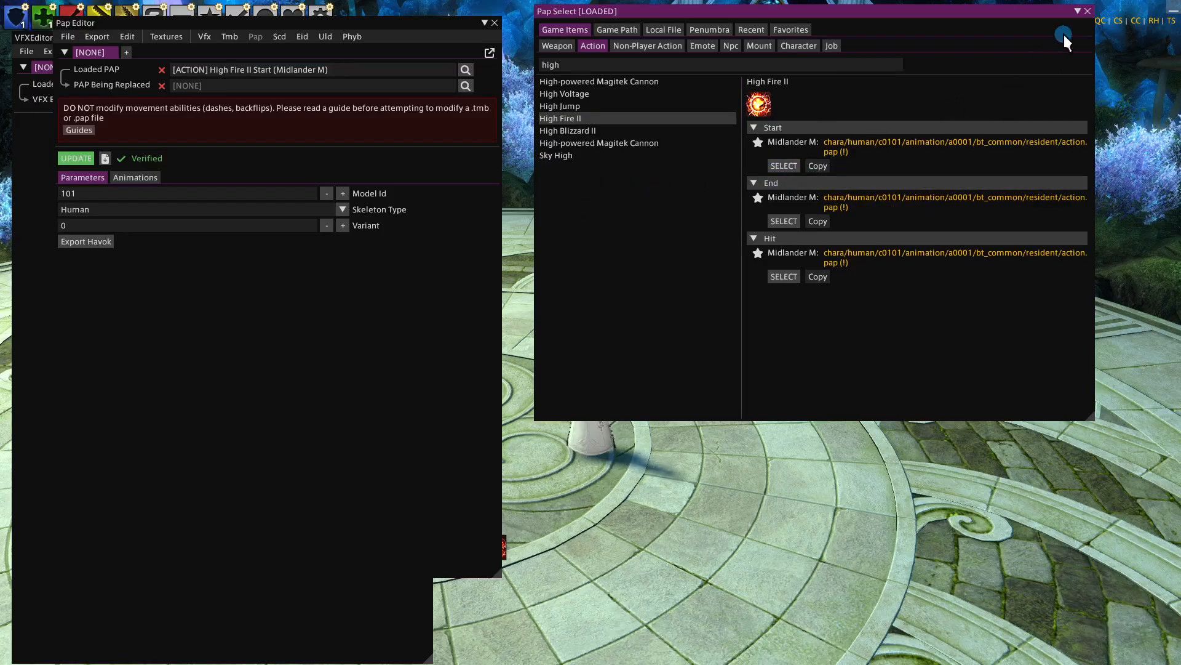
left_click(1087, 11)
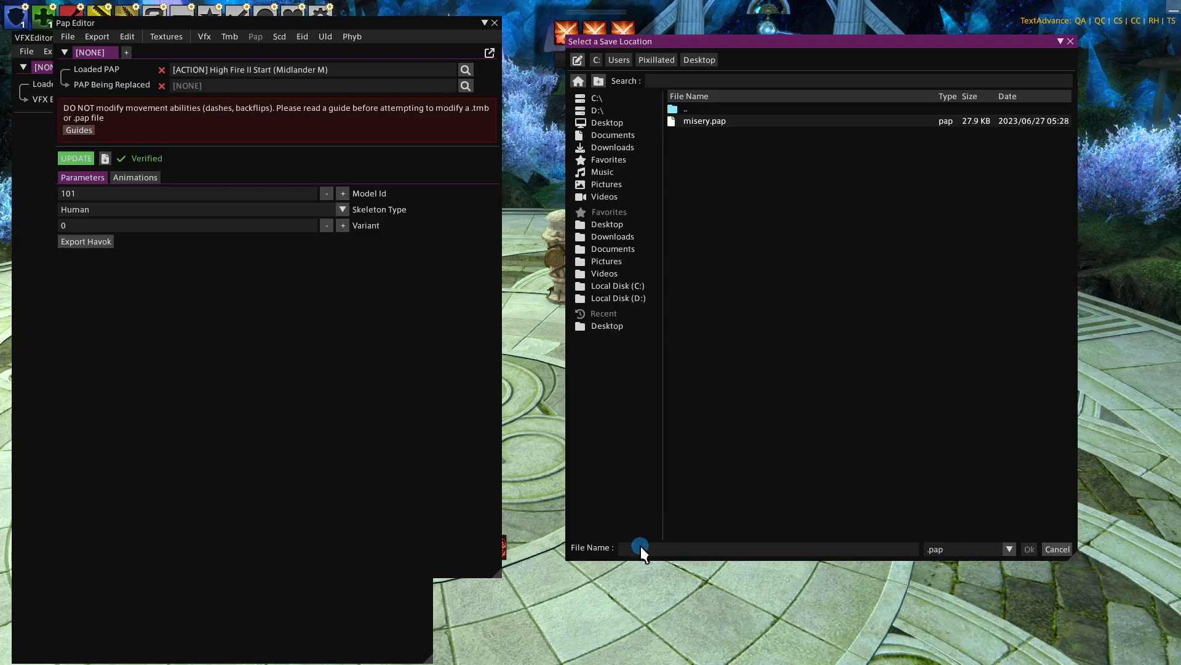
- Export the loaded animation as a raw file named action.pap
type("action")
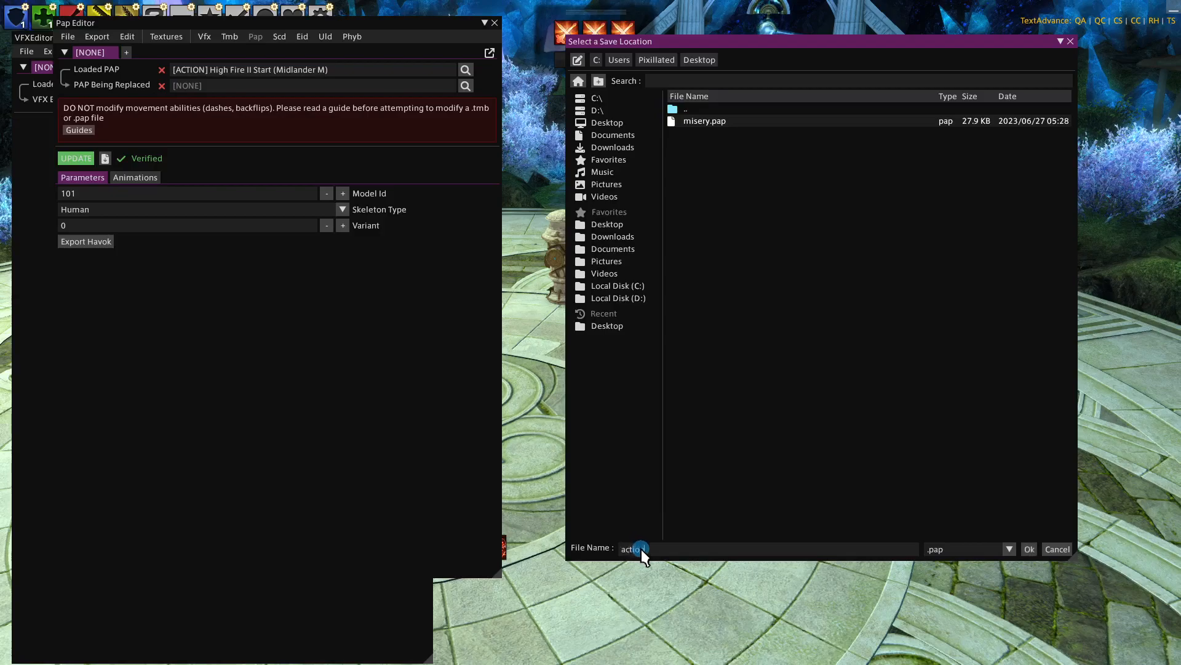
mouse_move(1029, 549)
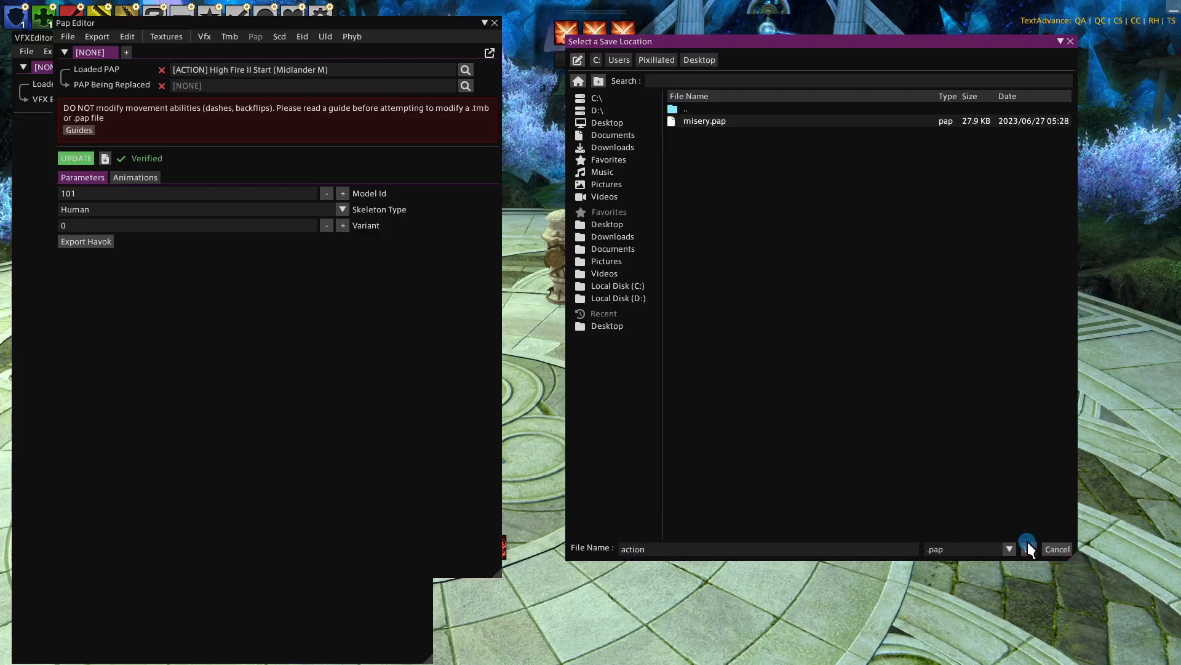
left_click(1026, 549)
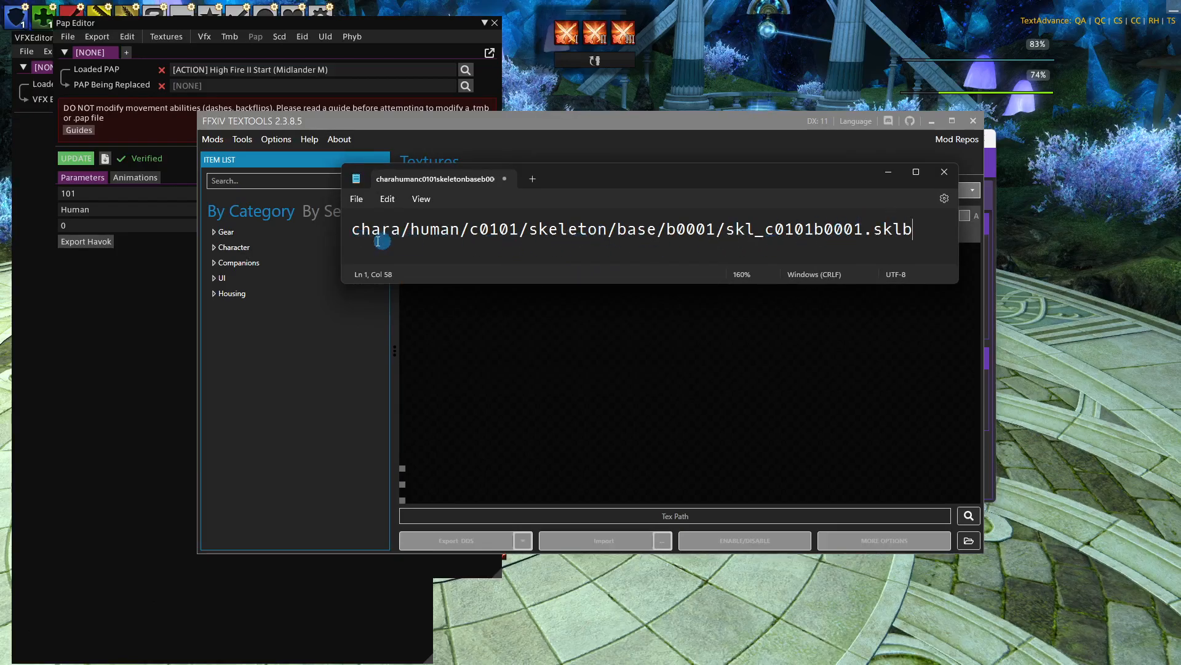
mouse_move(633, 240)
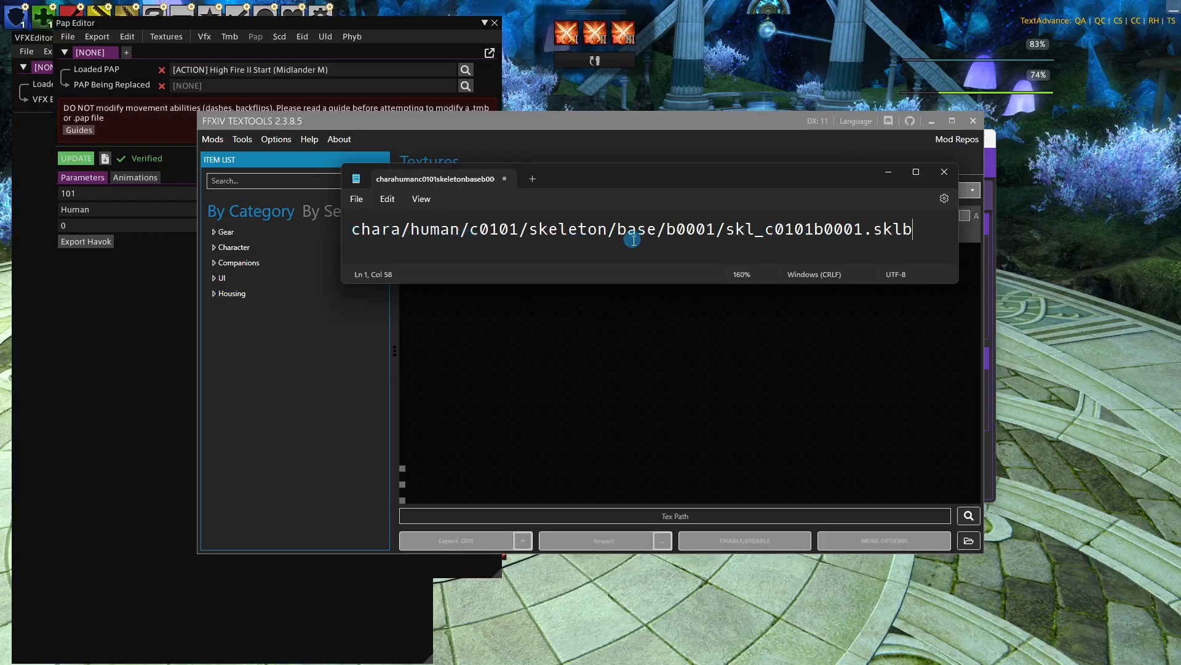
mouse_move(404, 251)
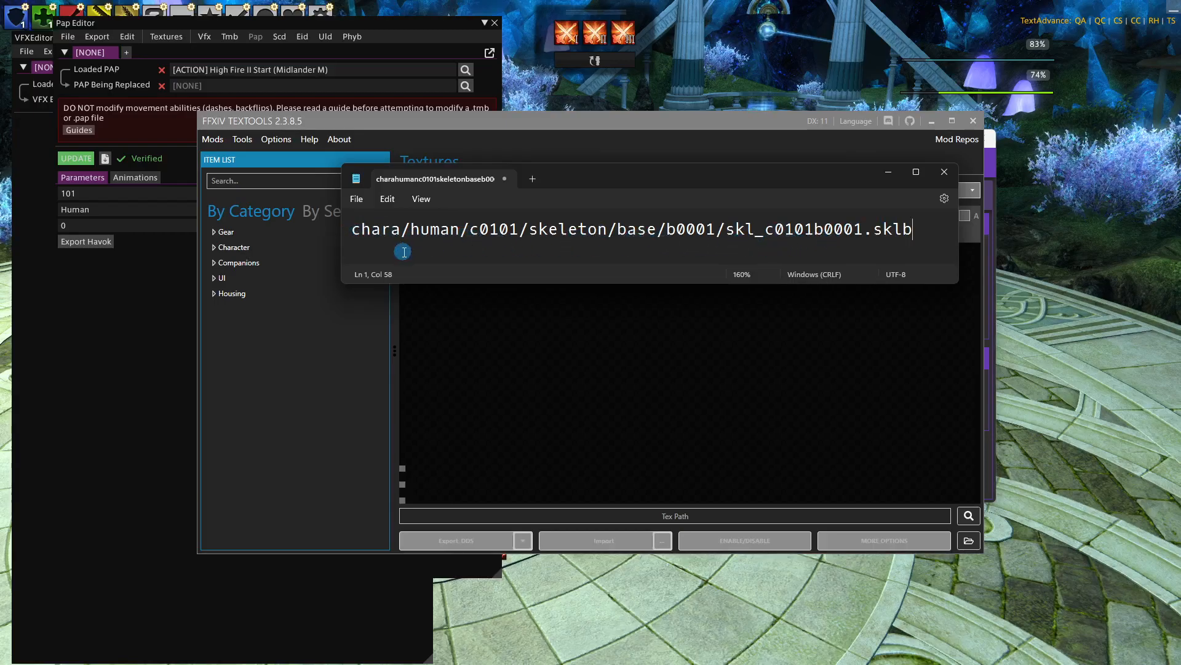
mouse_move(921, 230)
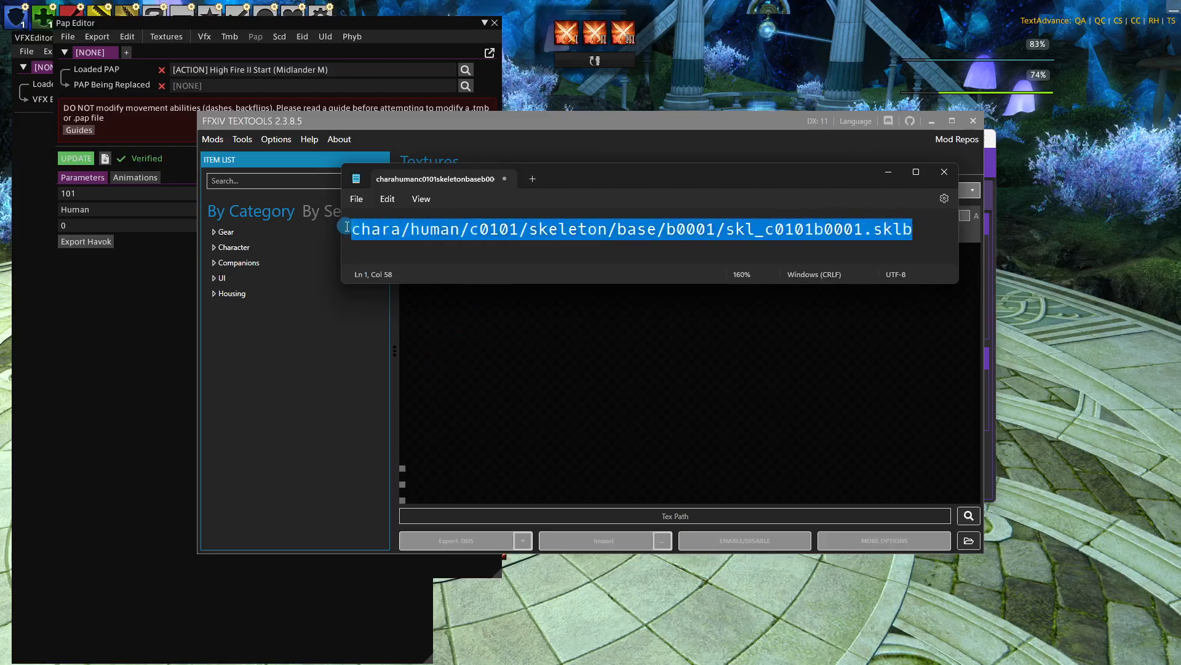
mouse_move(598, 182)
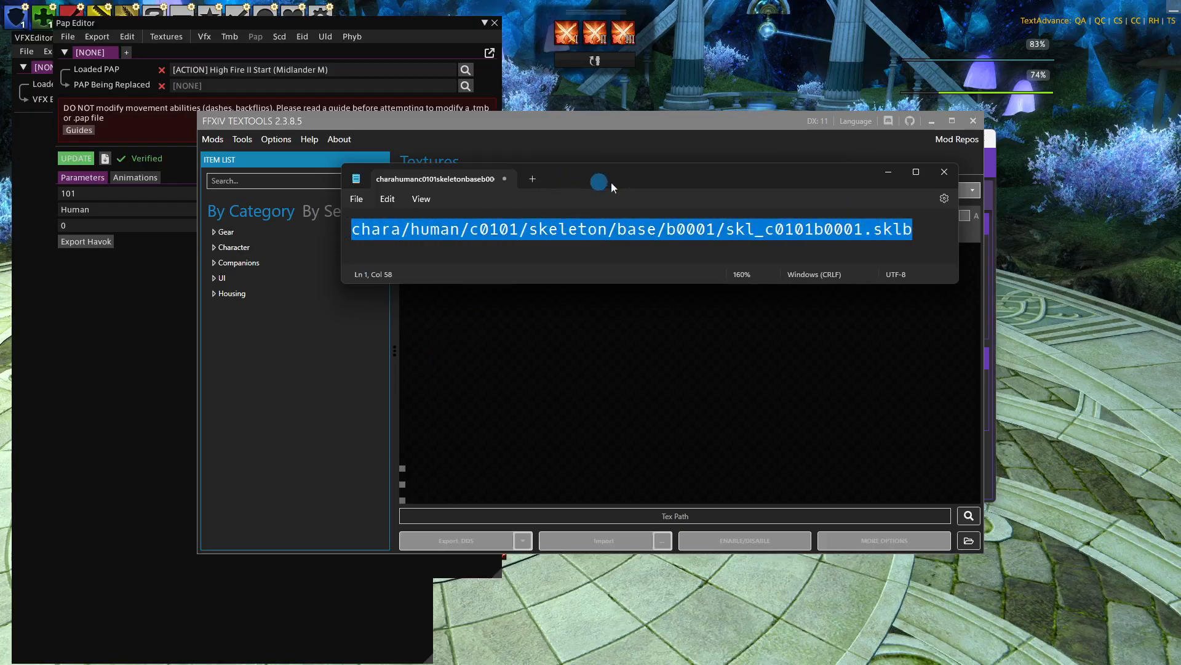
- Extract the raw file chara/human/c0101/skeleton/base/b0001/skl_c0101b0001.sklb in TexTools
left_click(943, 173)
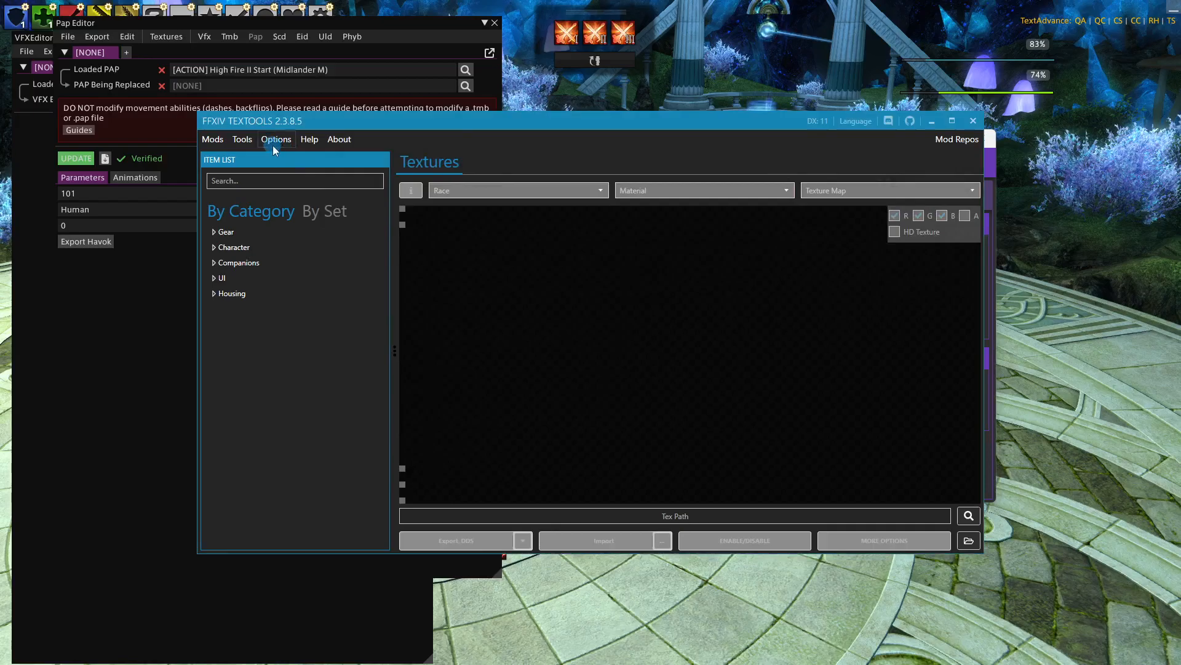
left_click(242, 139)
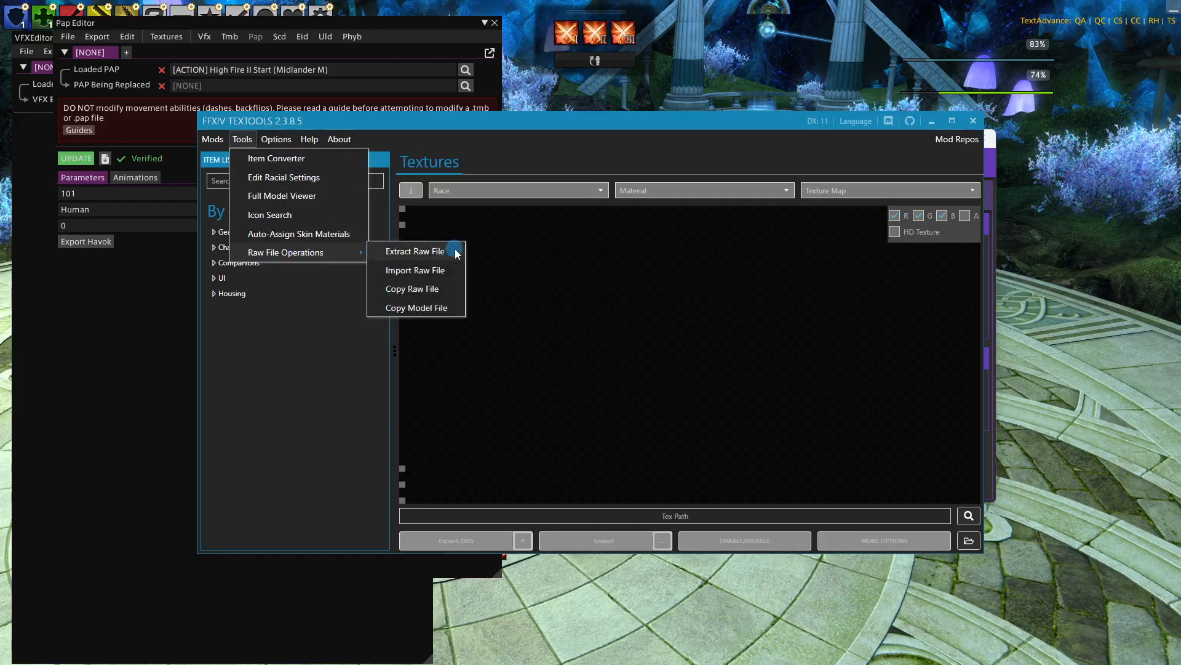
left_click(413, 251)
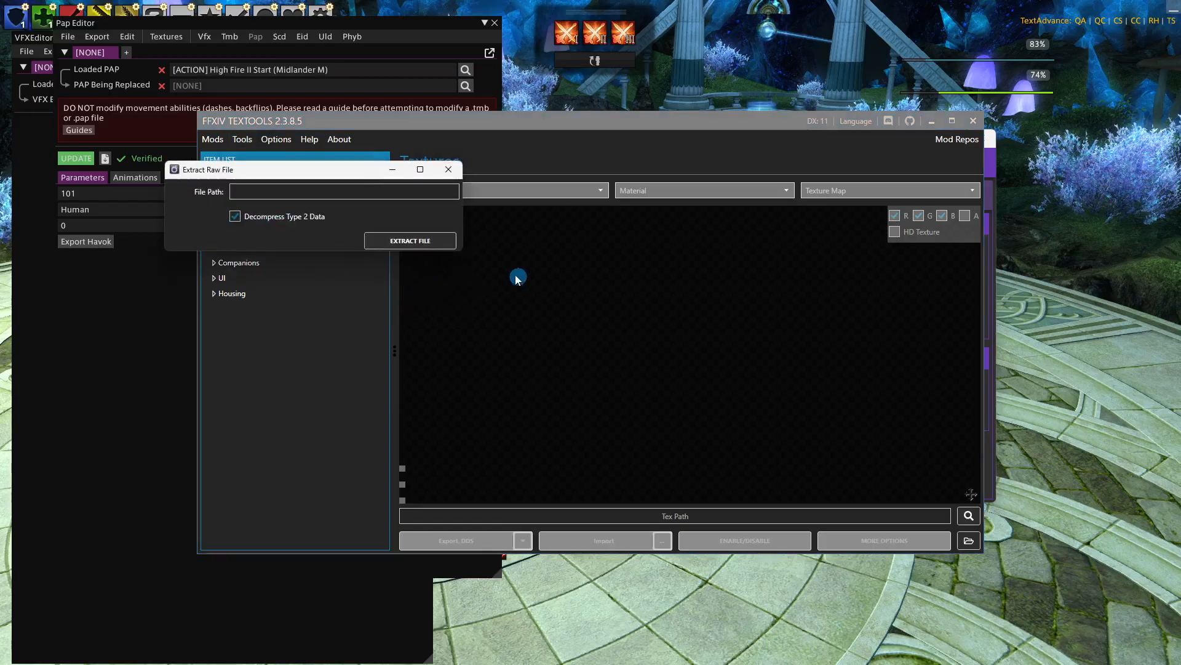
type("chara/human/c0101/skeleton/base/b0001/skl_c0101b0001.sklb")
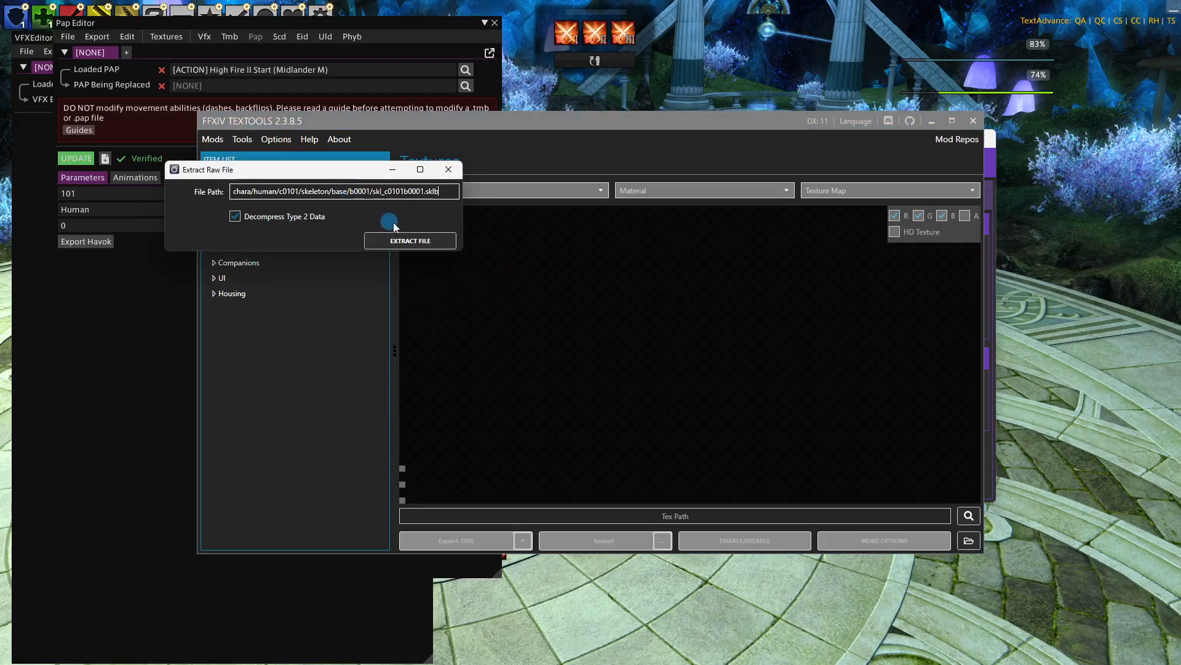
left_click(410, 240)
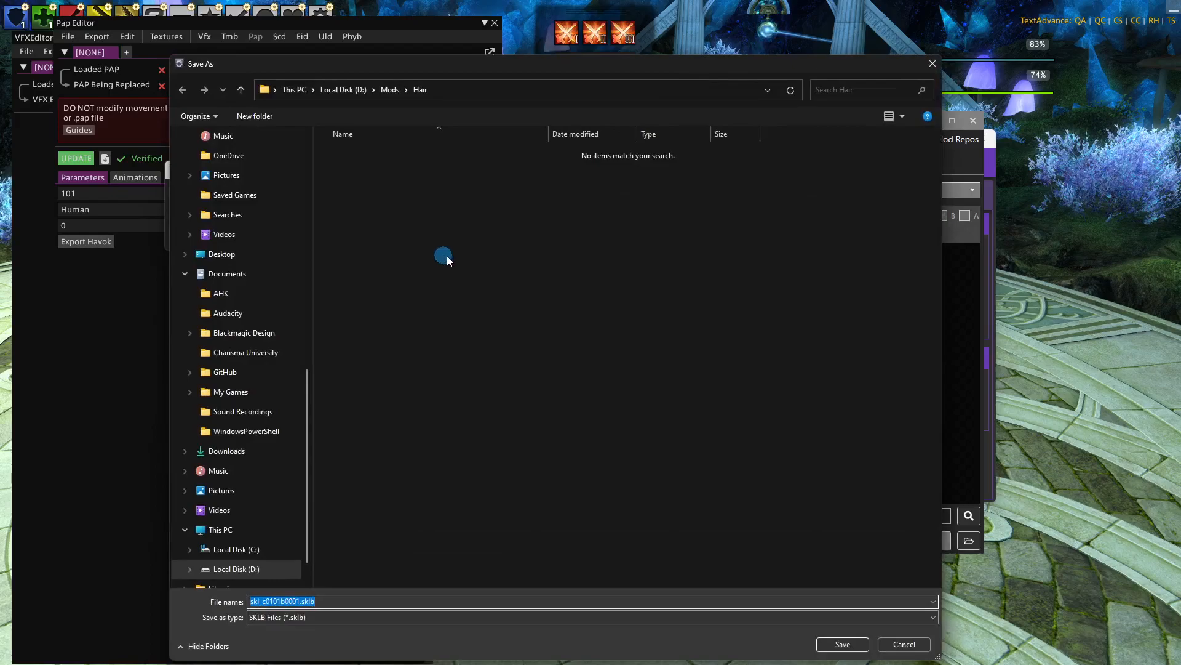
mouse_move(370, 545)
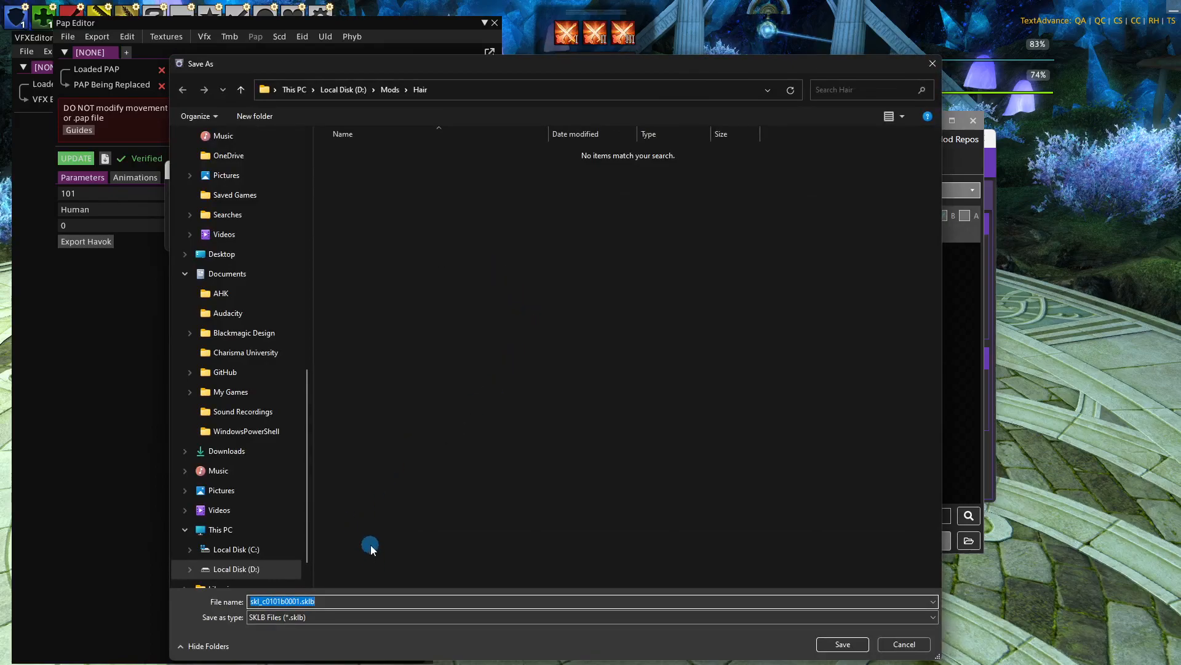
mouse_move(227, 214)
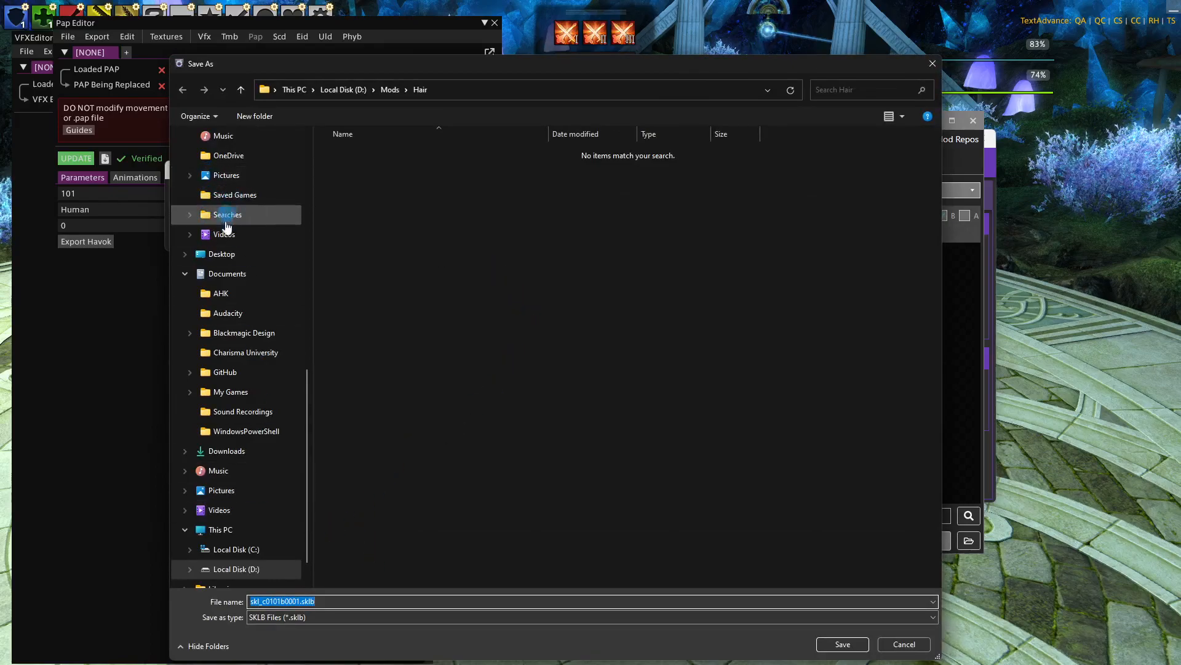
- Save the extracted skeleton to the Desktop as mid m.sklb and dismiss the success message
left_click(222, 253)
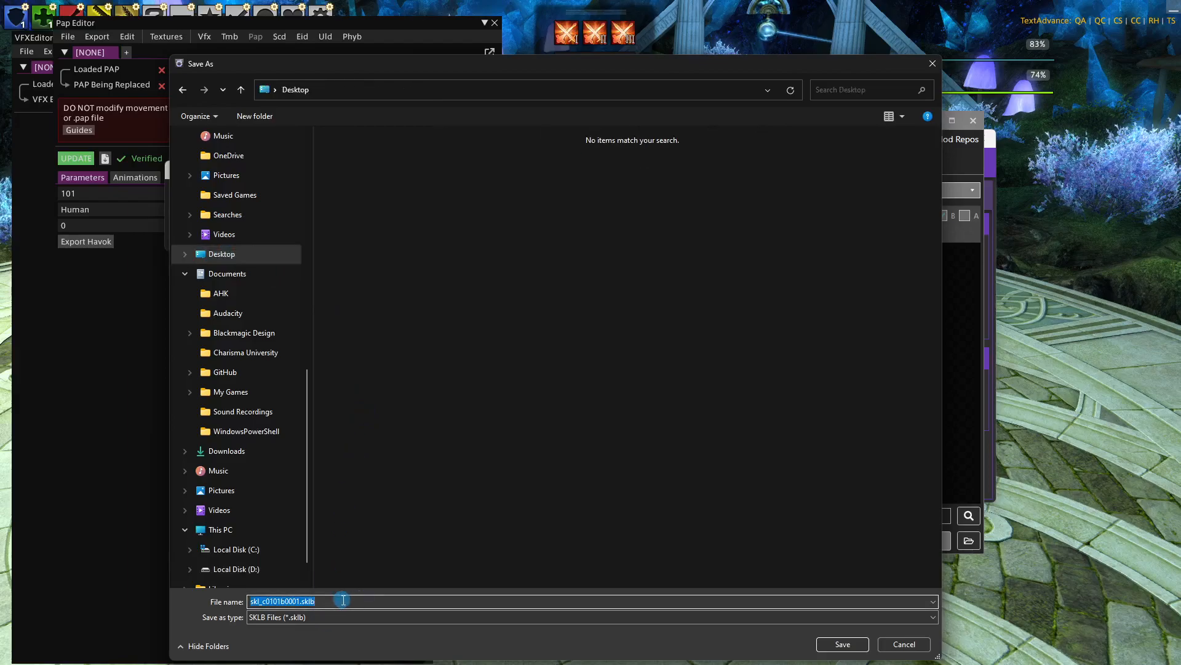
type("mid")
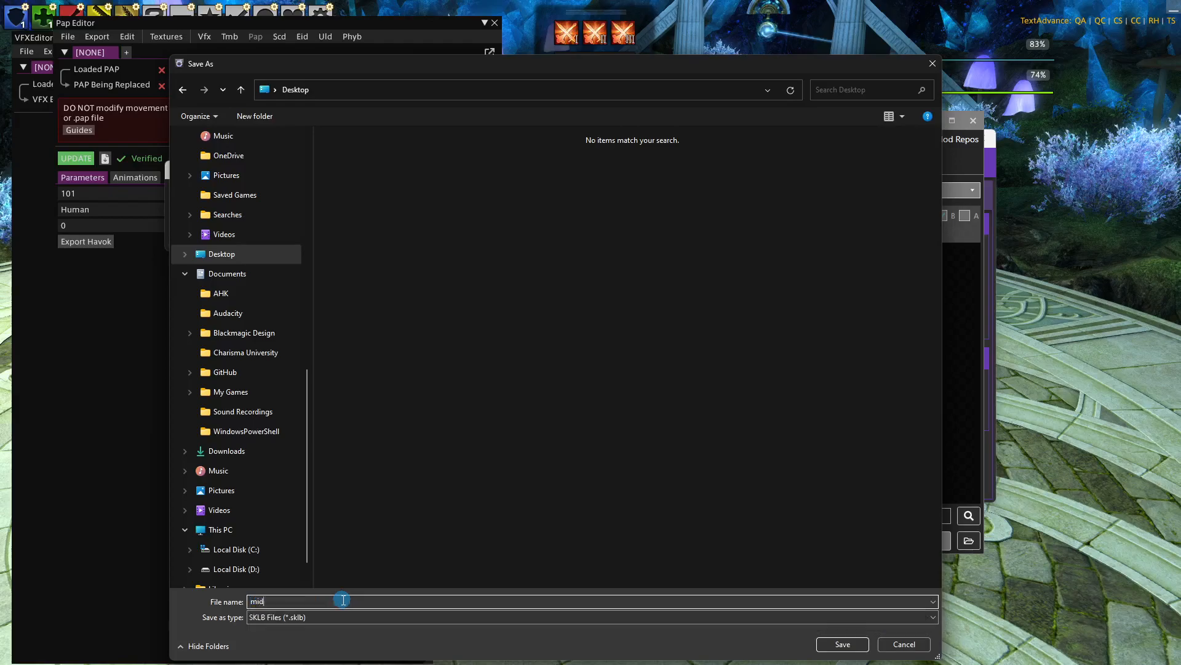
left_click(842, 643)
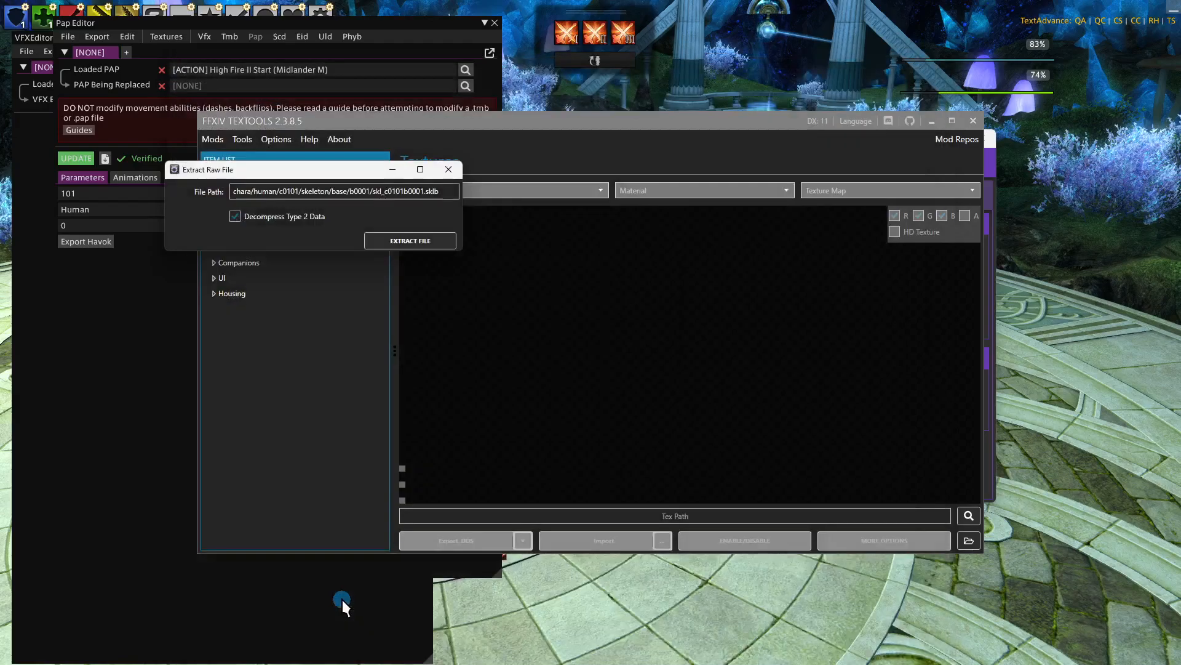
left_click(410, 239)
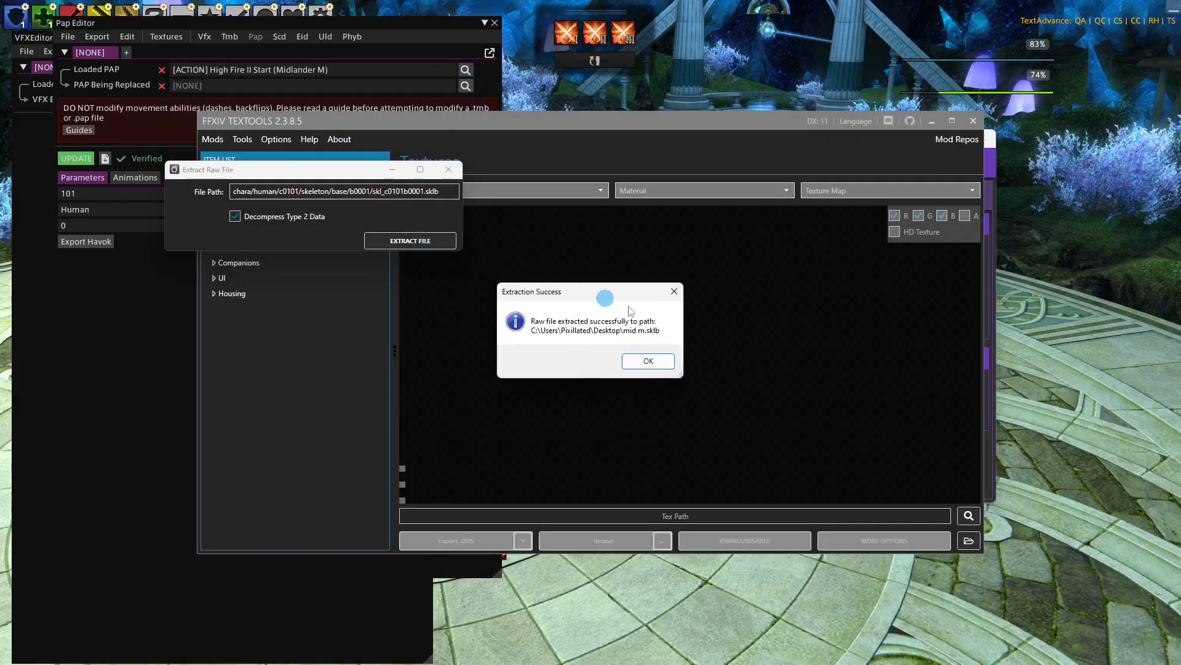
left_click(646, 361)
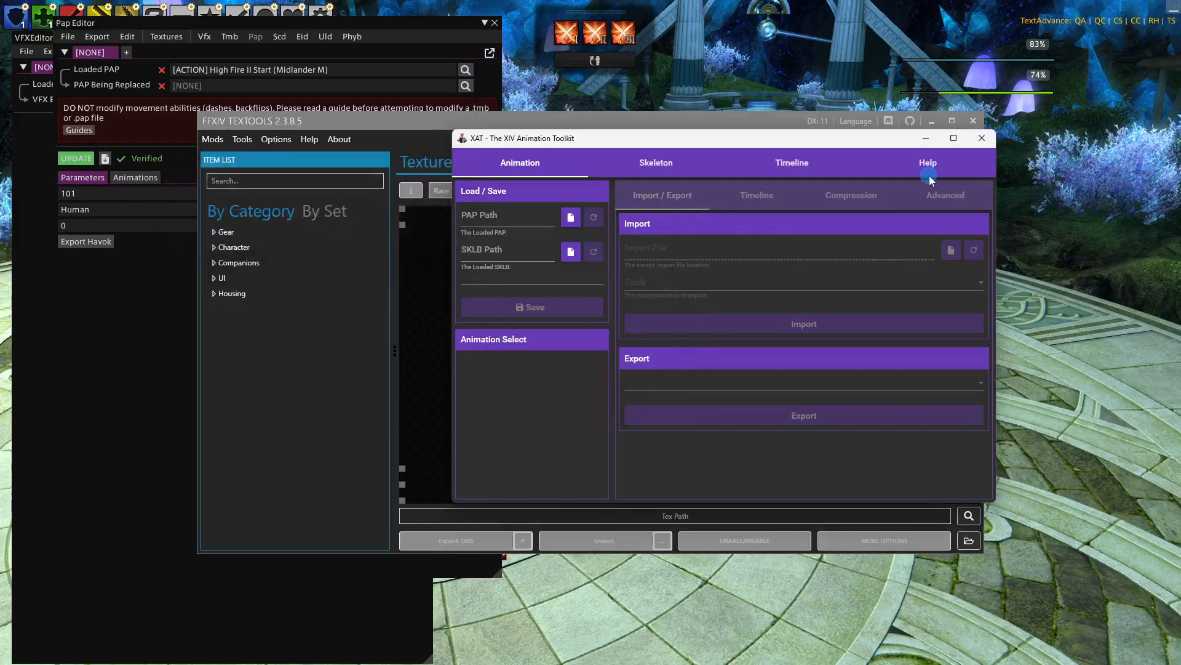
mouse_move(408, 136)
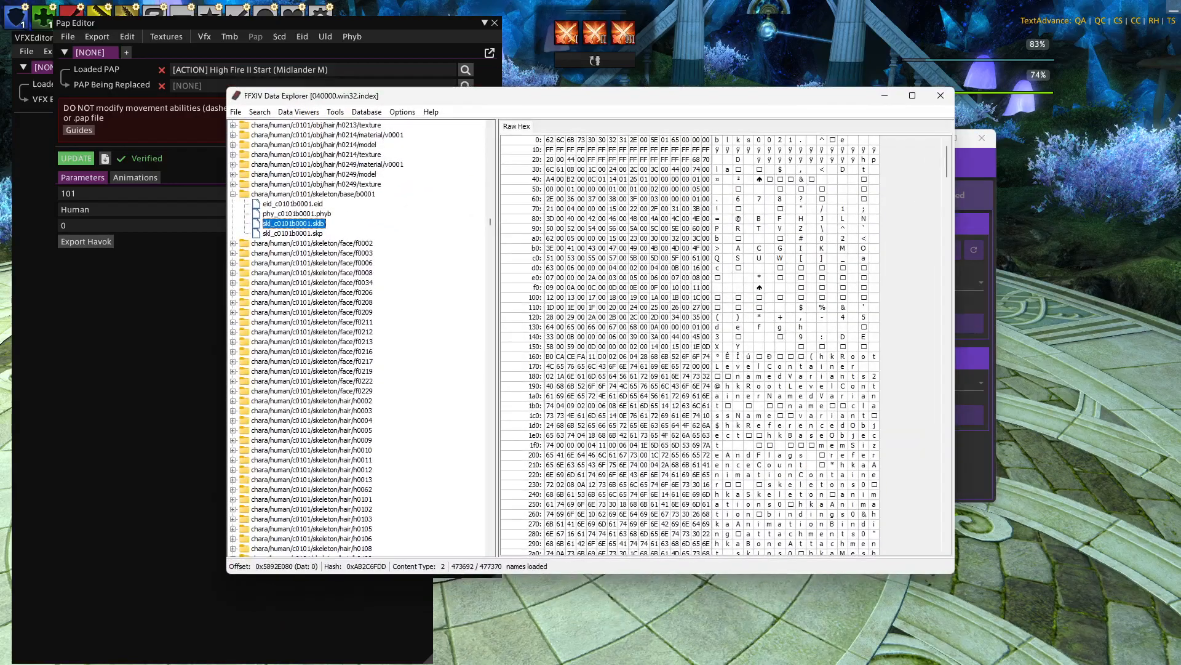
mouse_move(373, 284)
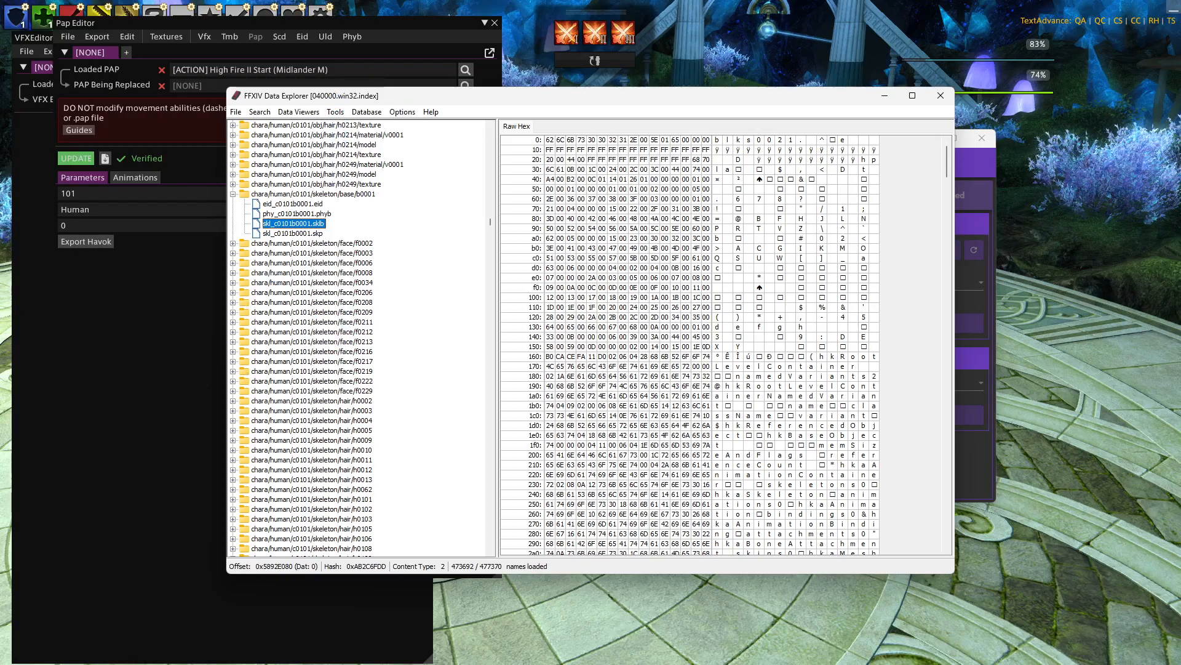
- Check skl_c0101b0001.sklb against the noted path, then close Data Explorer and TexTools
double_click(294, 223)
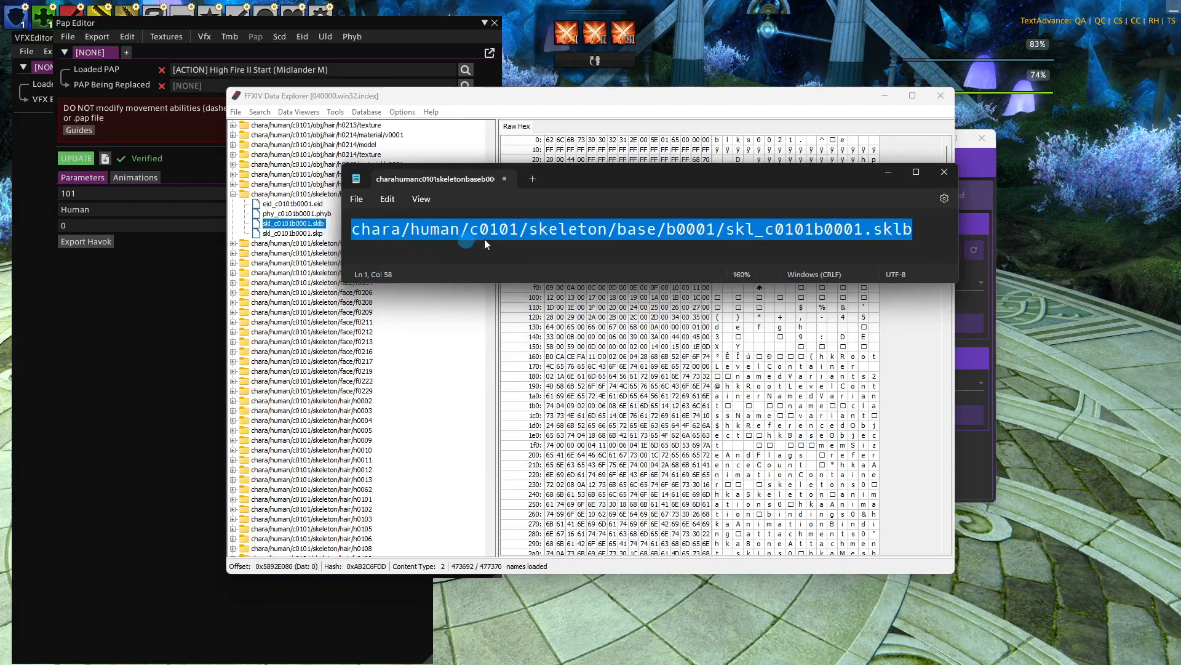
mouse_move(580, 178)
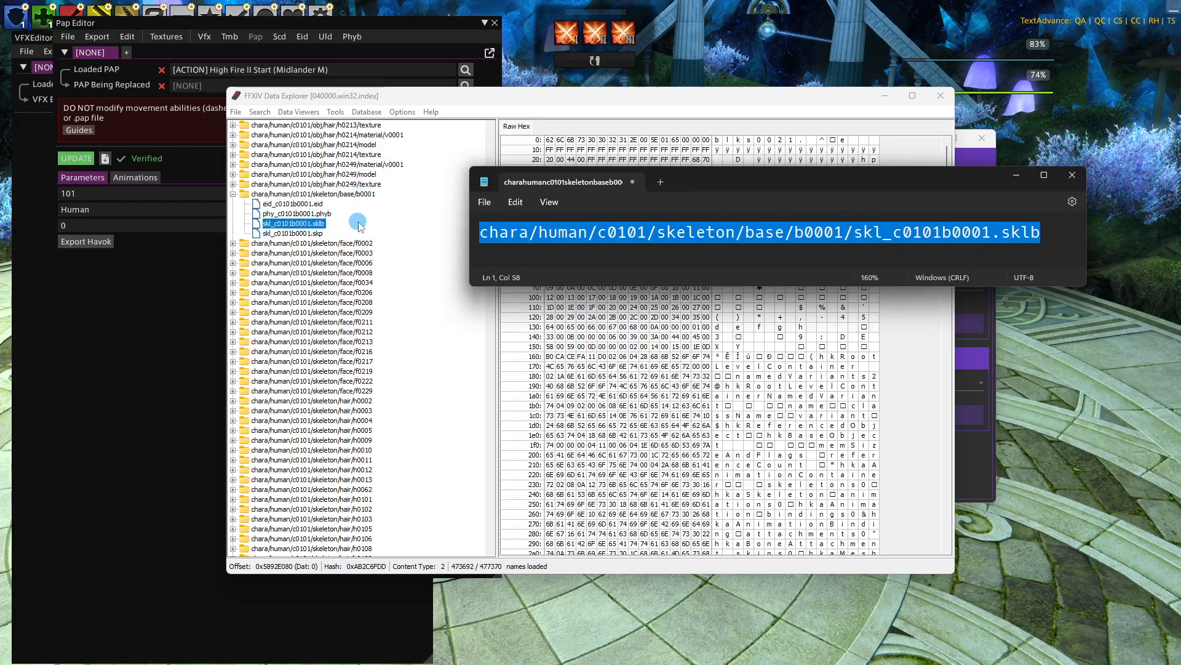
left_click(1071, 175)
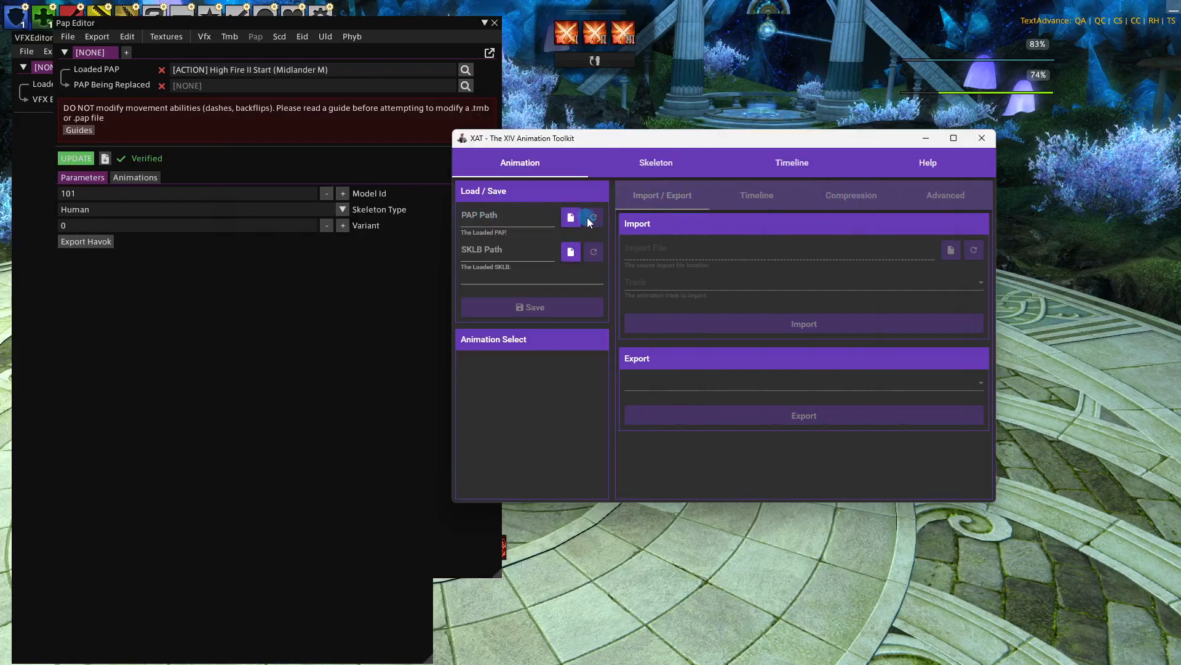
mouse_move(570, 251)
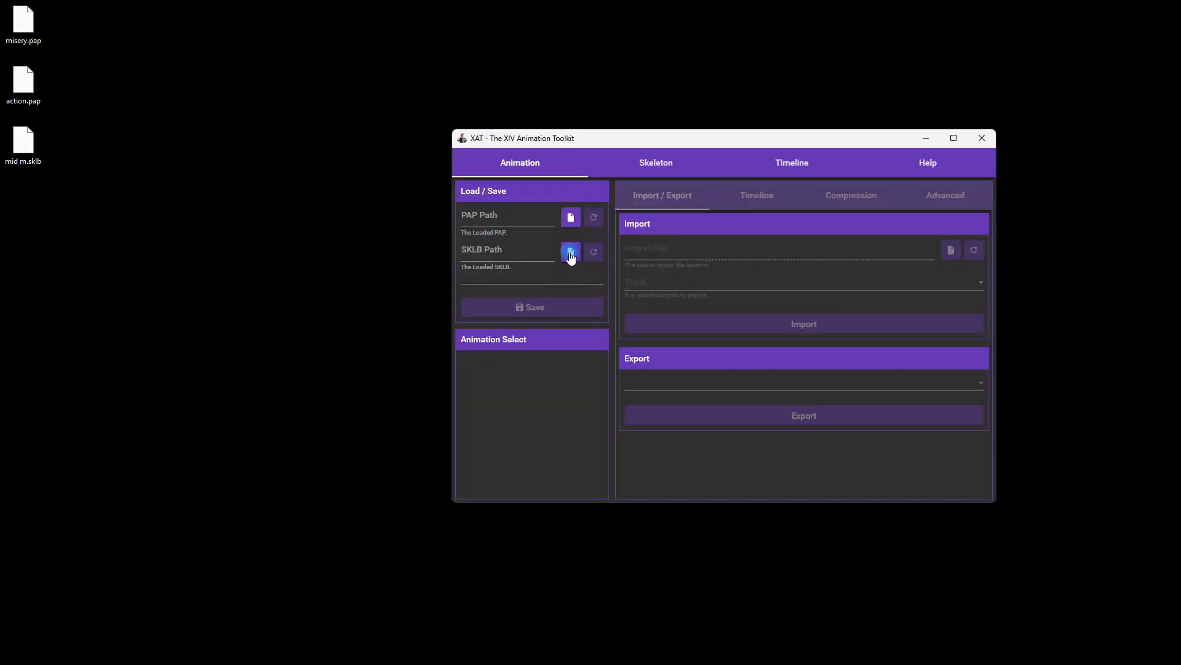
- Load mid m.sklb from the Desktop as the skeleton and start choosing a PAP file
left_click(570, 250)
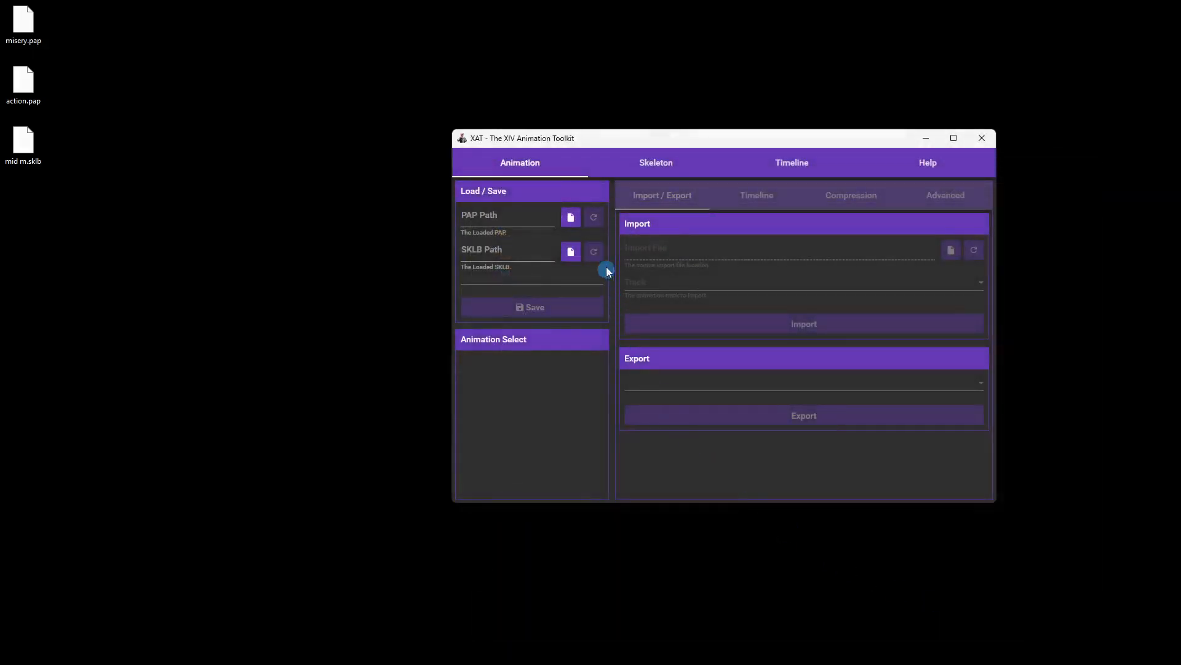
left_click(569, 251)
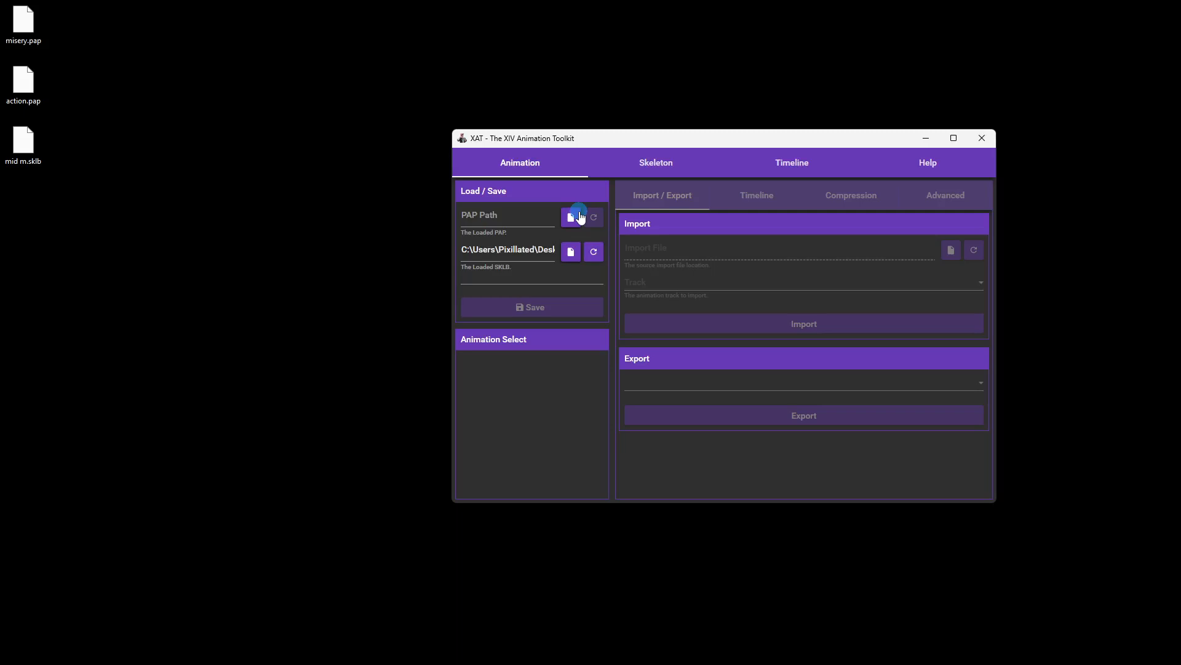
left_click(569, 216)
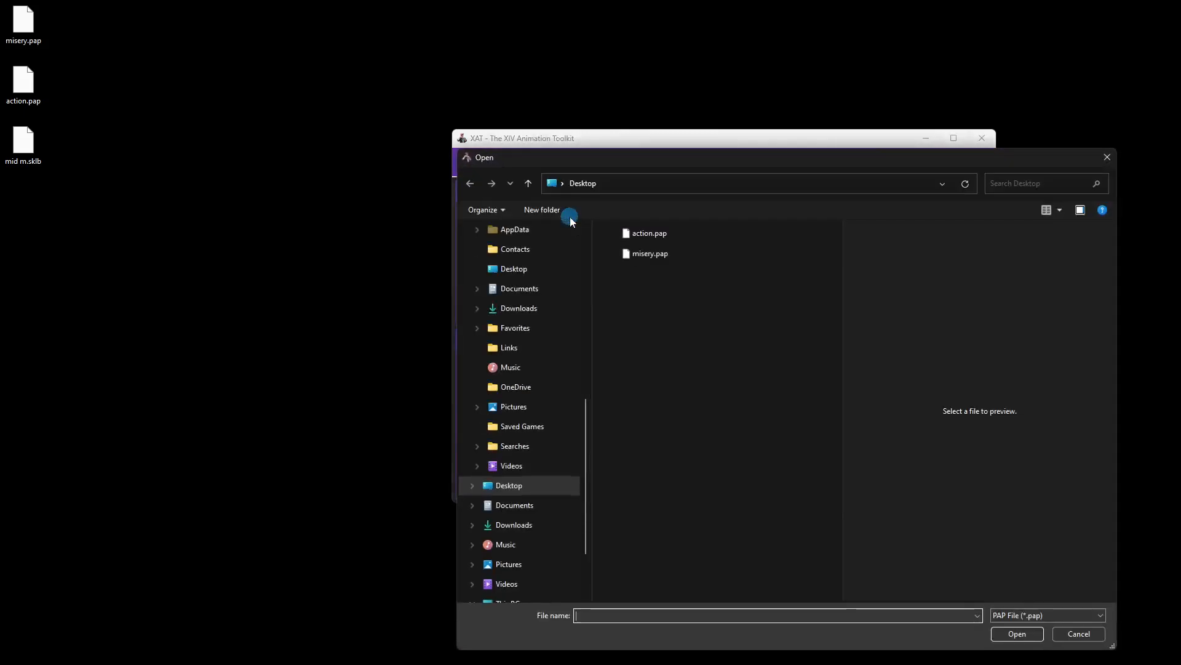
- Load misery.pap and export its cbbm_abl235 animation as misery.fbx (Autodesk FBX) to the desktop
left_click(650, 254)
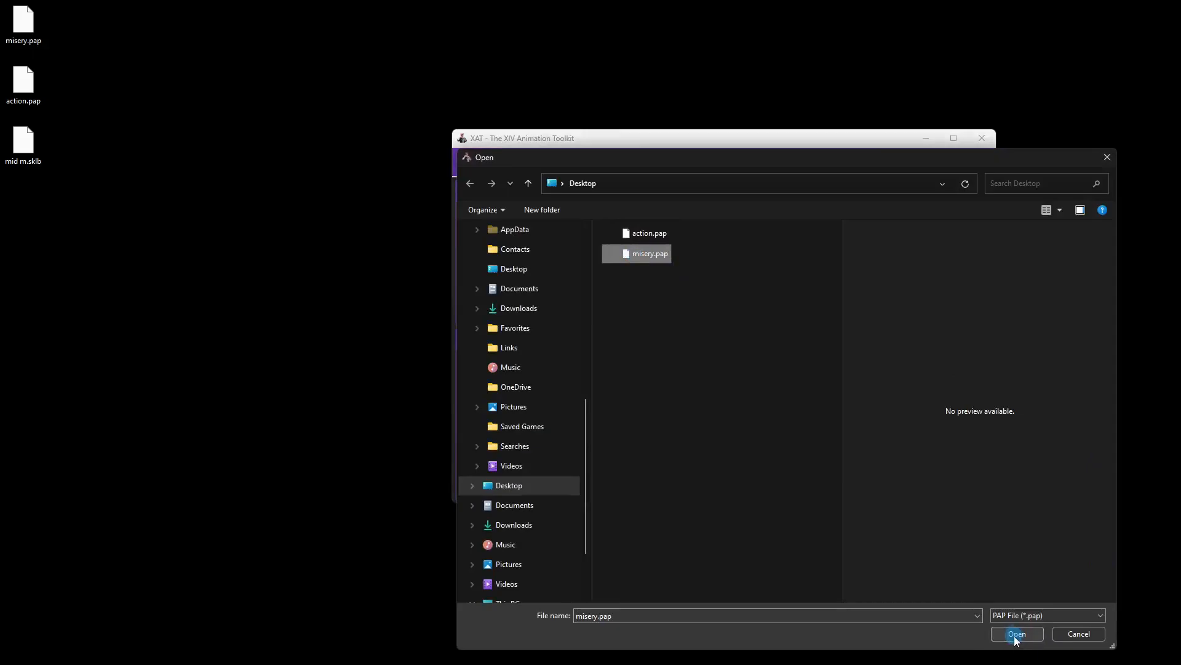
left_click(1017, 633)
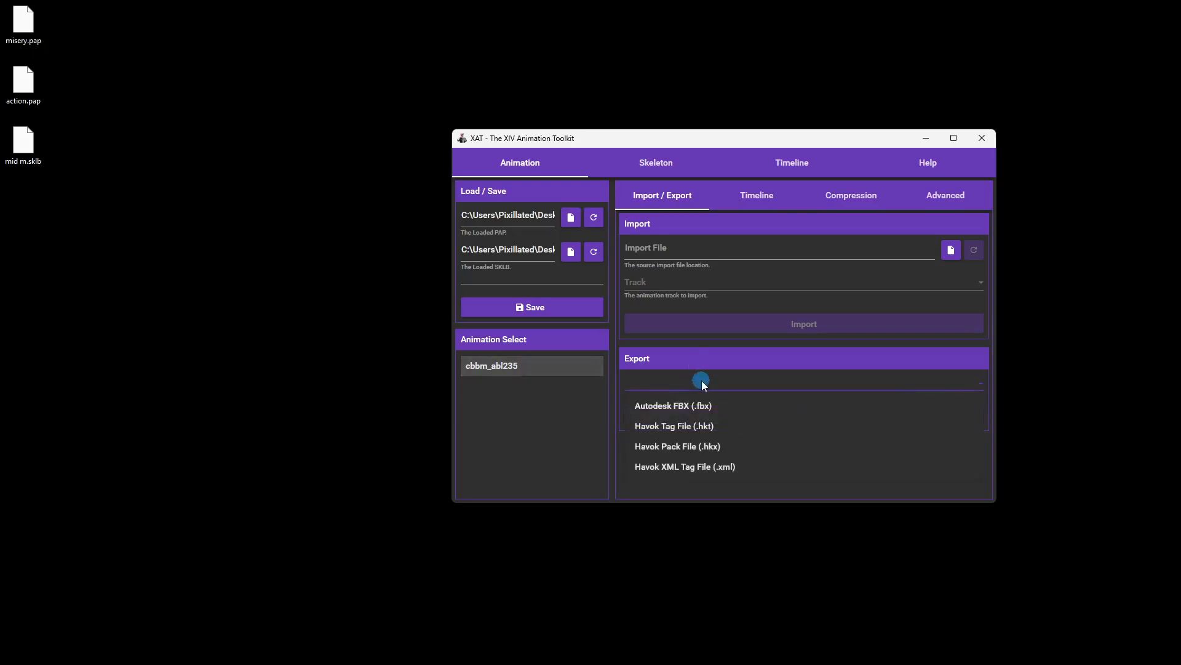
left_click(674, 404)
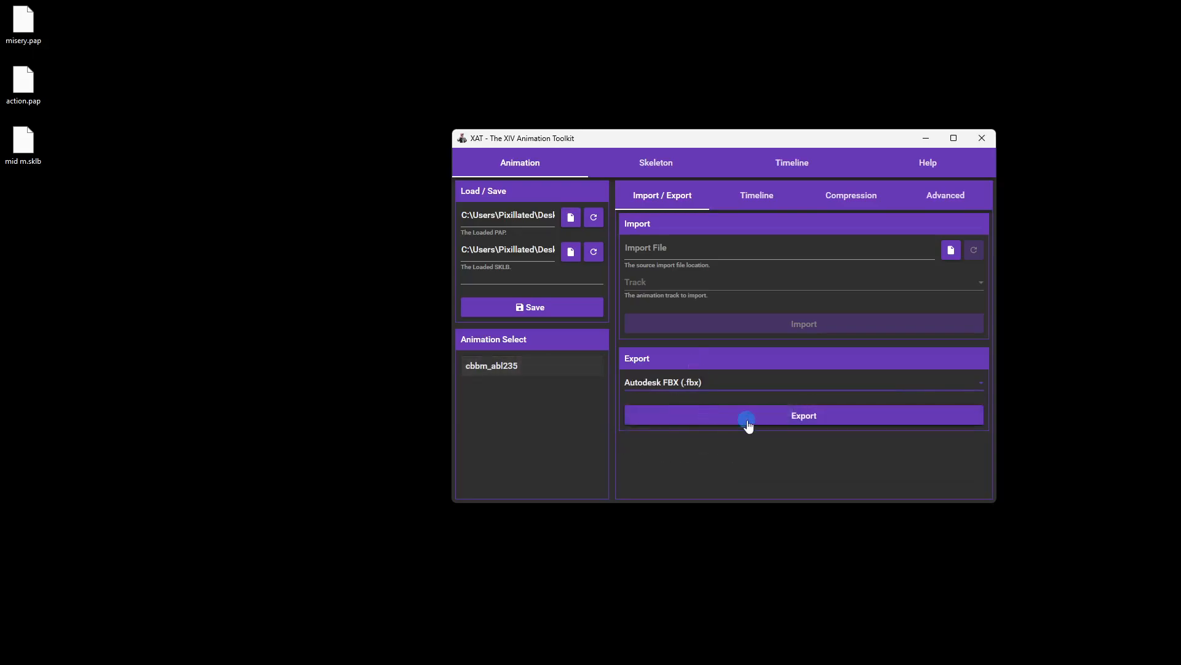
left_click(803, 415)
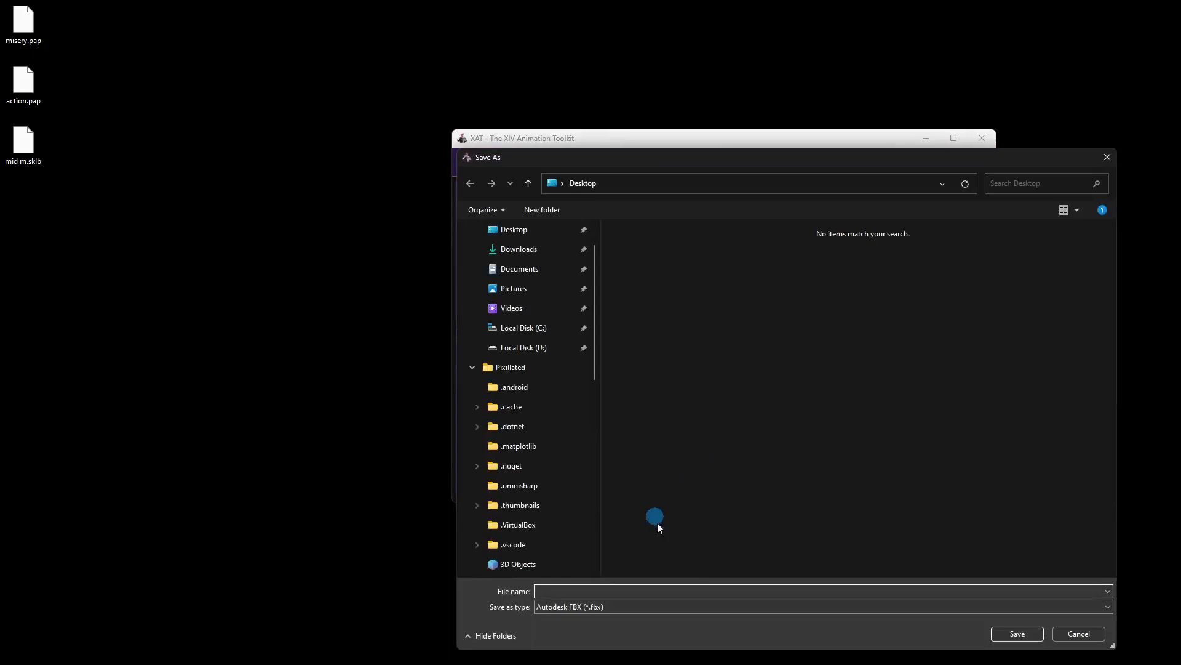
mouse_move(628, 562)
type("misery")
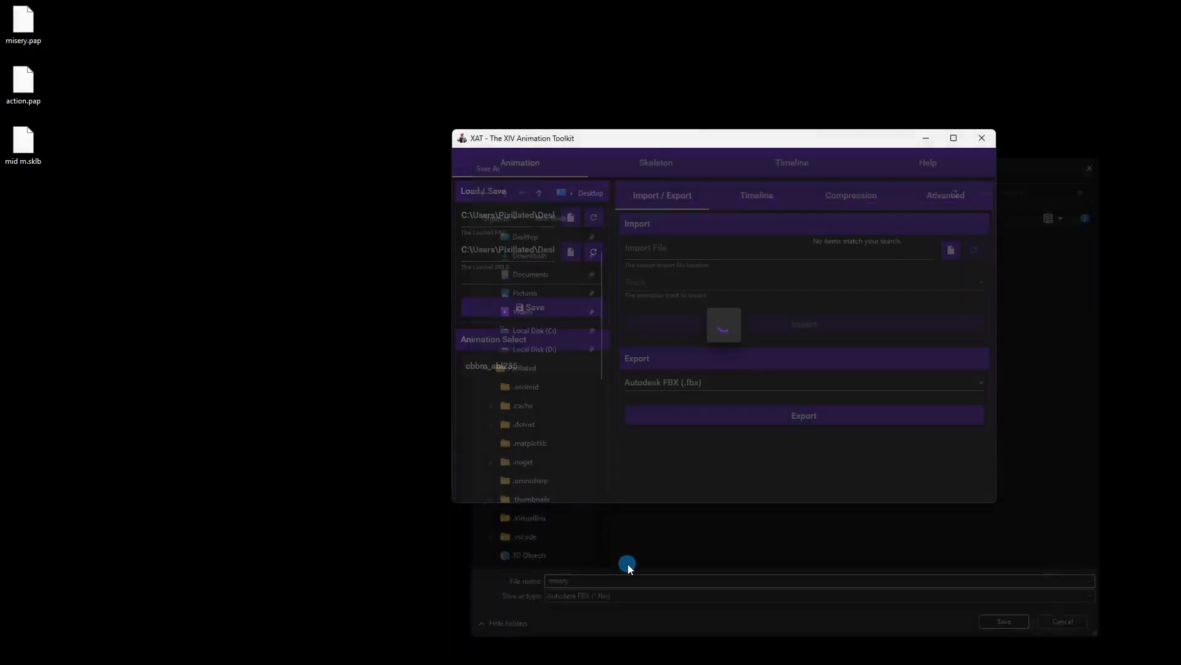
left_click(1003, 620)
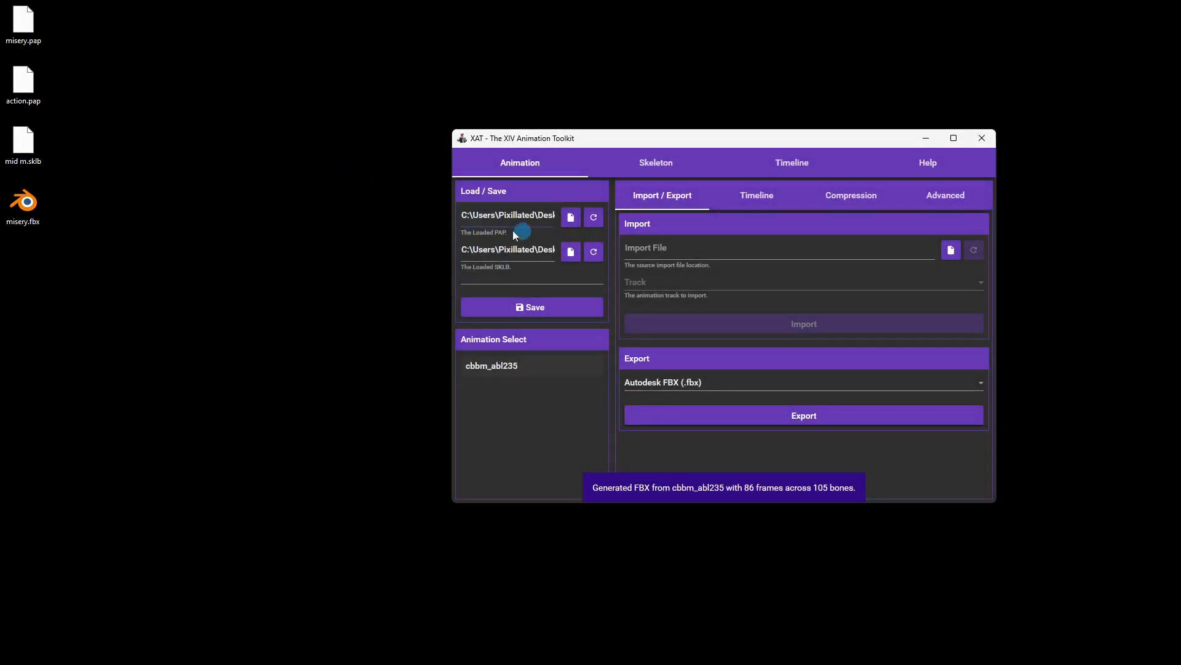
mouse_move(214, 230)
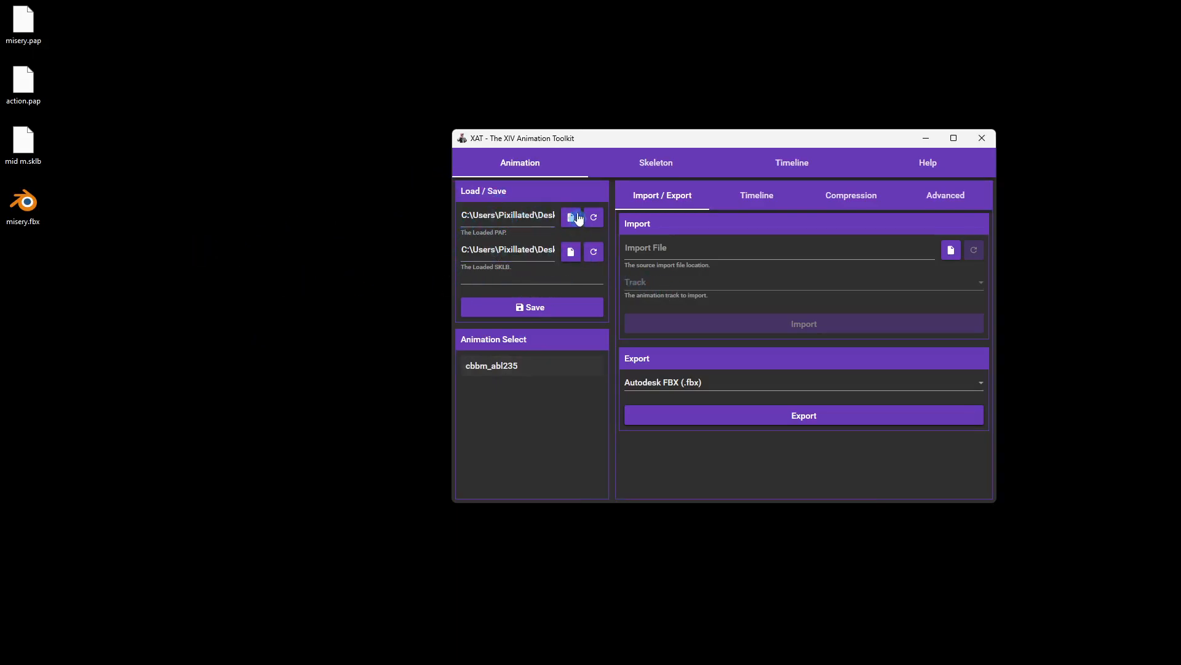
- Load action.pap and select its cbbm_mgc_blk_3b animation
left_click(570, 217)
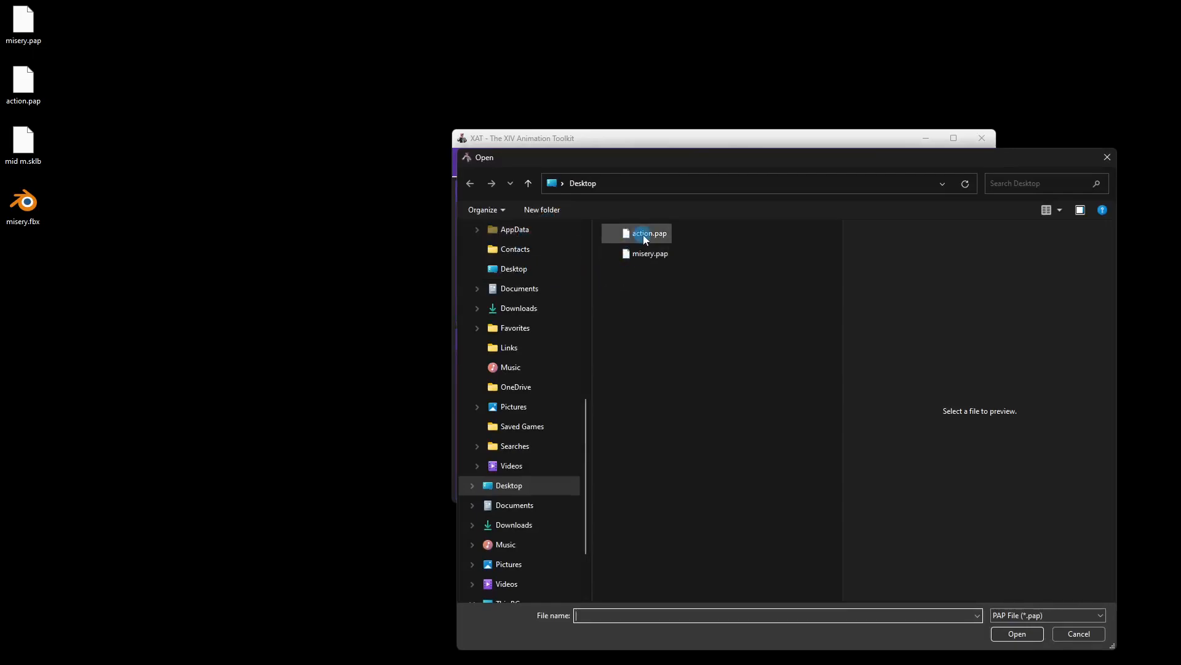
double_click(646, 232)
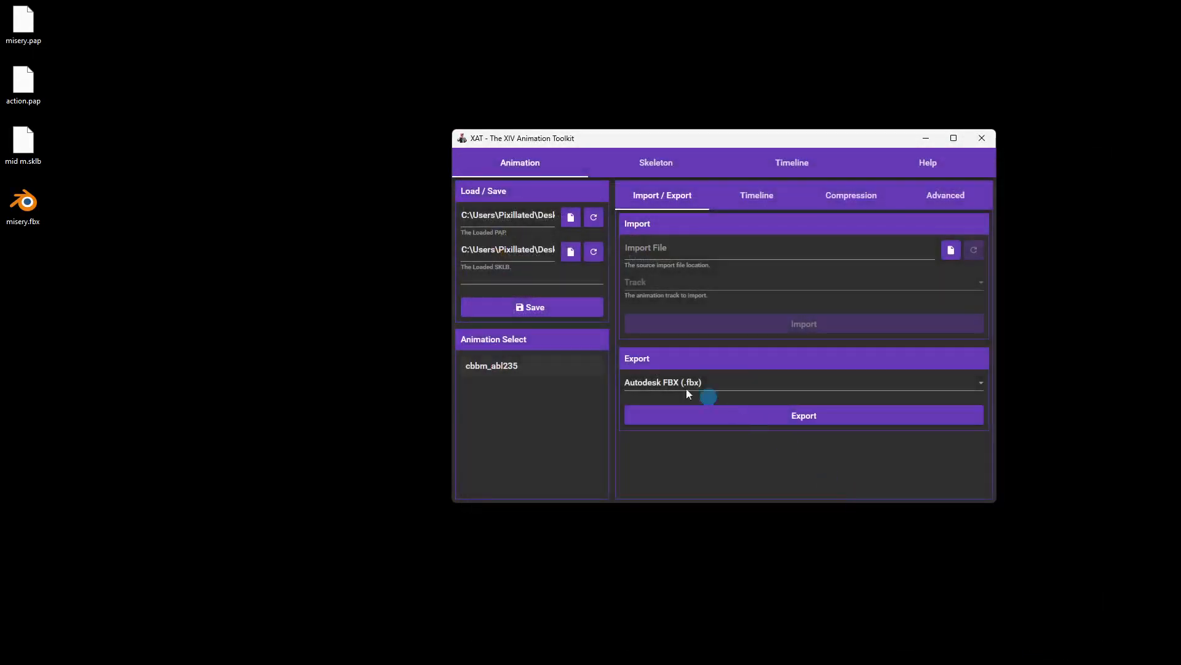
left_click(569, 217)
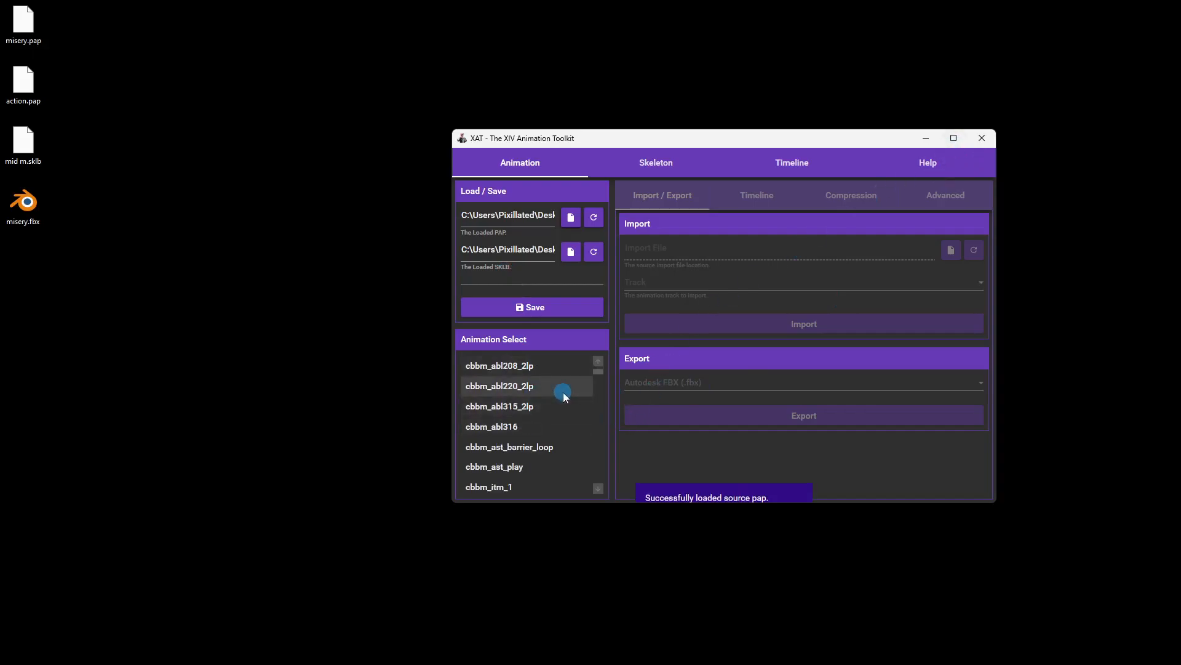
scroll("down", 3)
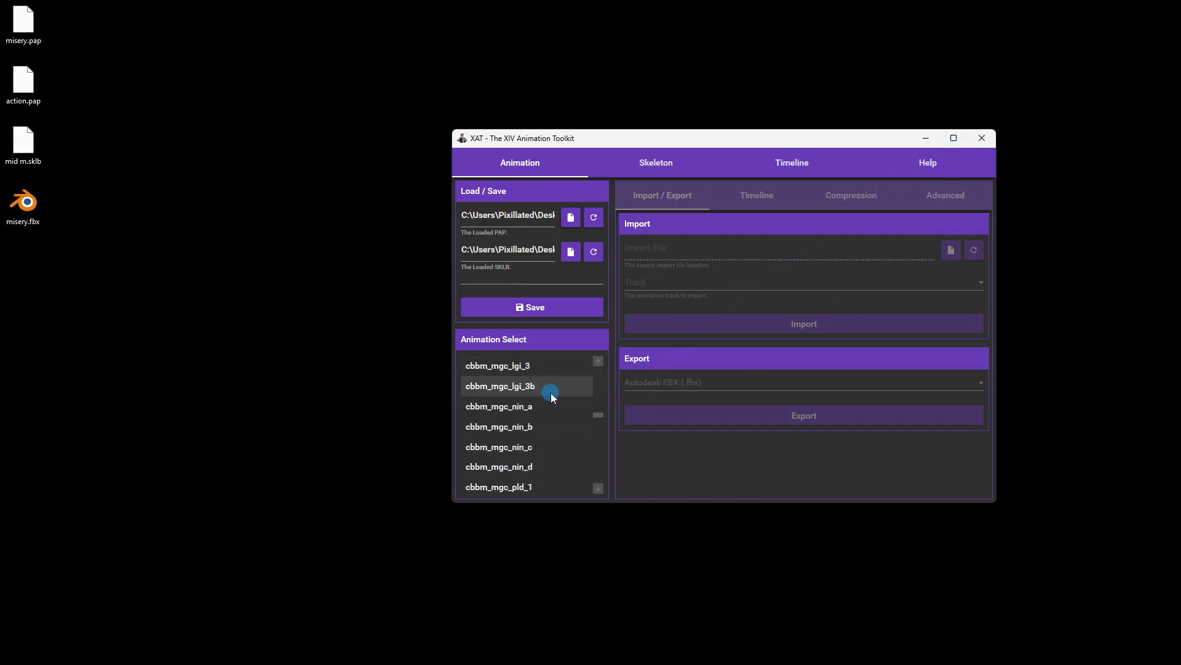
scroll("down", 3)
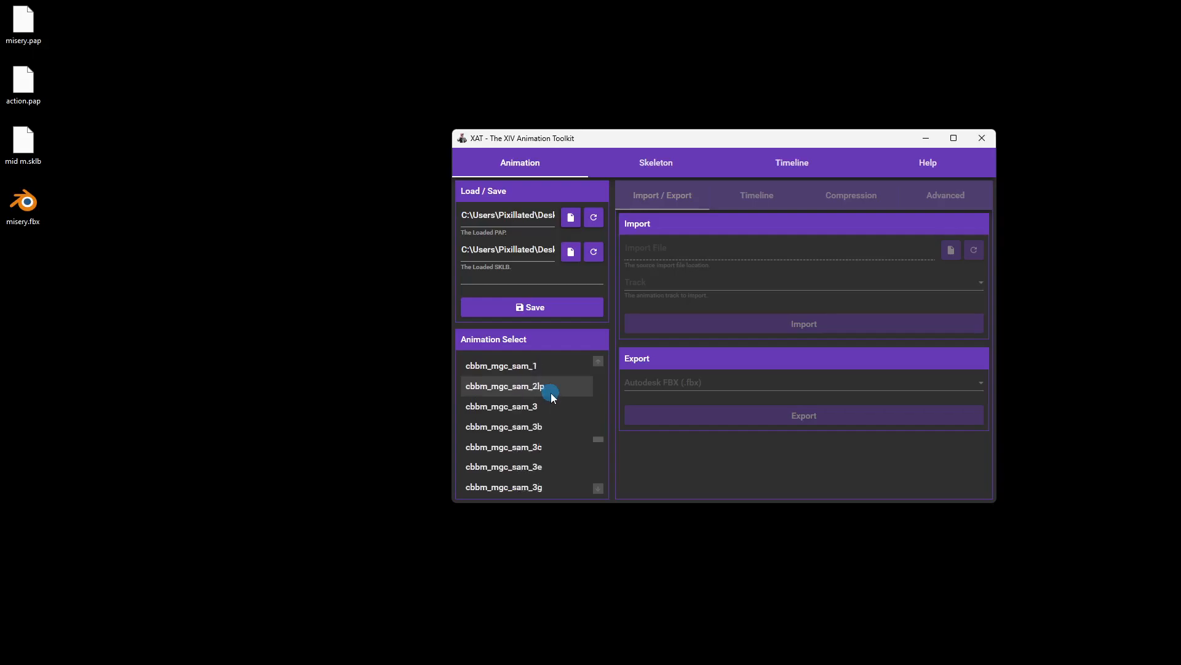
scroll("down", 3)
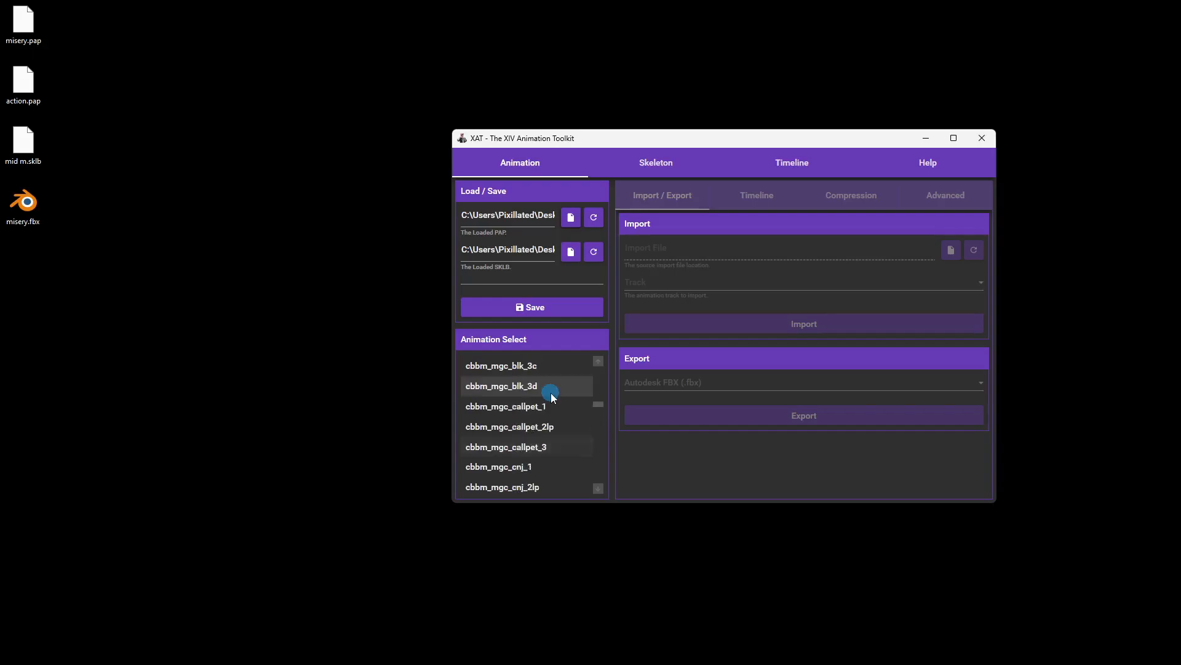
scroll("up", 3)
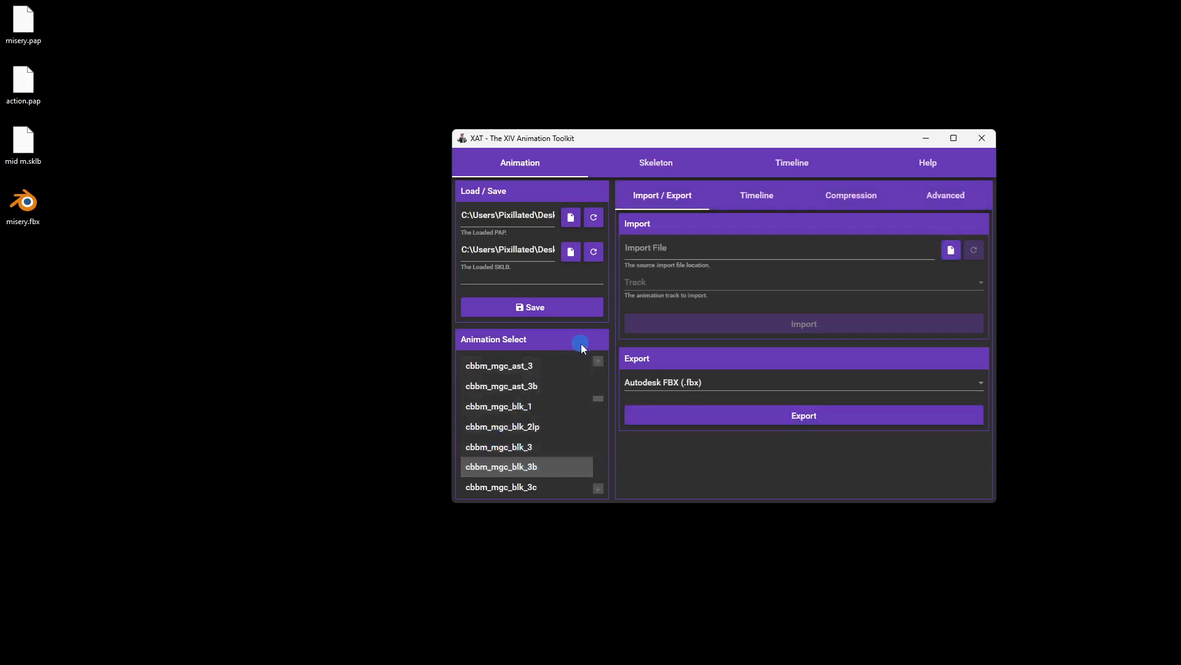
mouse_move(546, 472)
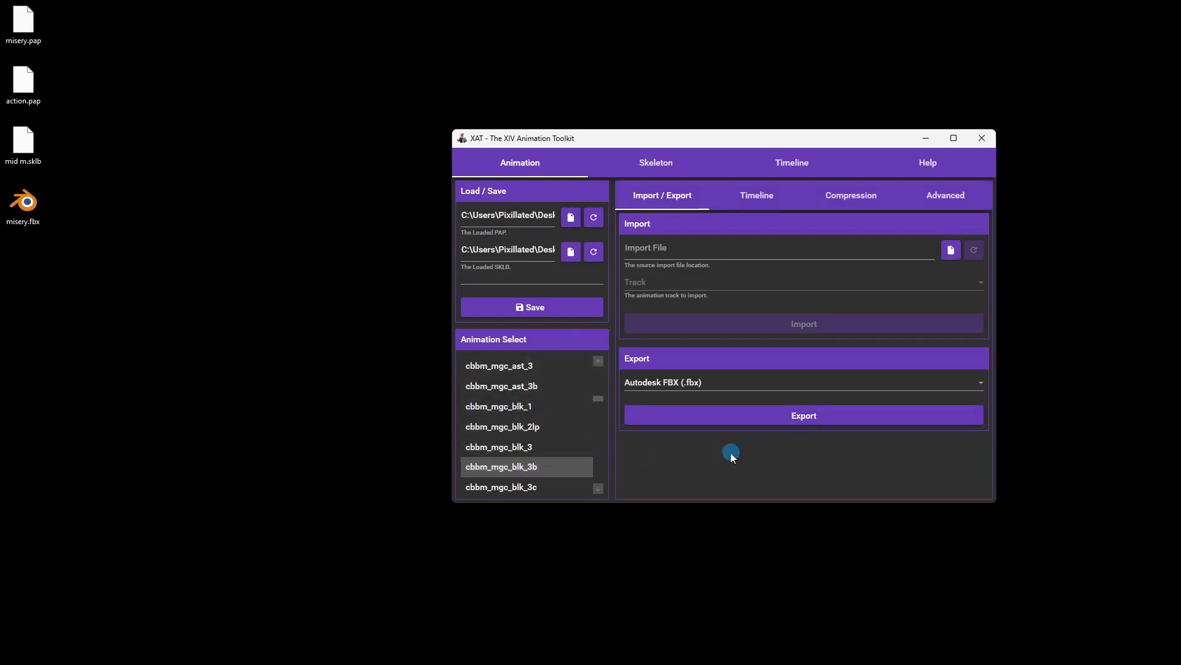
mouse_move(714, 242)
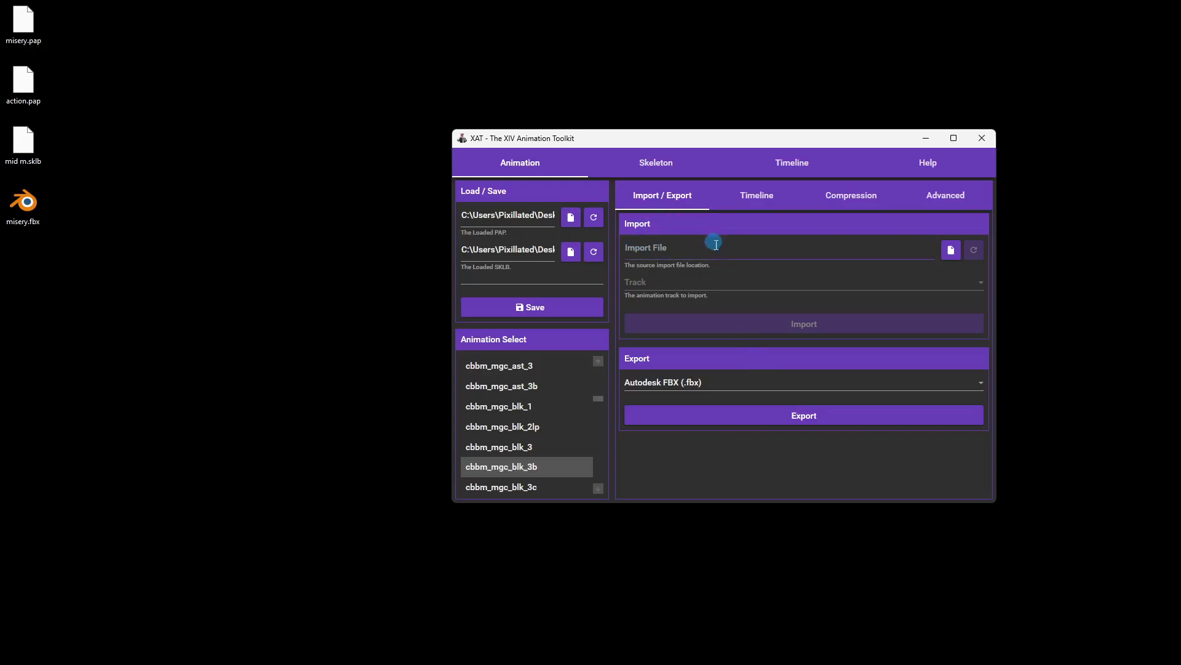
- Import misery.fbx into cbbm_mgc_blk_3b, 86 frames across 104 bones
left_click(950, 250)
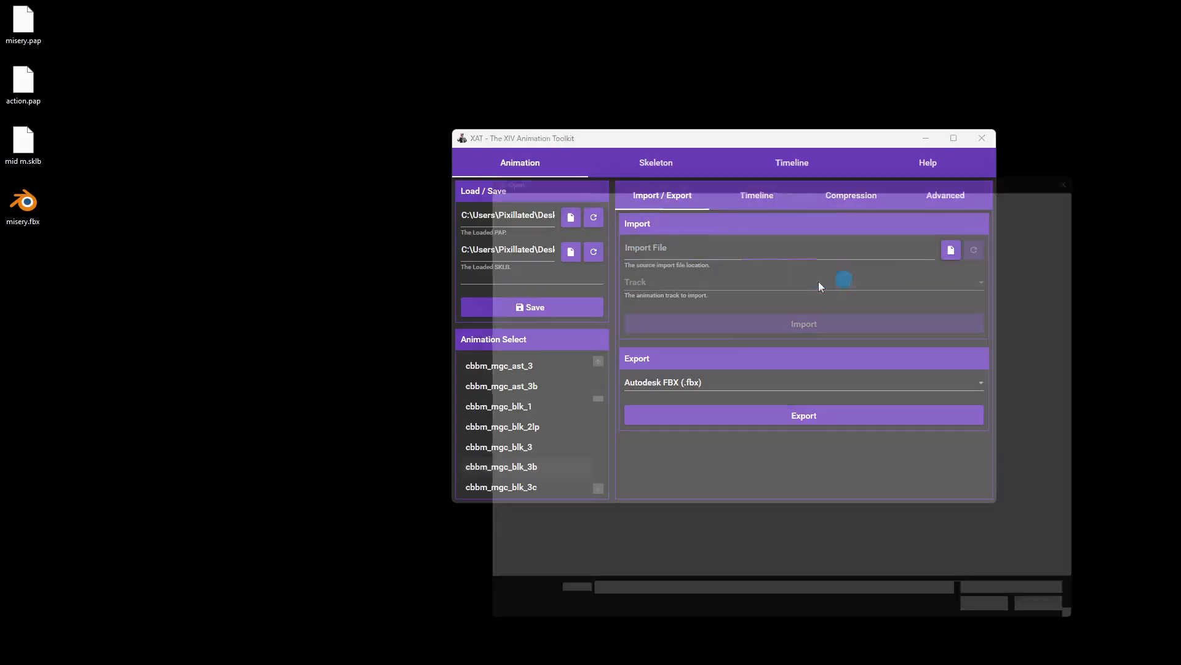
left_click(950, 249)
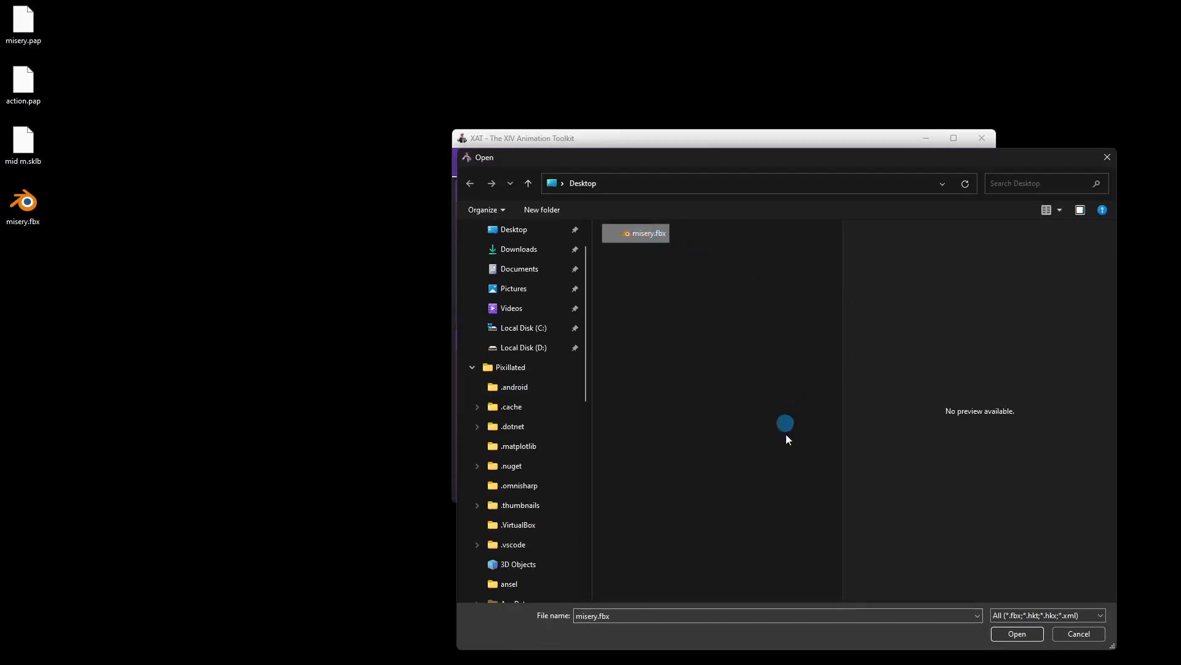
left_click(1015, 633)
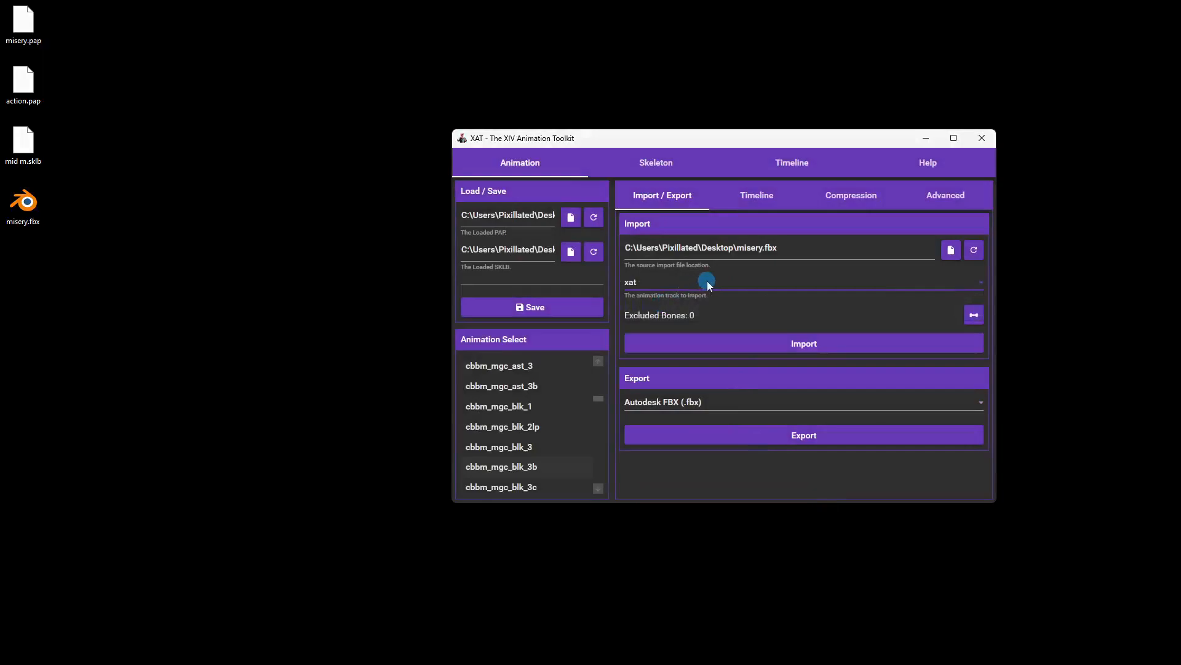
mouse_move(789, 343)
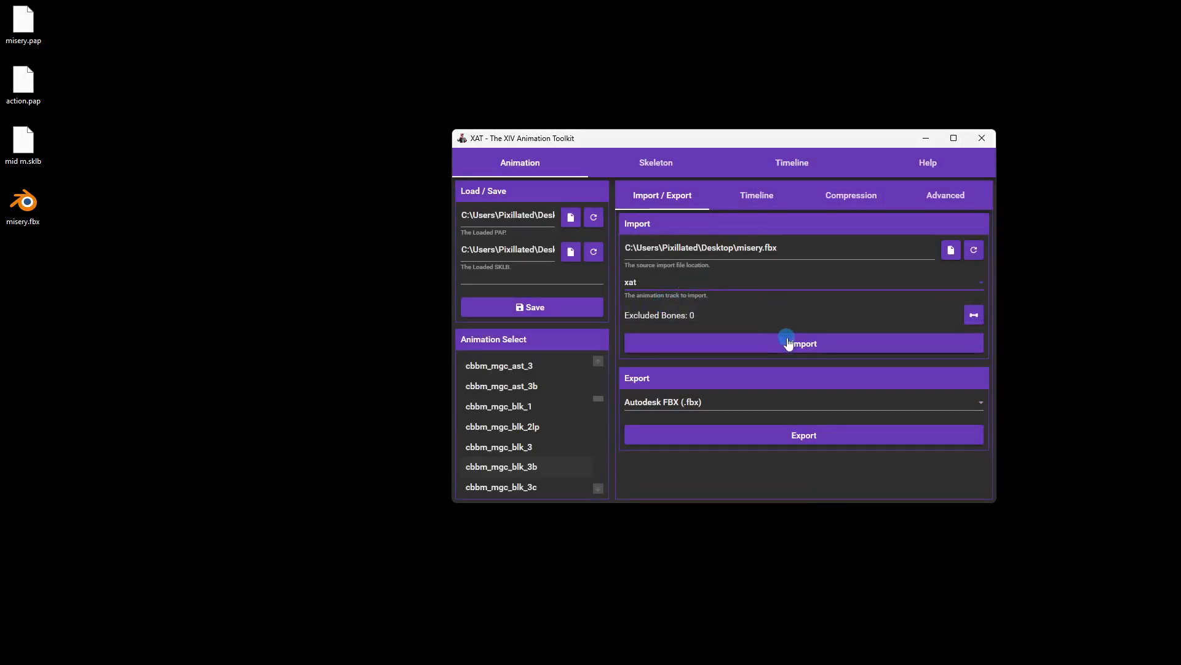
left_click(804, 344)
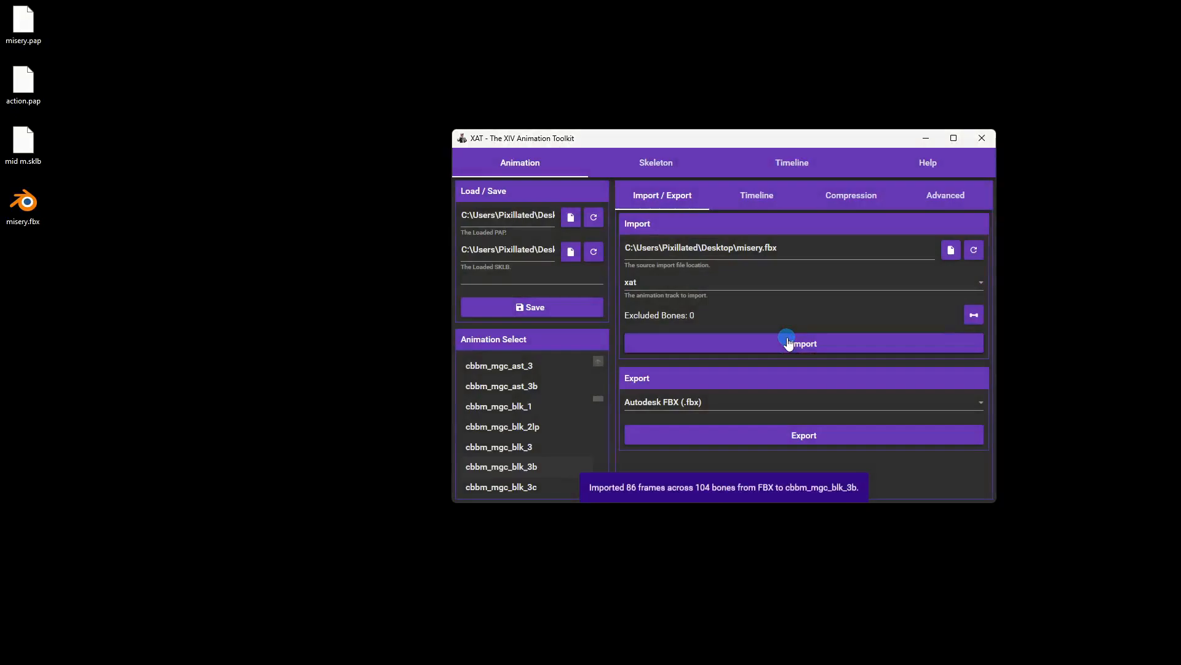
mouse_move(632, 496)
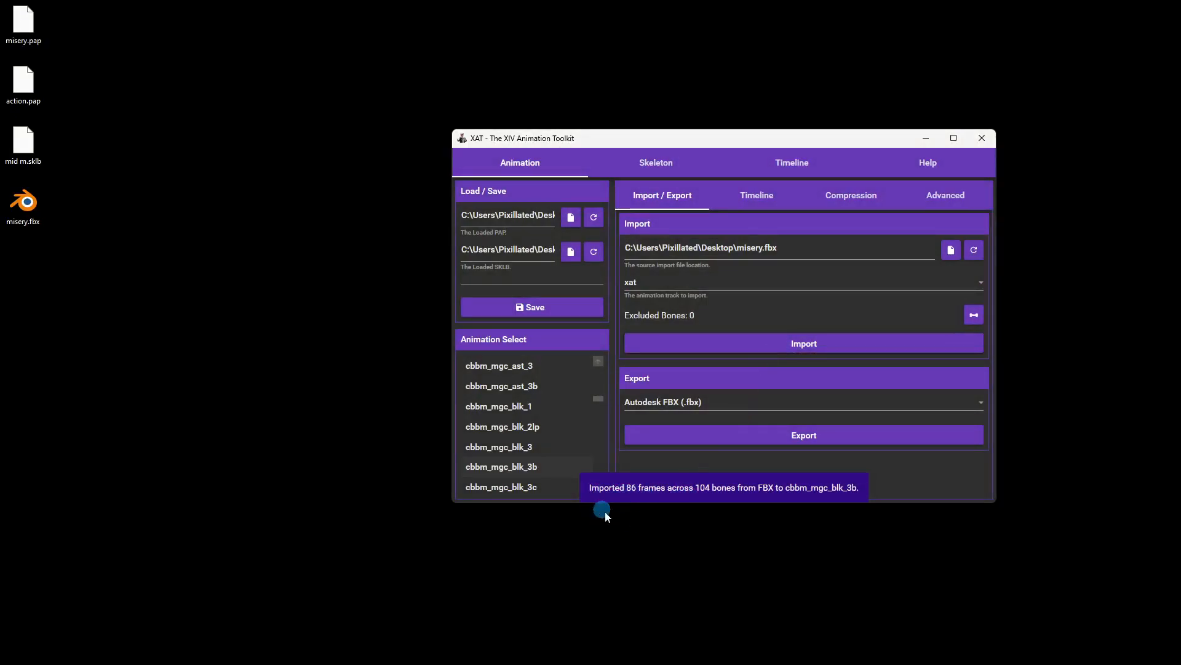
left_click(756, 196)
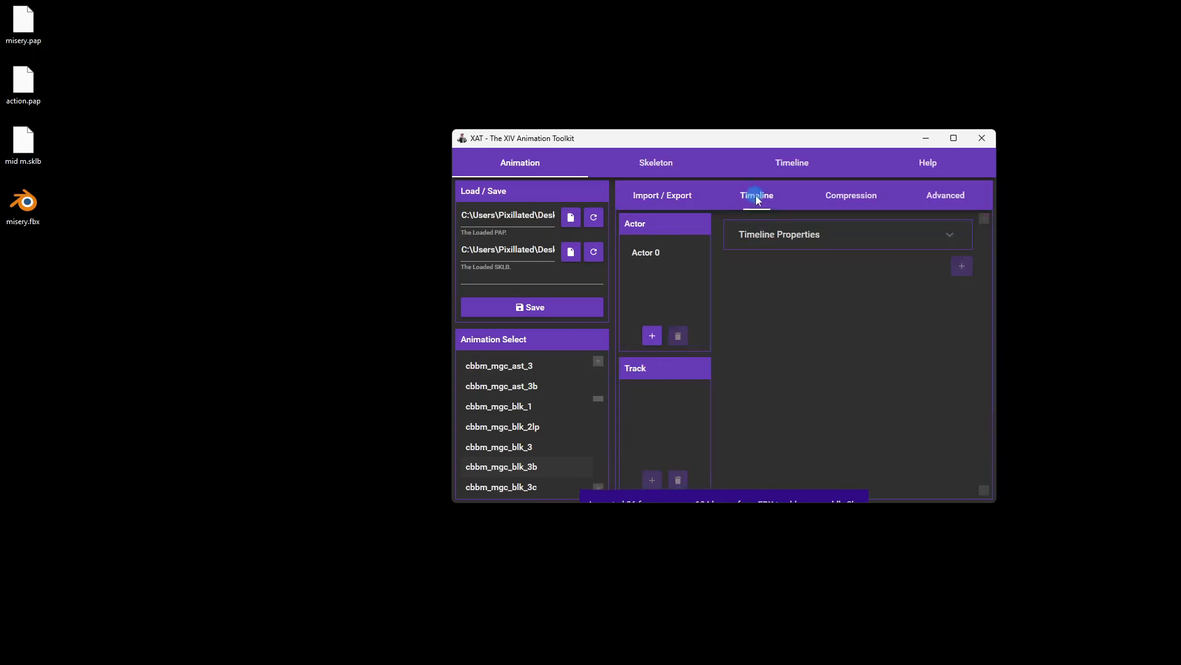
- Expand Actor 0's Track 0 to show the C009 entry with path cbbm_mgc_blk_3b and 86 frames
left_click(645, 251)
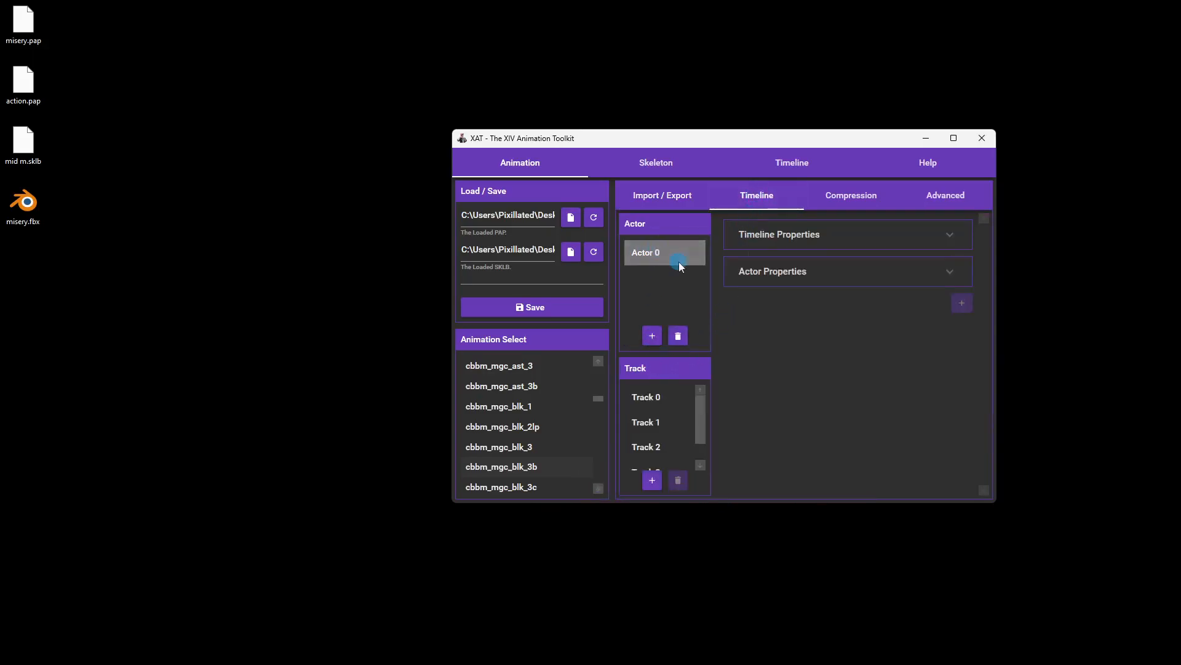
left_click(646, 397)
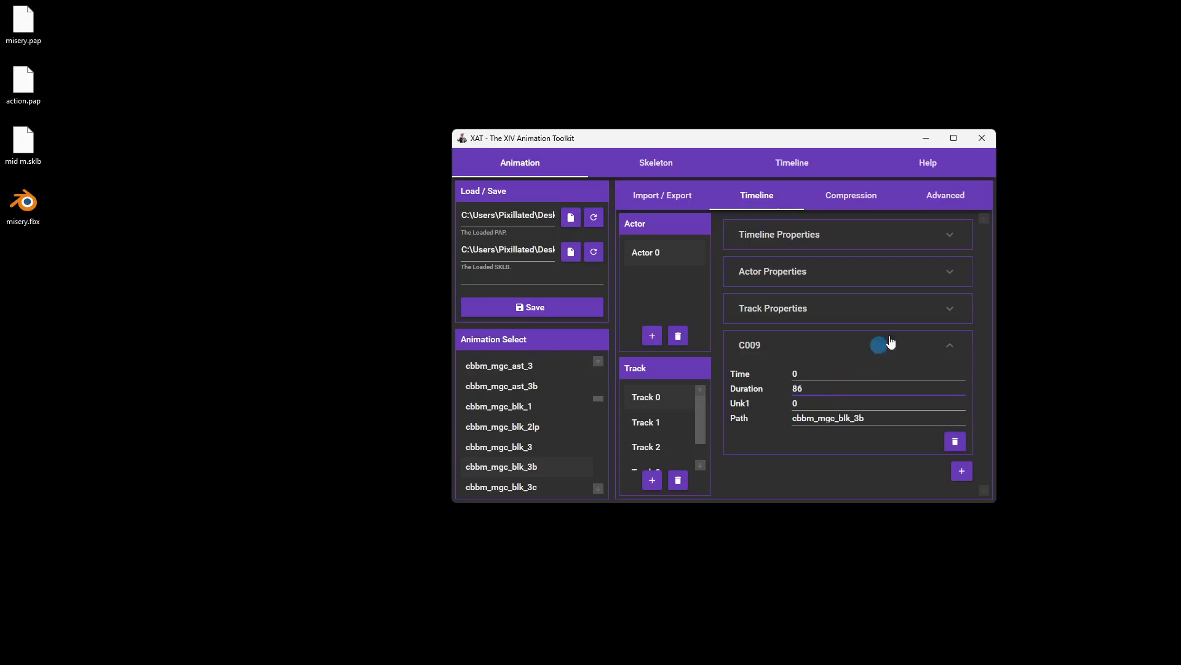
mouse_move(678, 298)
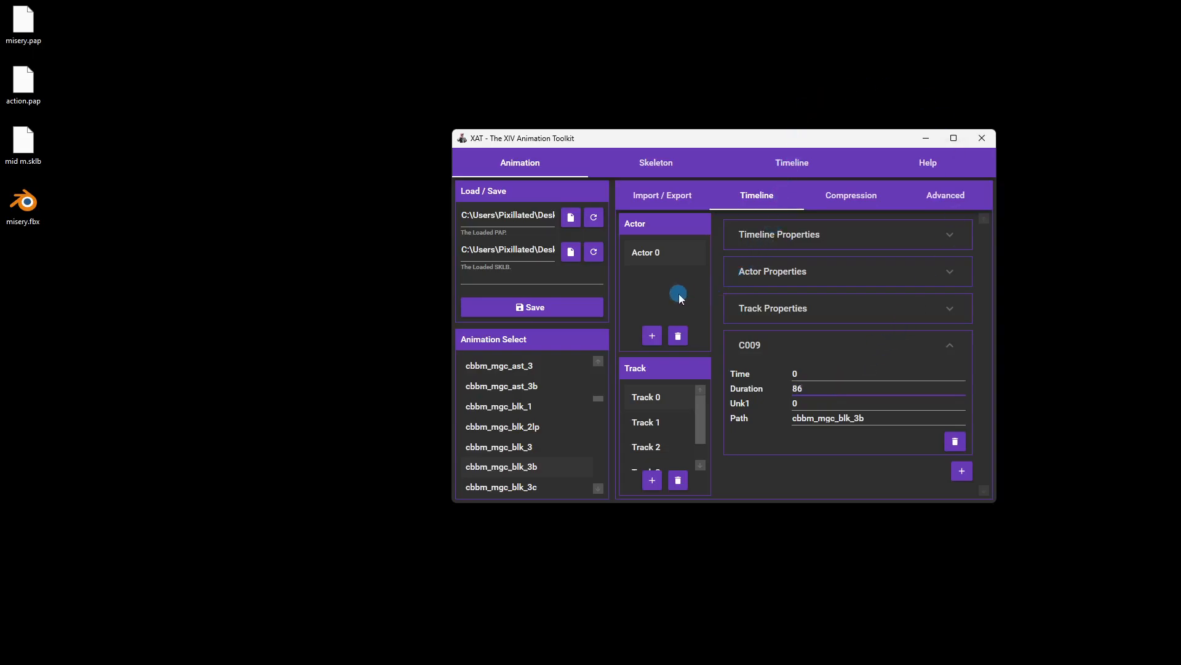
left_click(531, 306)
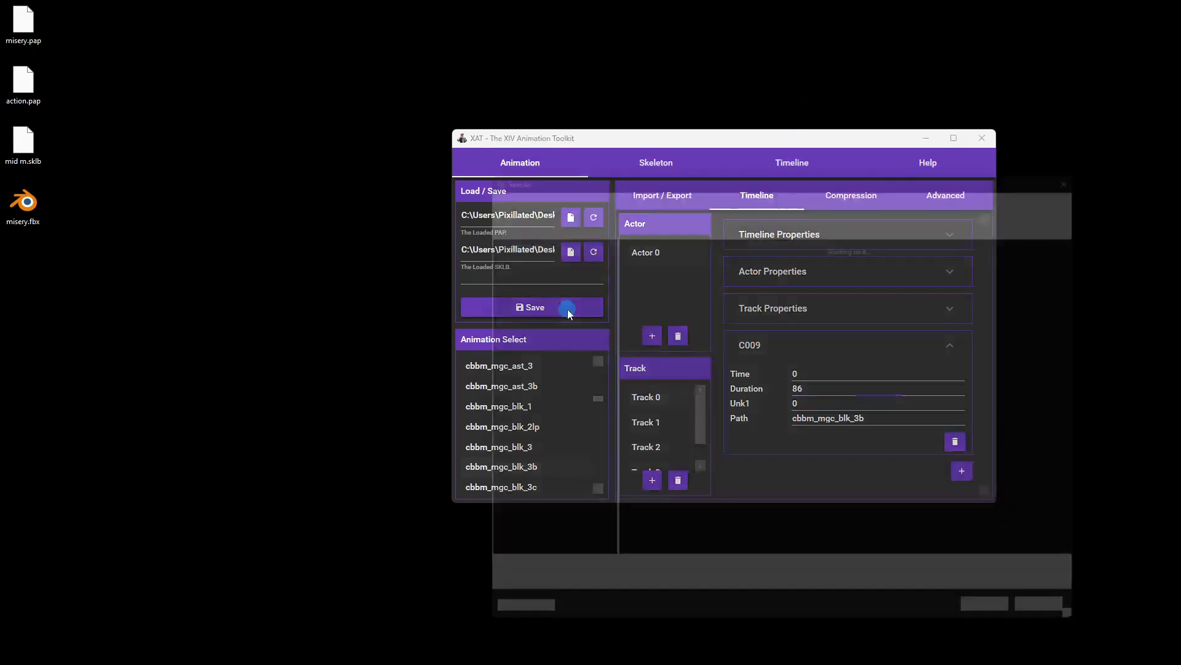
- Save the modified animation as act2.pap on the Desktop
left_click(533, 306)
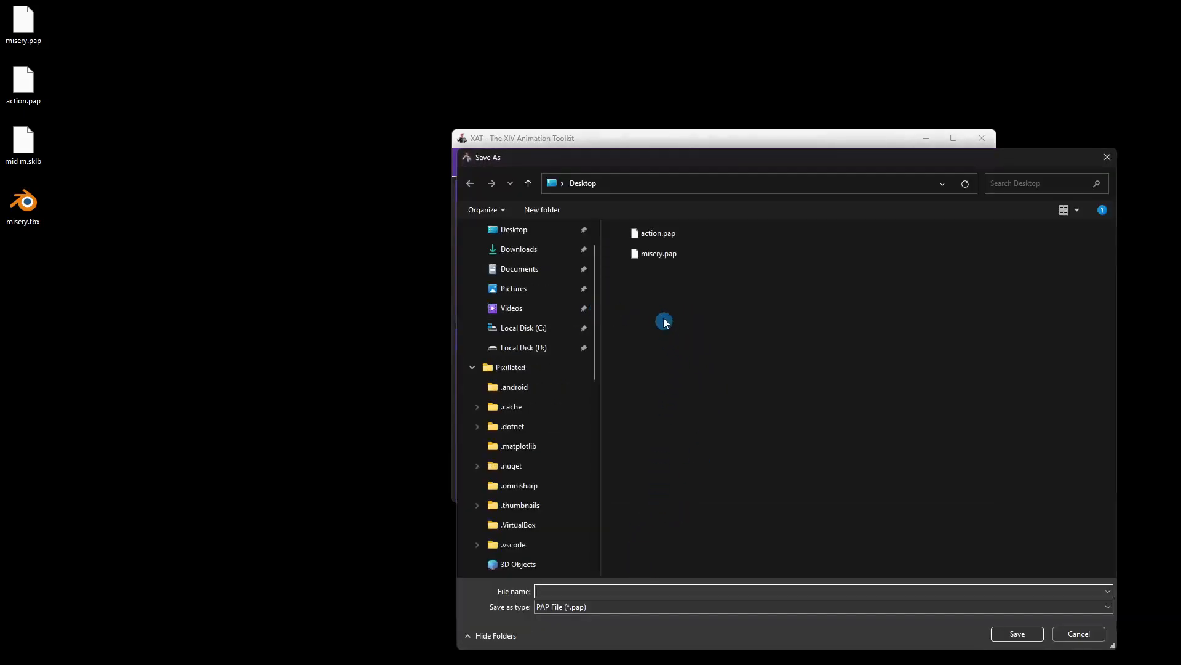
mouse_move(664, 283)
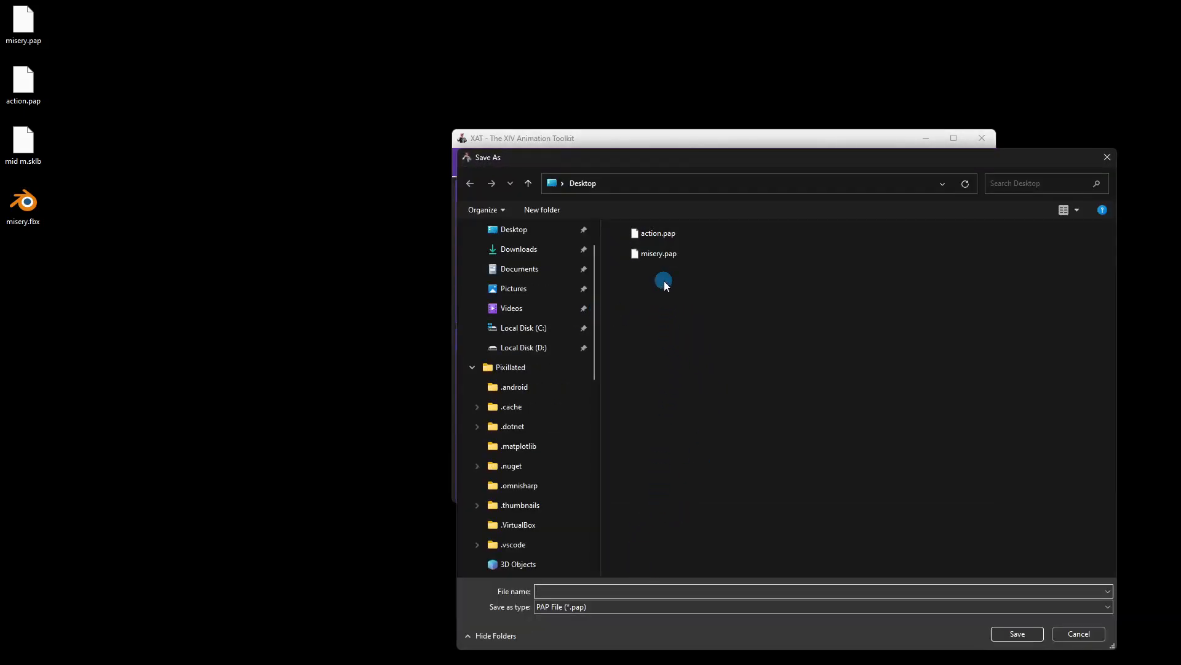
type("act")
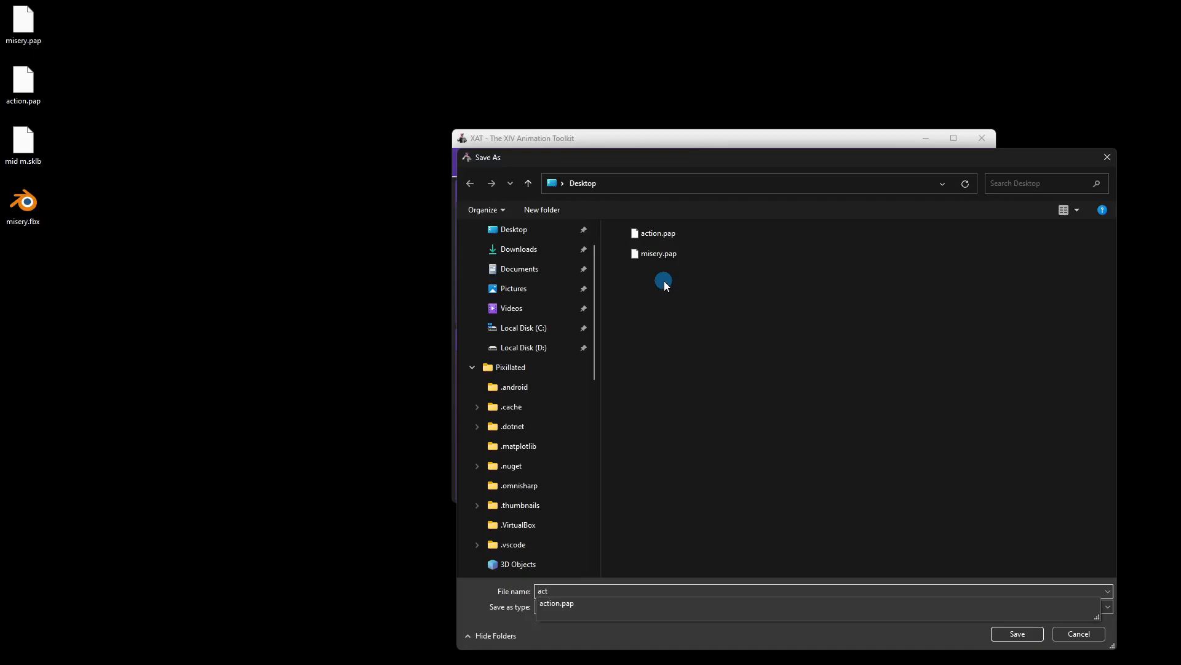
left_click(1016, 633)
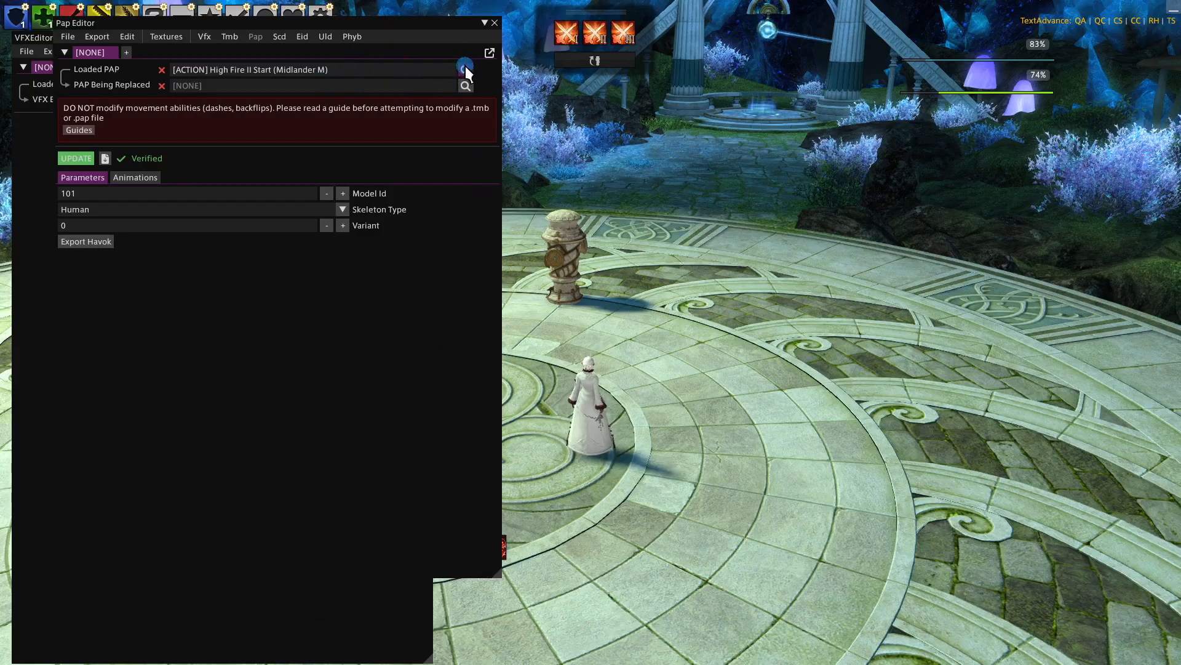
- Load the local file act2.pap from the Desktop as the Pap Editor's animation
left_click(465, 69)
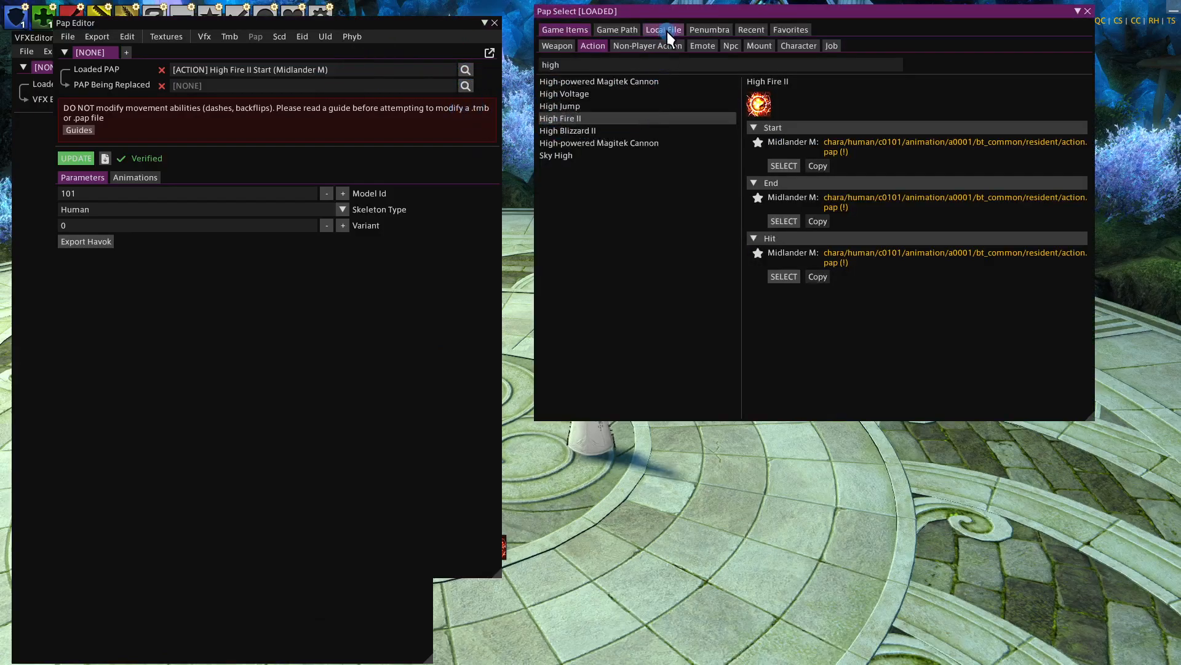
left_click(662, 30)
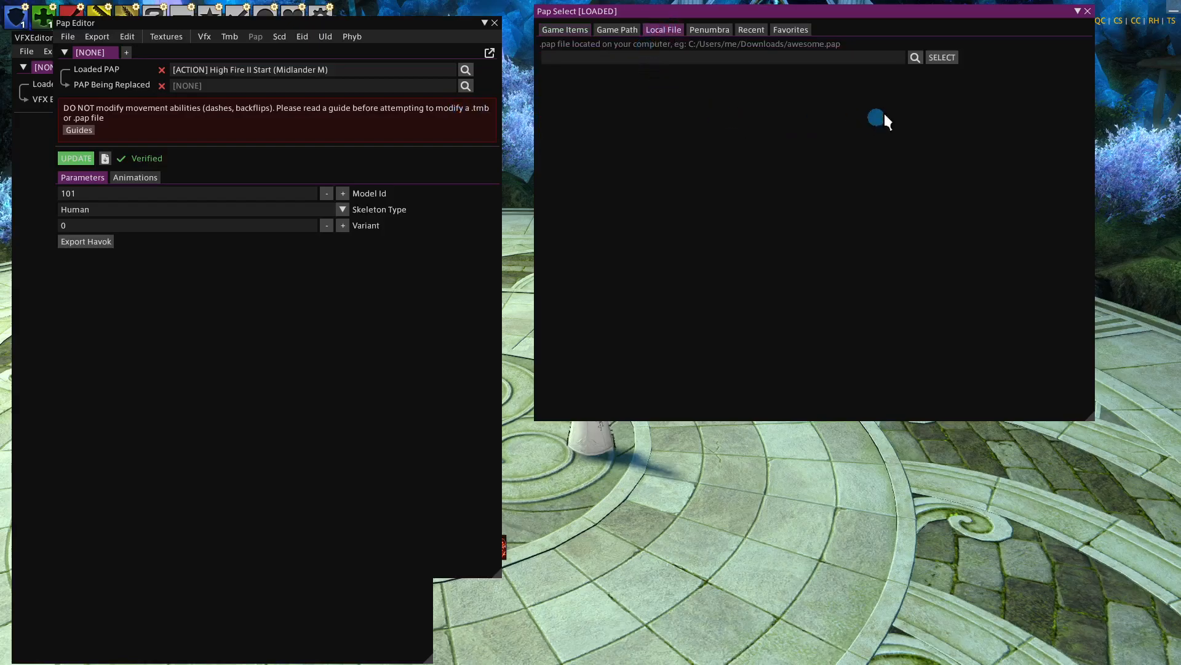
left_click(942, 57)
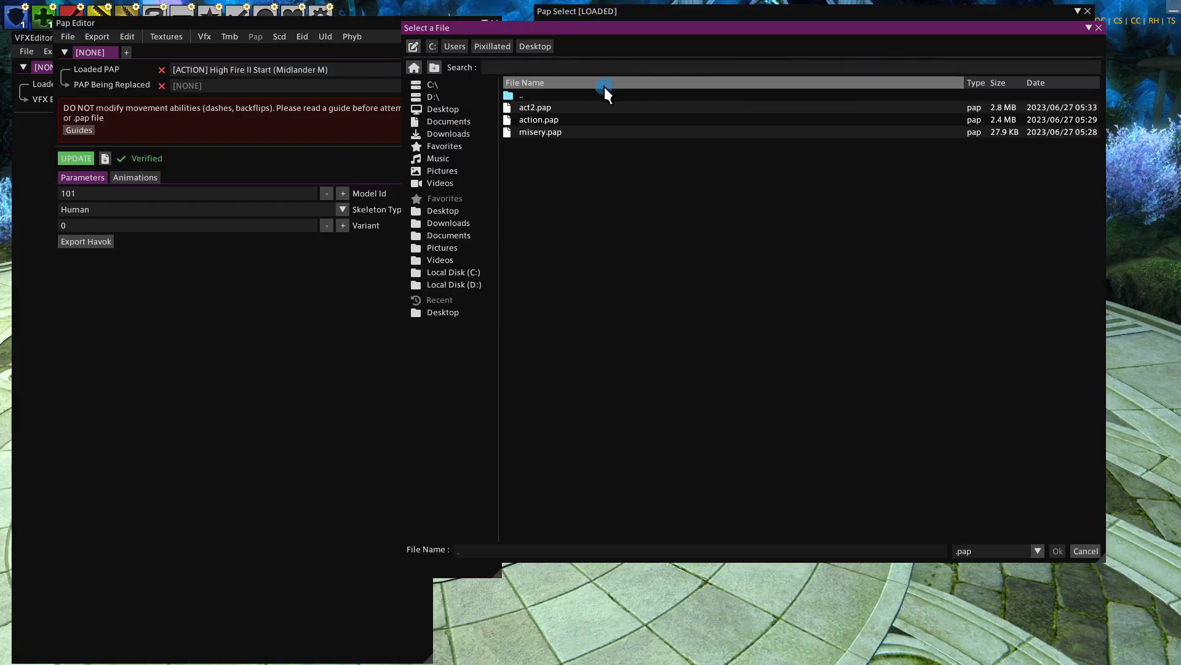
left_click(535, 107)
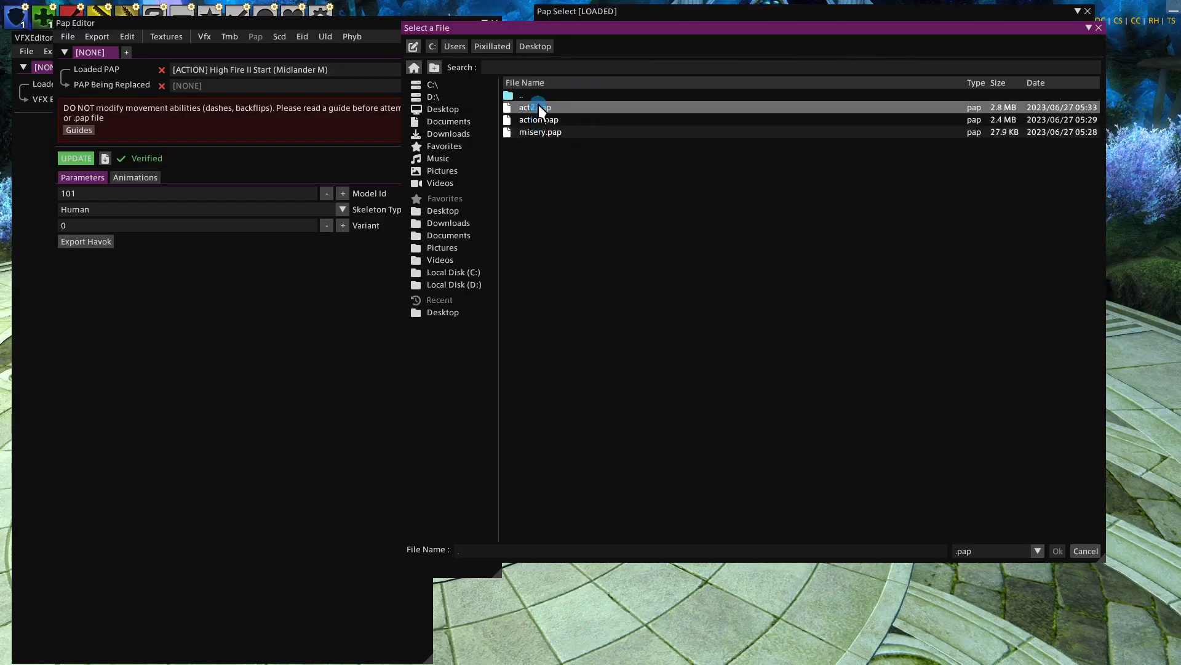
left_click(536, 107)
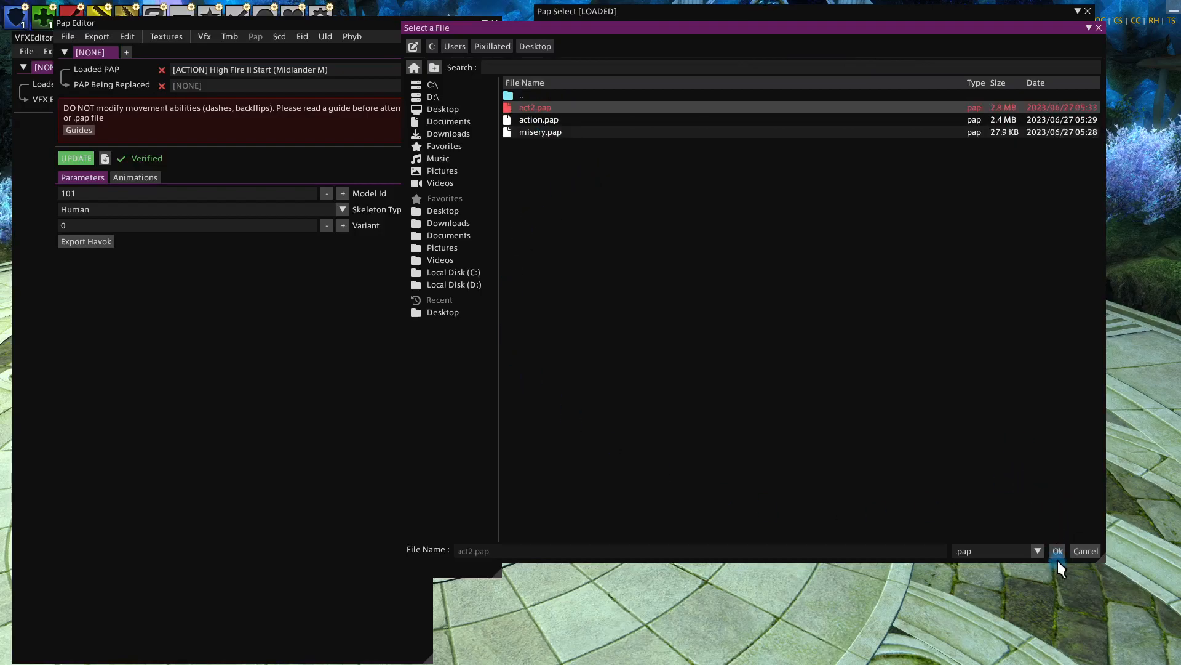
left_click(1057, 551)
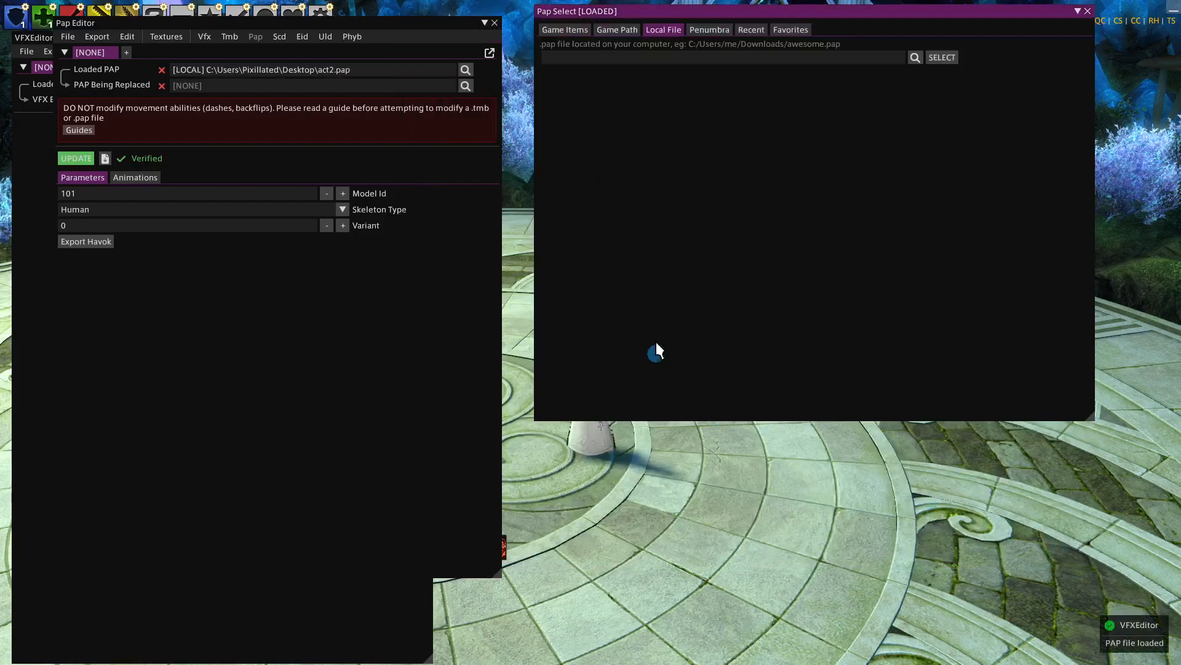
left_click(1088, 12)
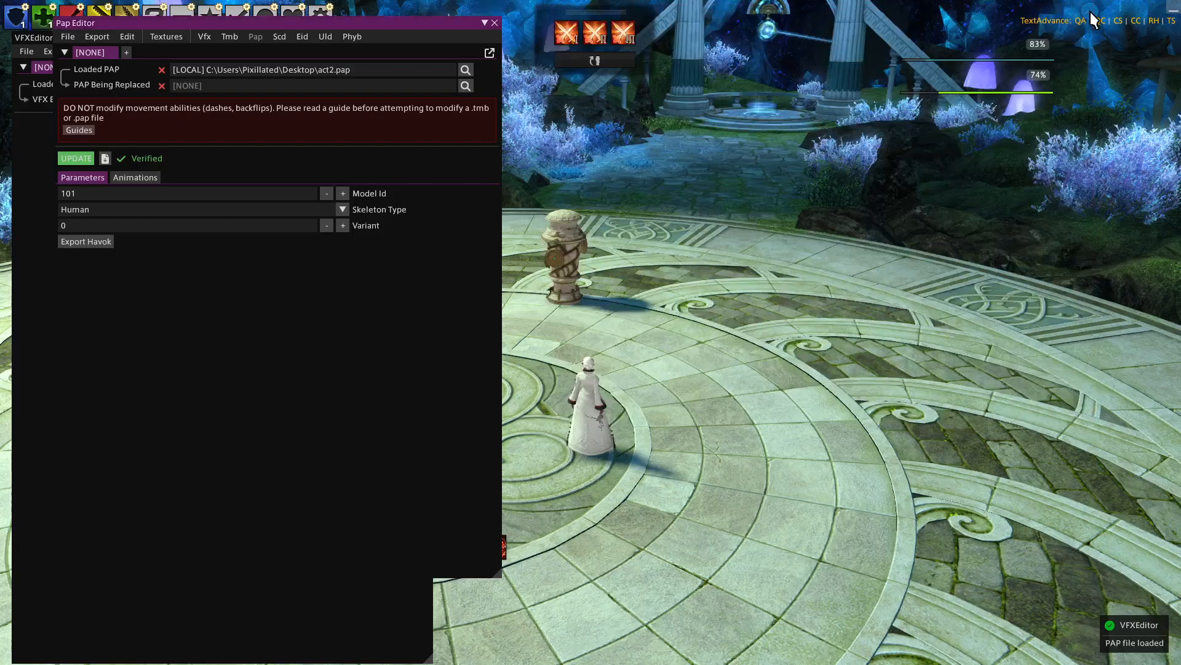
- Search the Action list for 'high' and pick High Fire II as the PAP being replaced
left_click(465, 84)
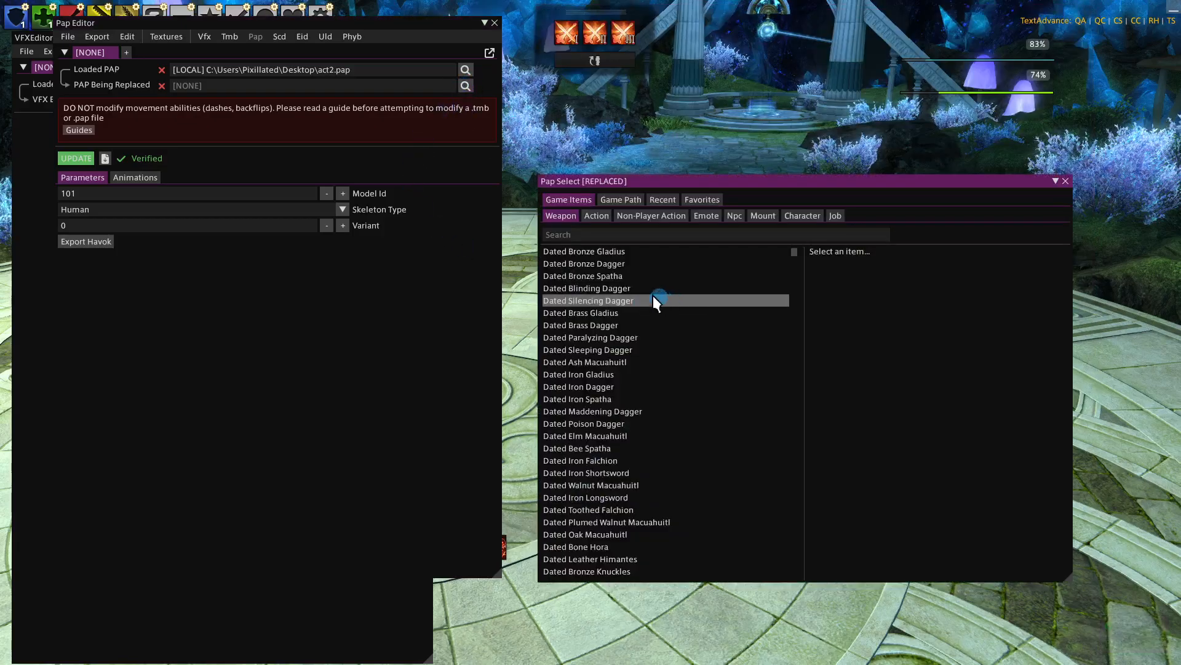
left_click(595, 215)
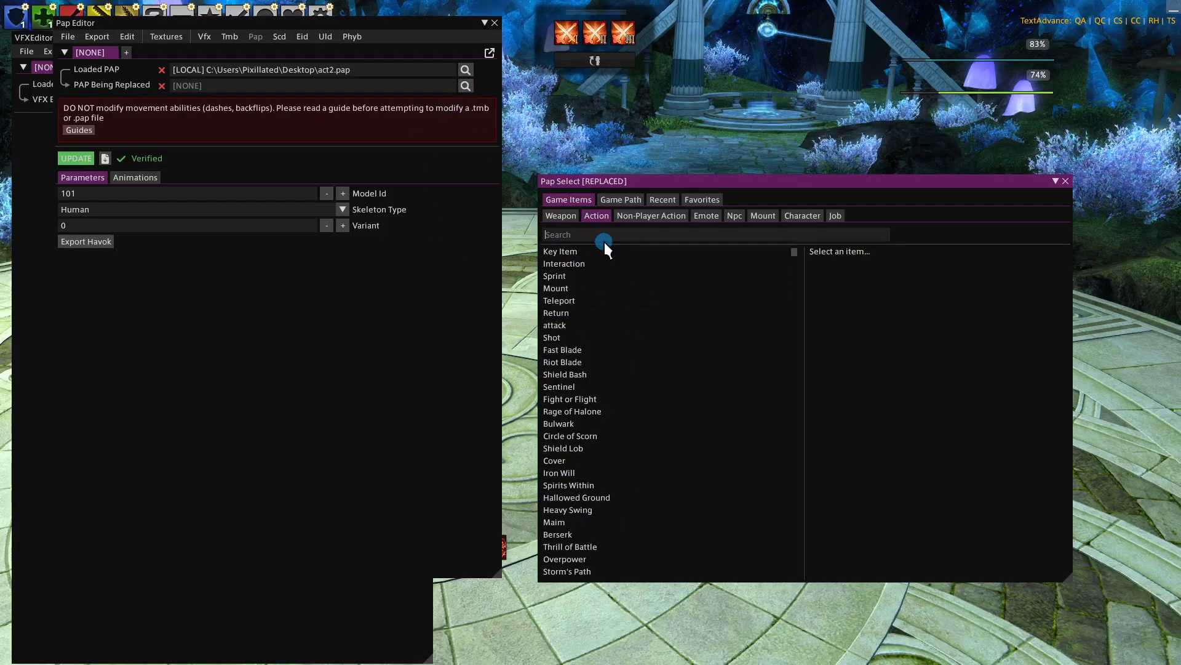
type("high")
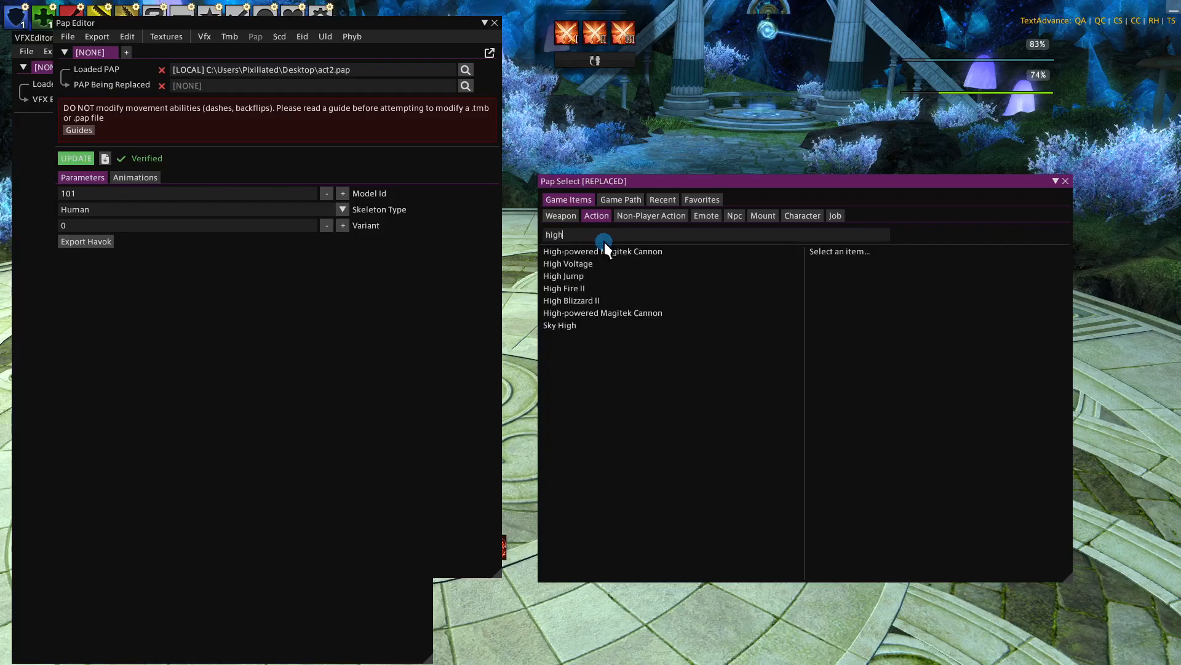
left_click(563, 288)
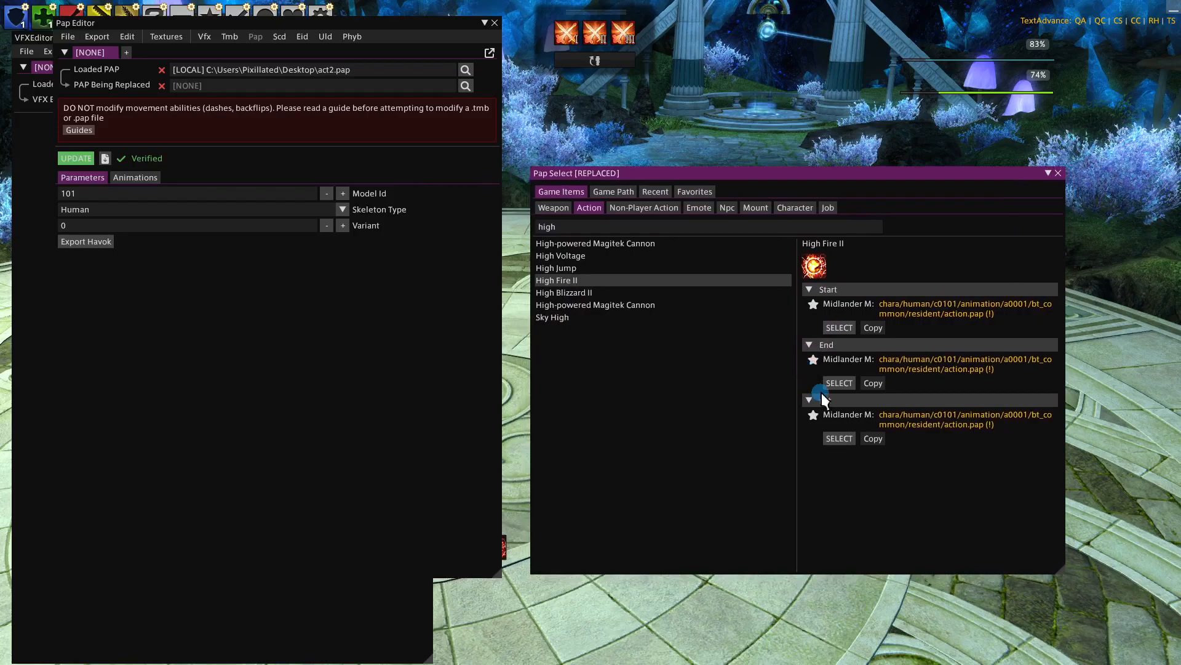
- Choose the End animation of High Fire II for act2.pap to replace
left_click(838, 381)
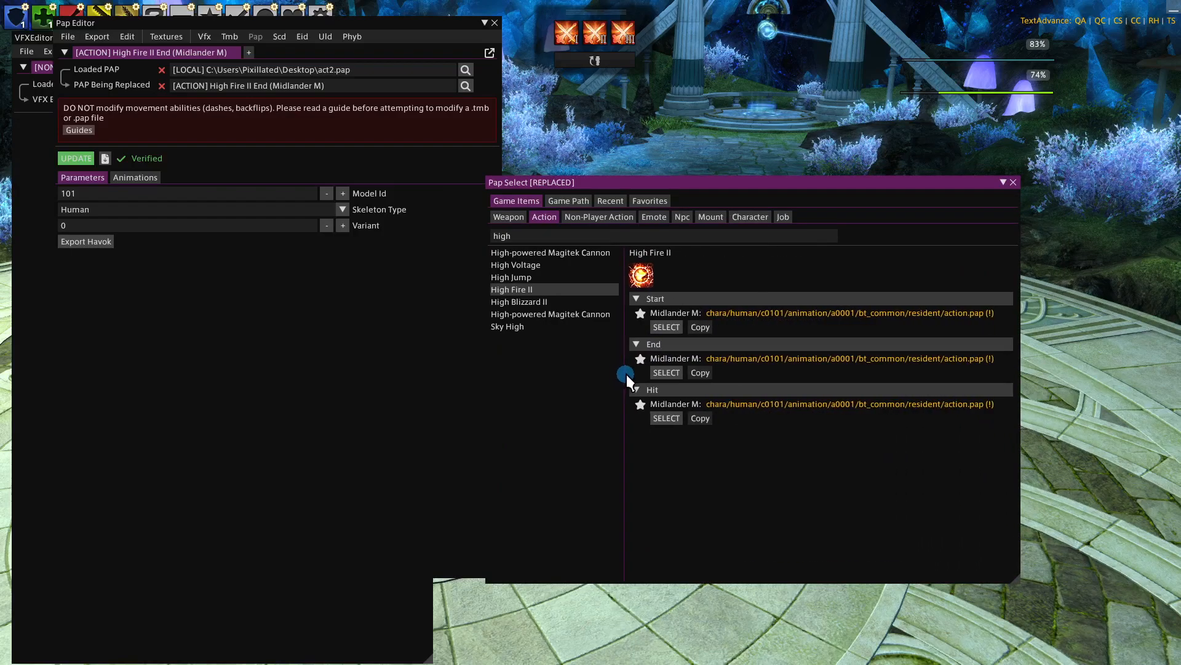
mouse_move(1018, 195)
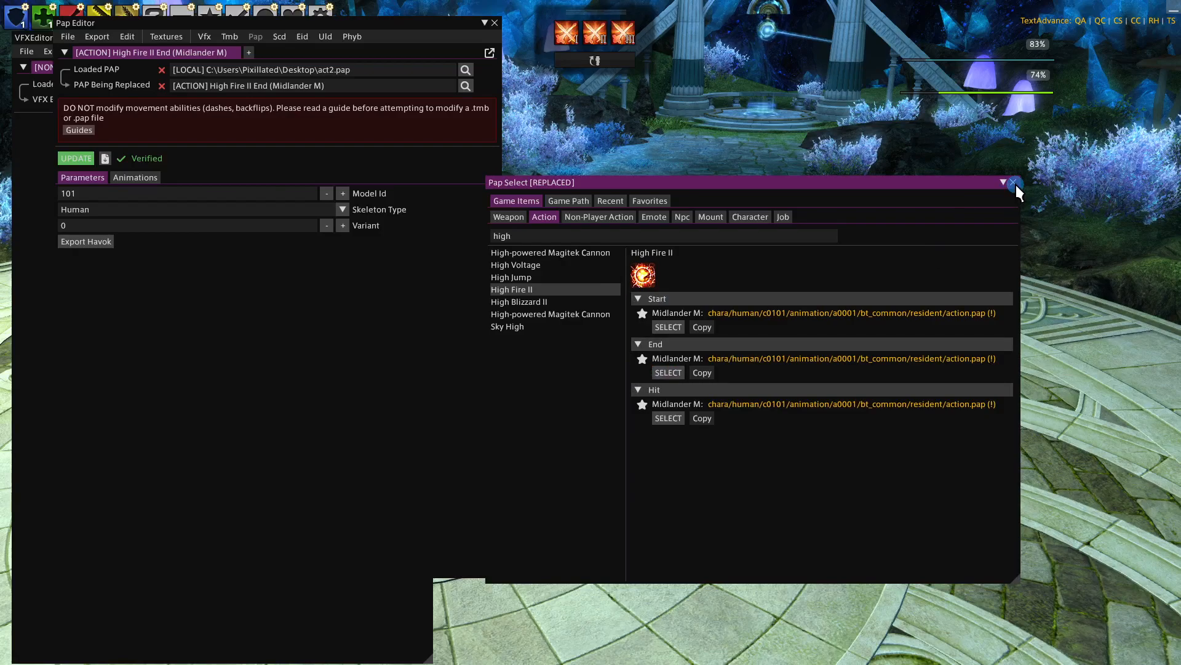
left_click(1017, 183)
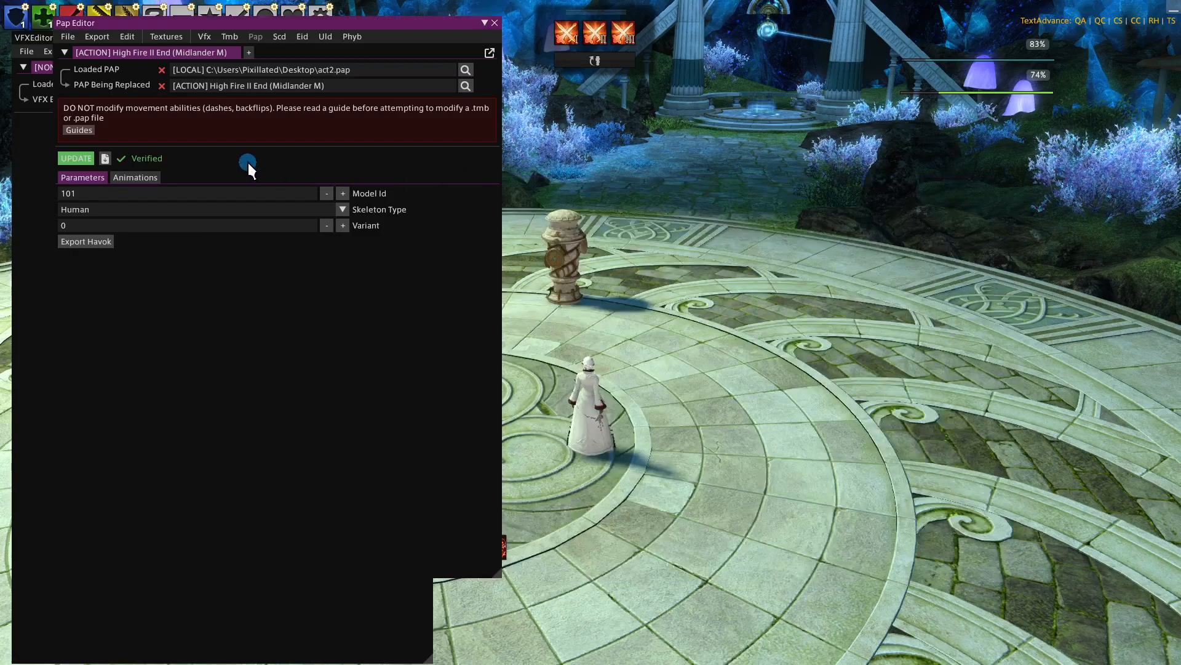
mouse_move(185, 156)
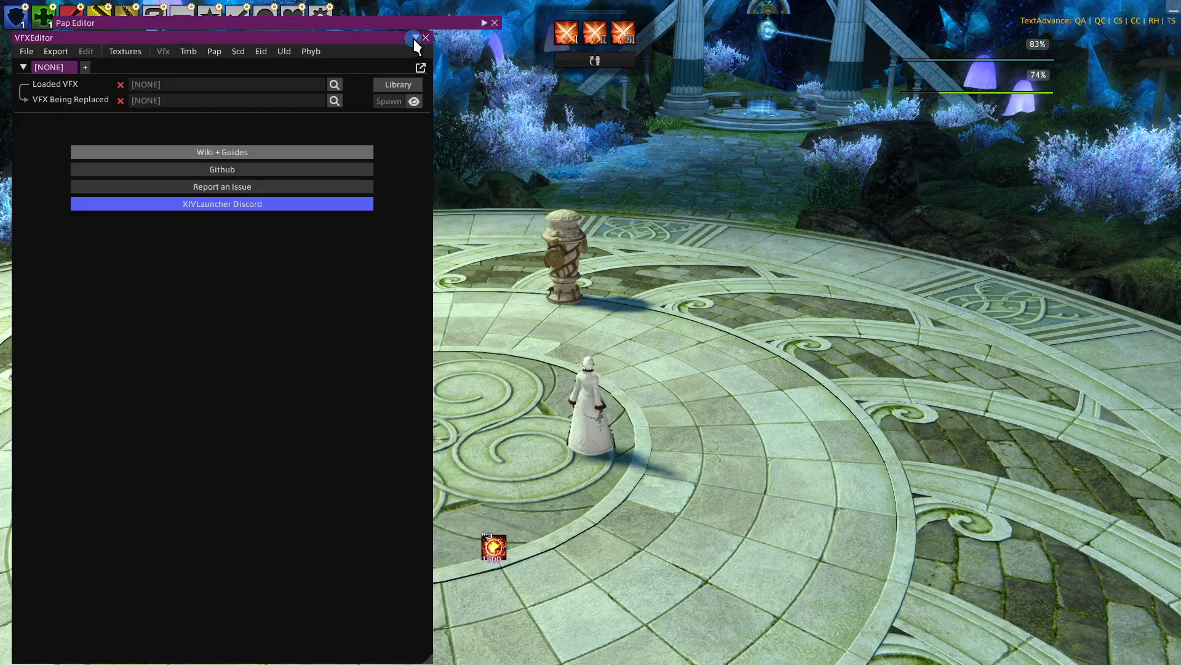
- Collapse the VFXEditor window to clear the game view for testing the spell
left_click(413, 38)
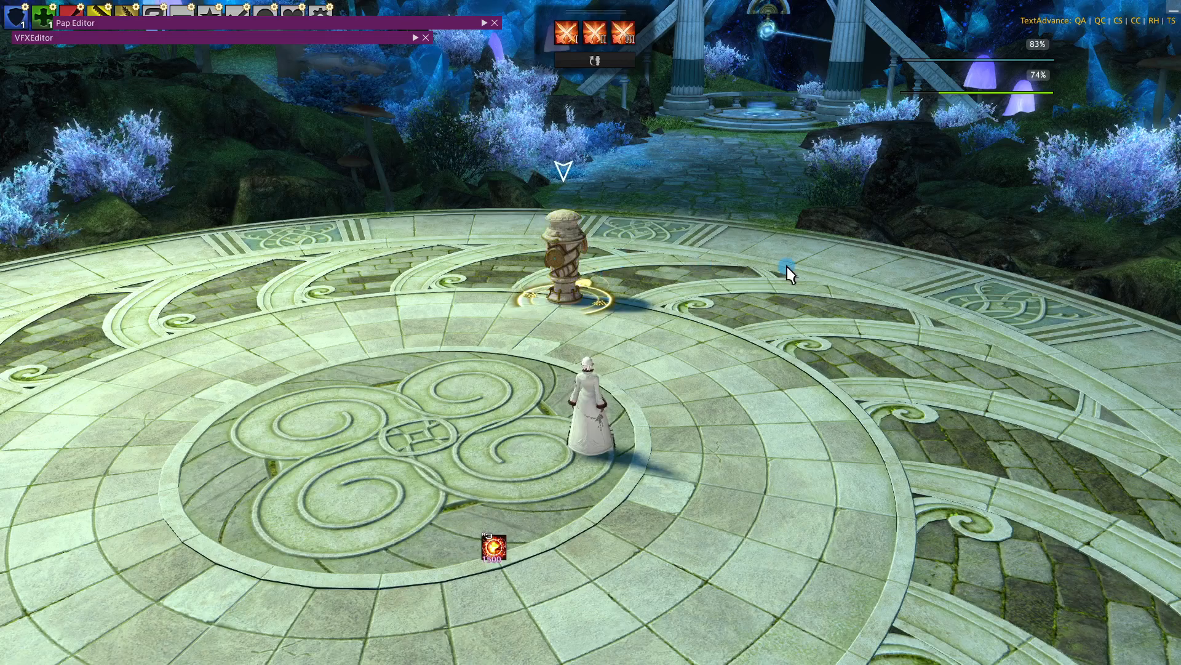
mouse_move(745, 250)
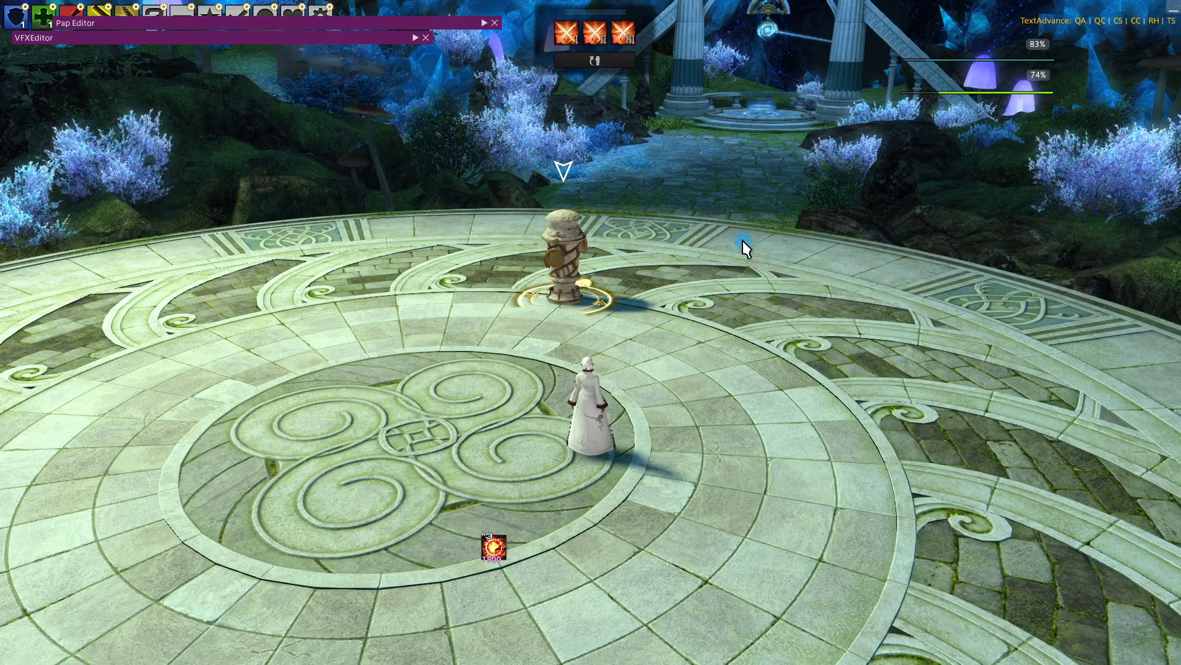
mouse_move(742, 241)
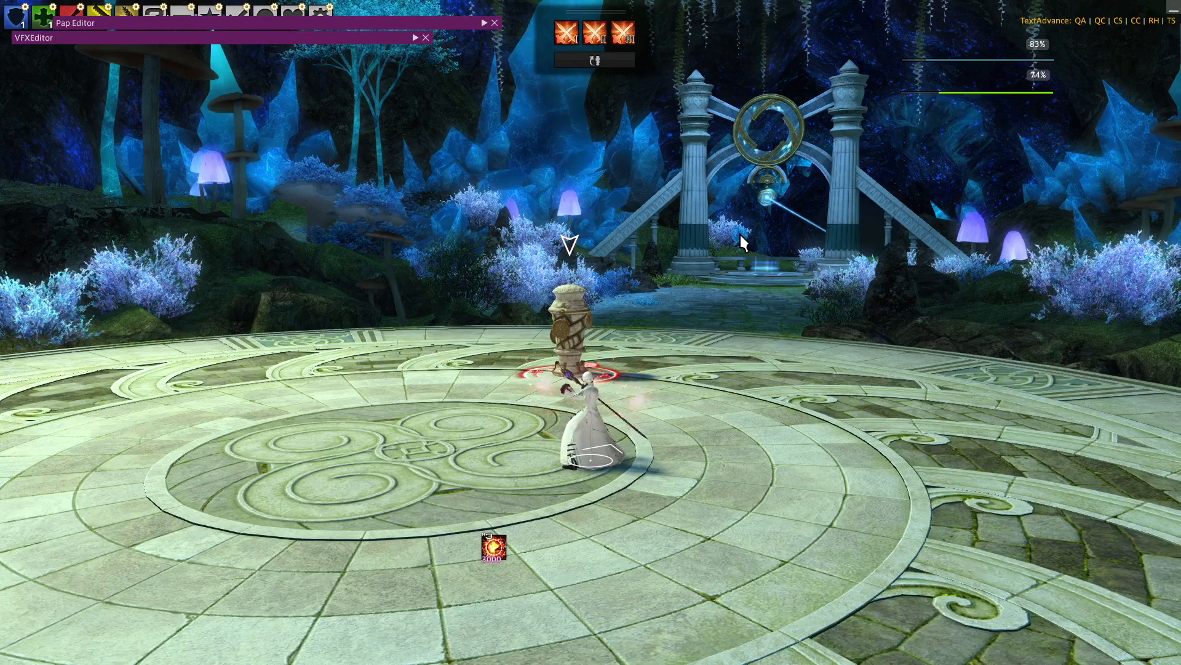
mouse_move(734, 250)
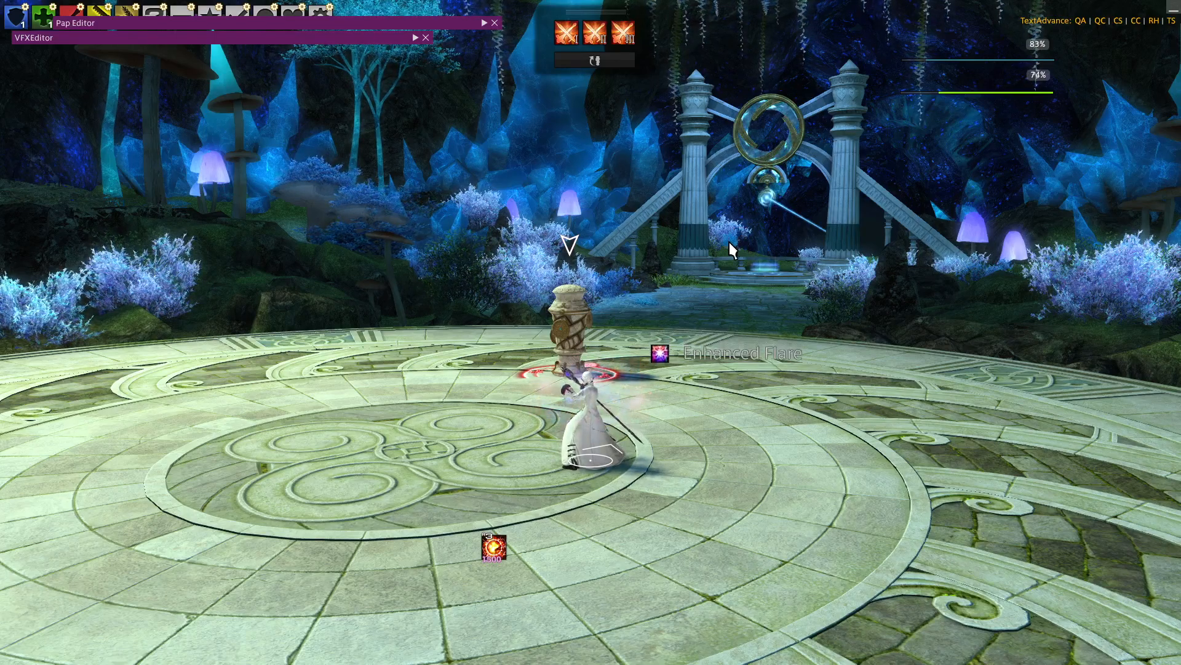